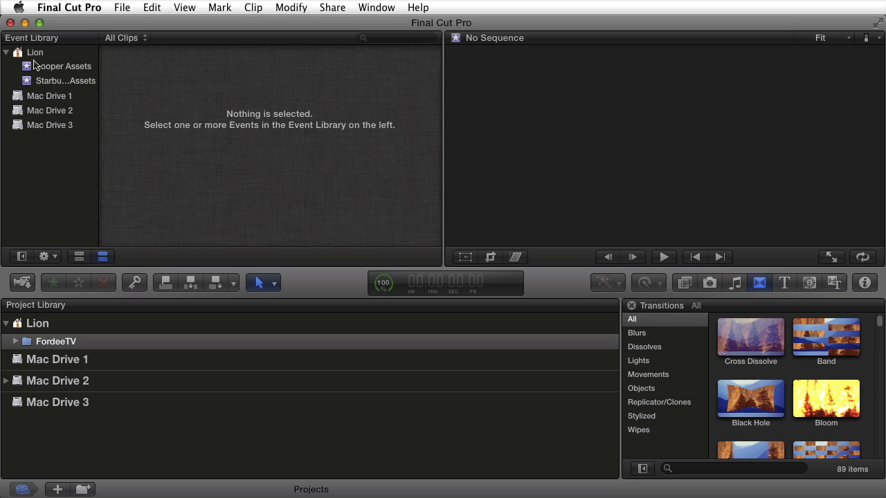
mouse_move(39, 57)
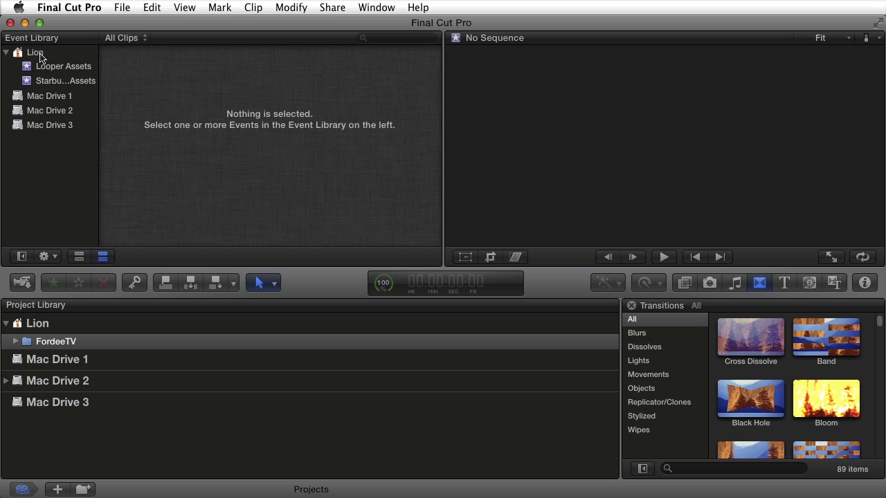
Step: Add a new event named 'FCP Intro Assets' to the Lion library
right_click(36, 52)
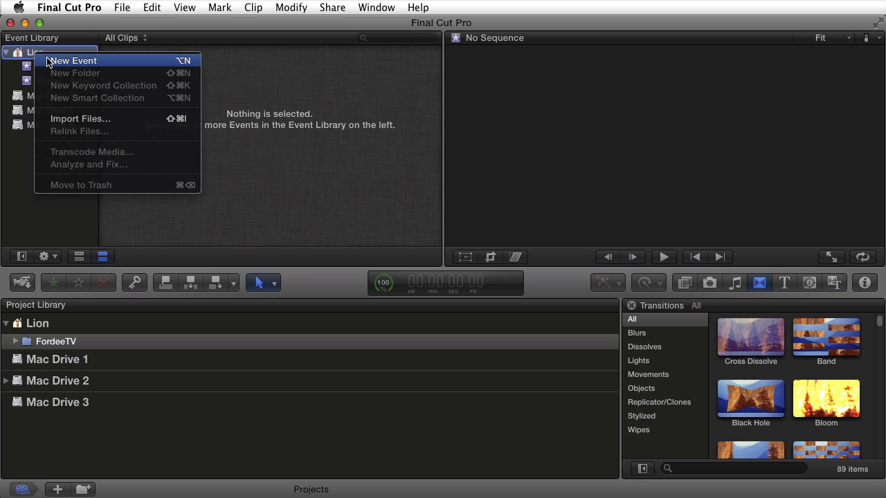
click(72, 60)
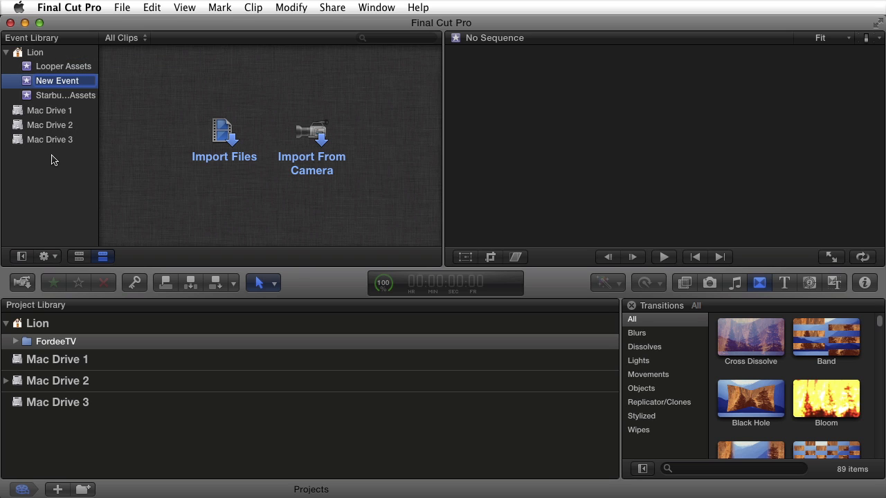
text(FCP)
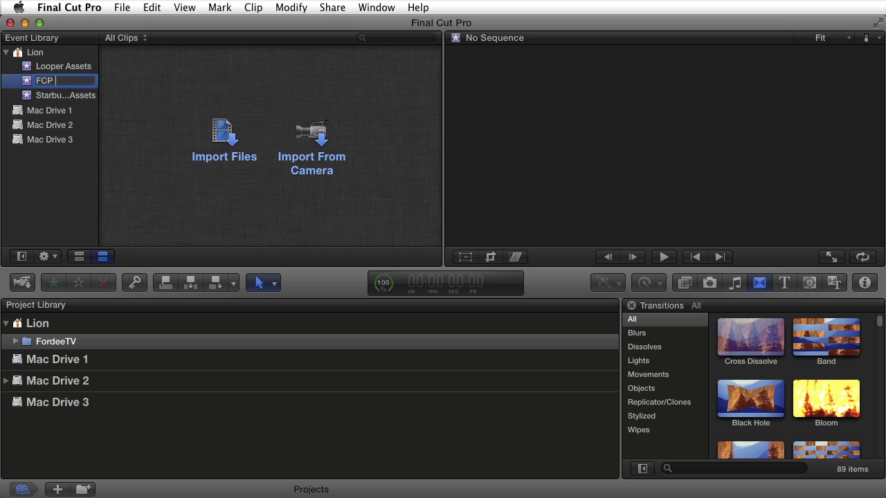
text(Assets)
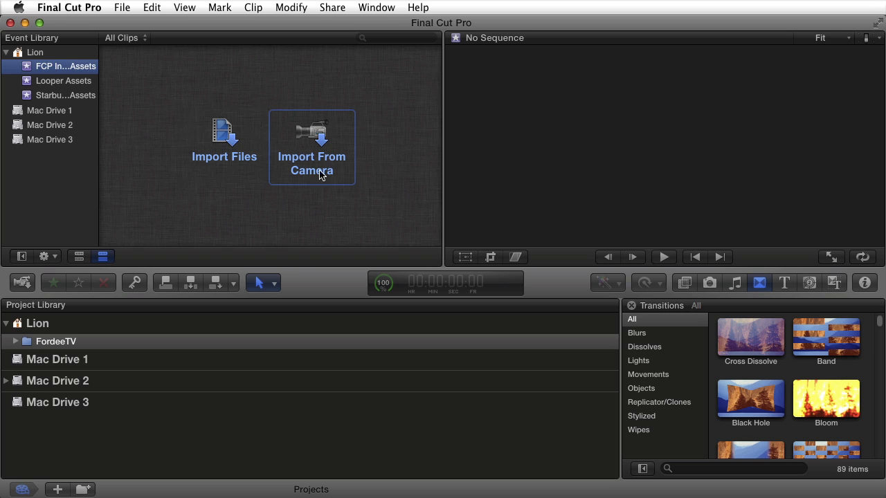
mouse_move(318, 164)
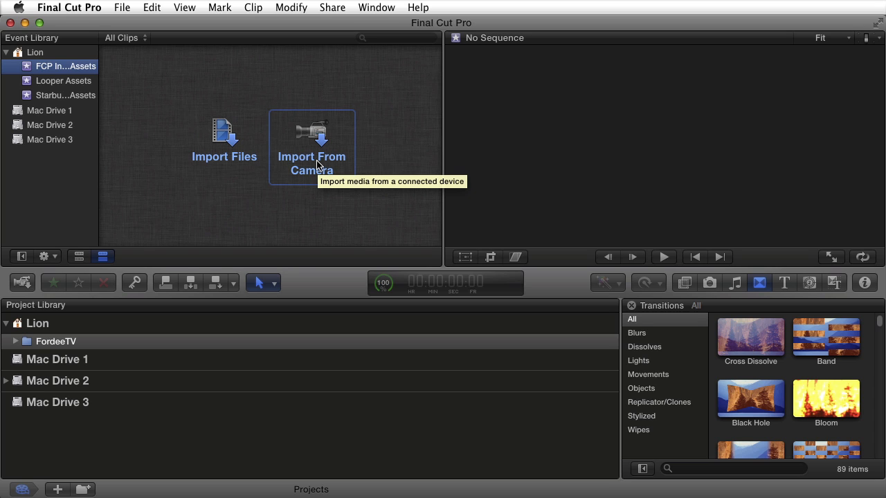
mouse_move(222, 135)
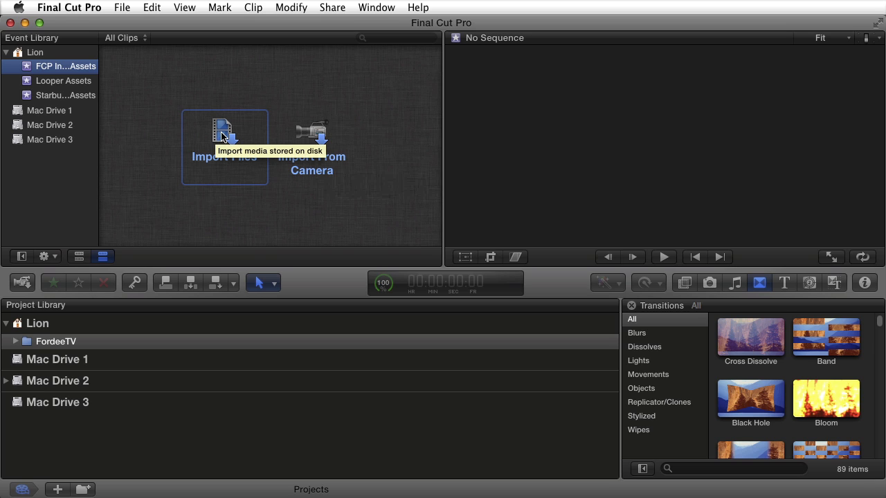
mouse_move(220, 135)
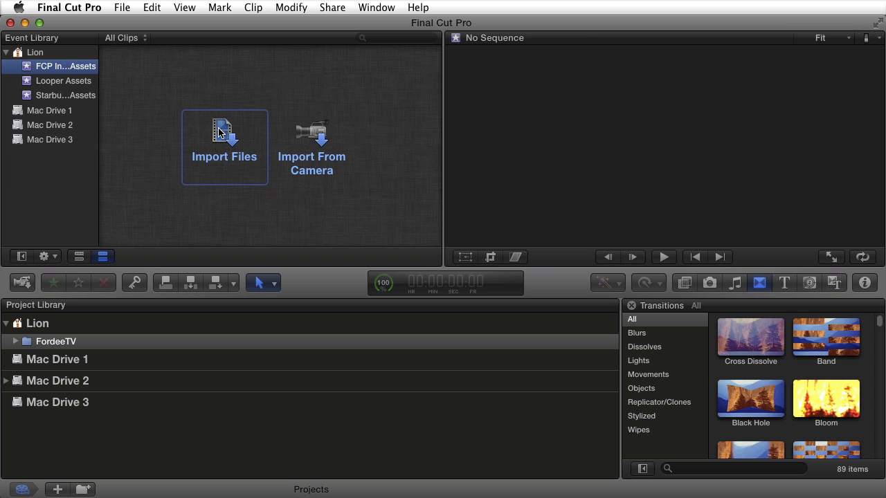
mouse_move(220, 140)
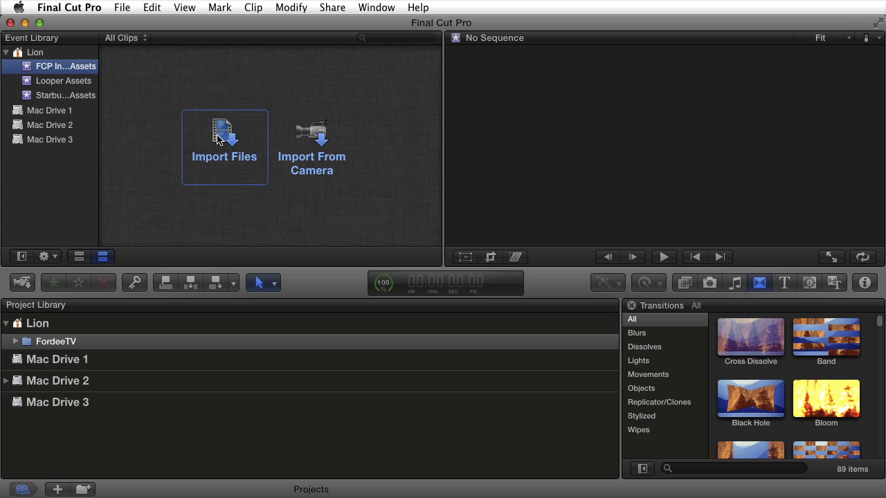
Step: Choose IMGP0439.MOV for import into the existing FCP Intro Assets event
click(224, 147)
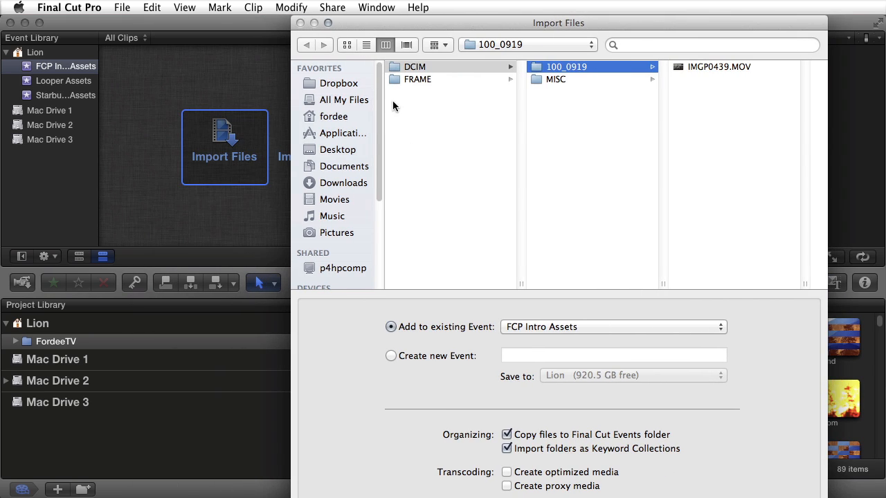
mouse_move(441, 101)
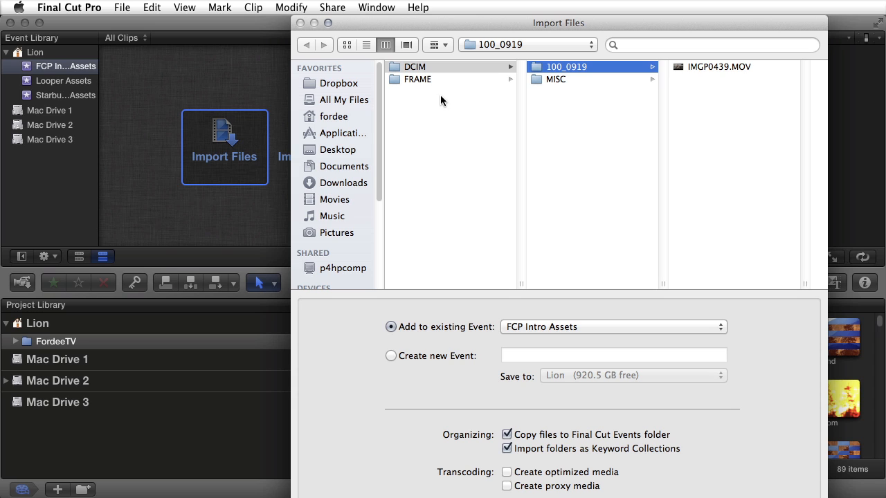
mouse_move(671, 130)
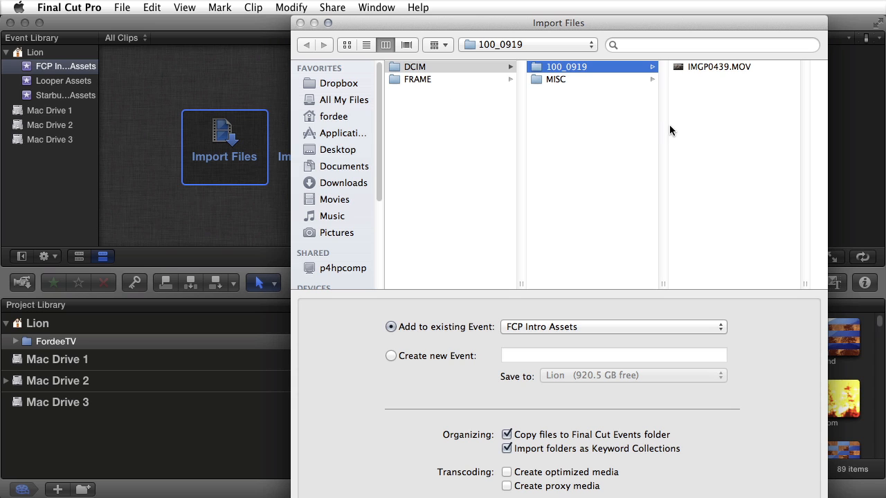
click(718, 66)
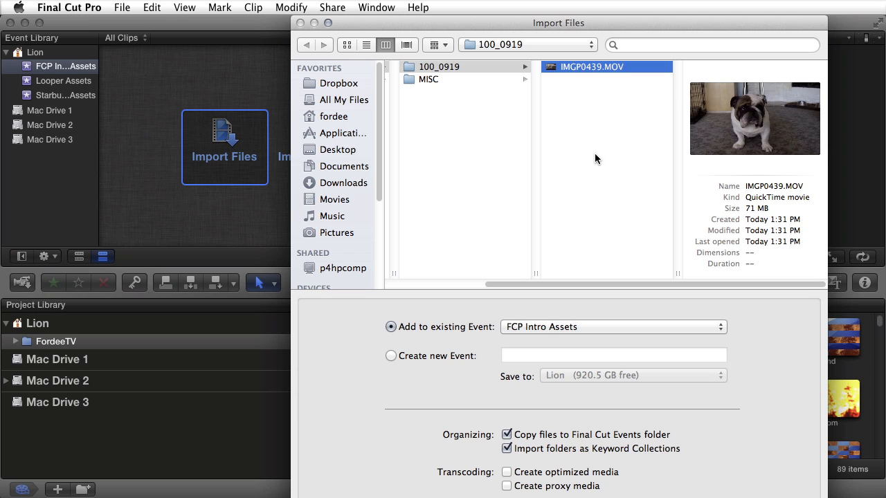
mouse_move(533, 254)
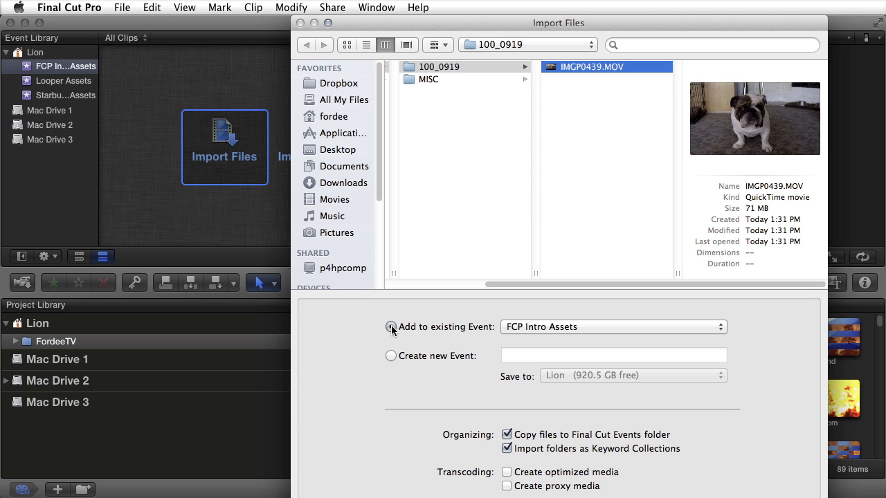
click(390, 326)
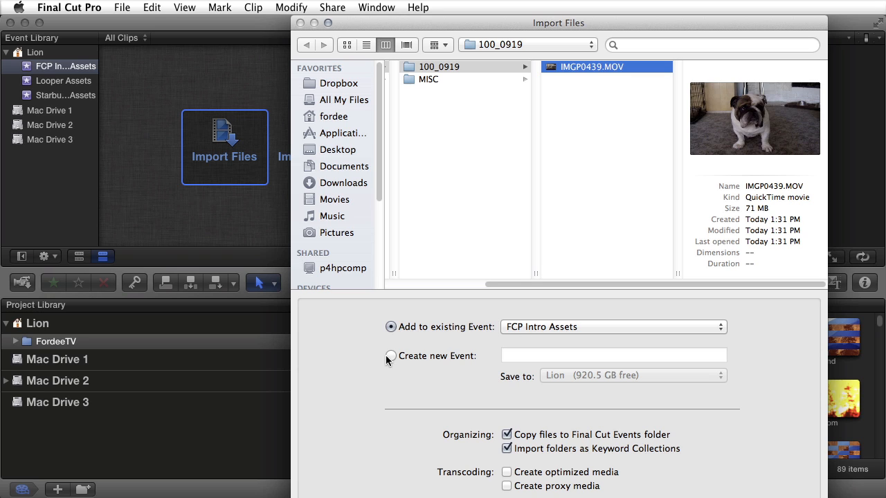
mouse_move(405, 360)
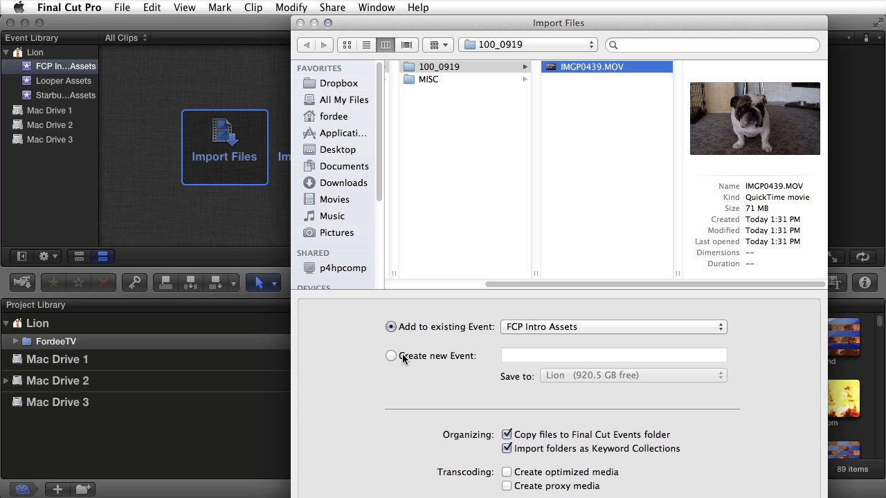
mouse_move(519, 491)
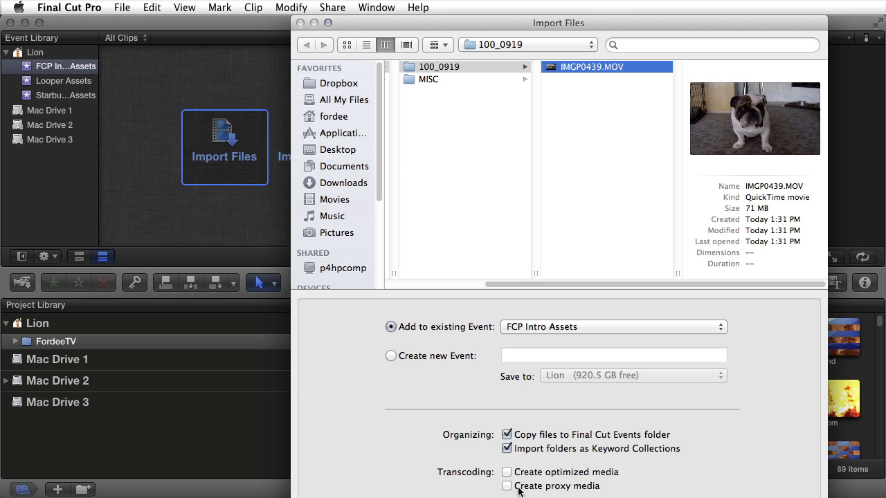
mouse_move(520, 491)
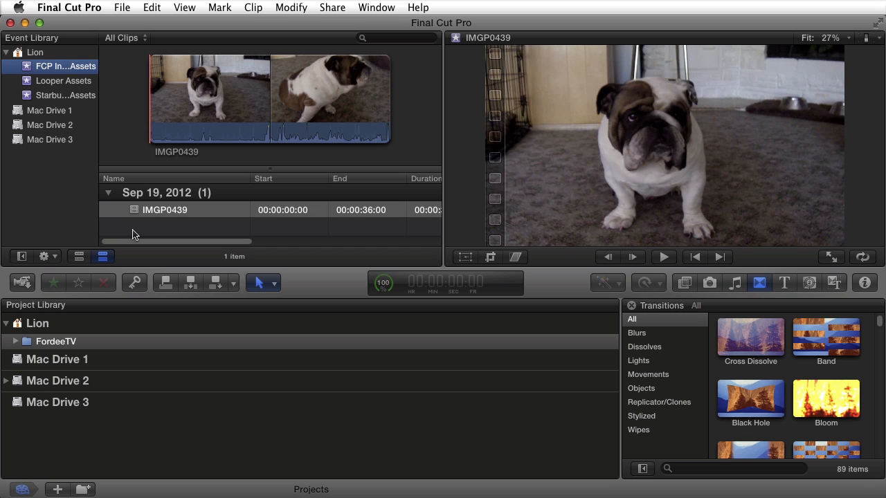
mouse_move(102, 252)
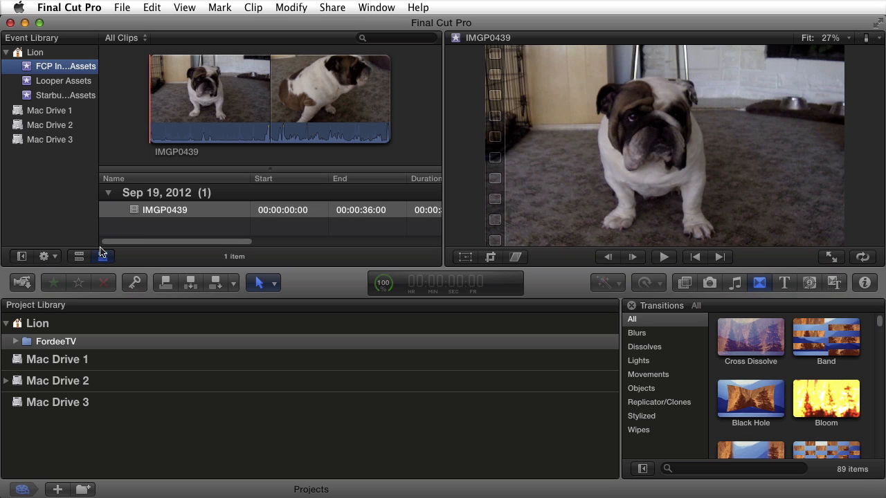
Step: Import clip IMGP0439, then toggle the Event Browser to filmstrips and back to list view
click(79, 257)
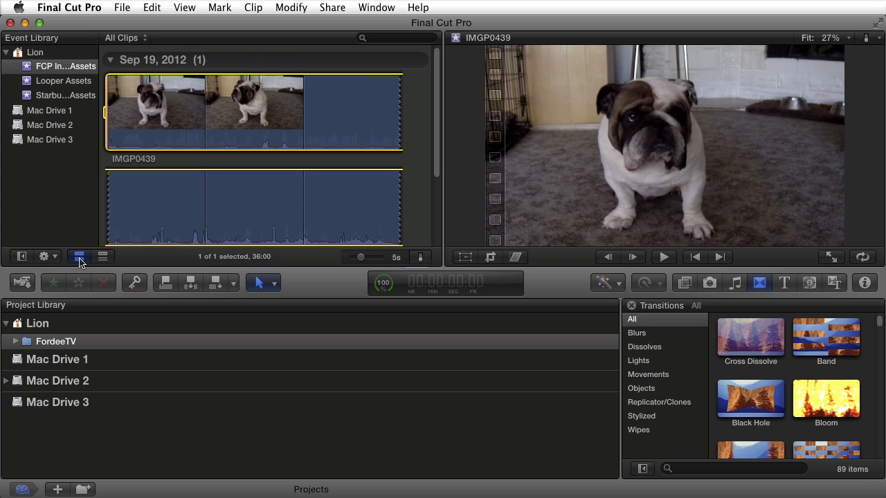
click(103, 256)
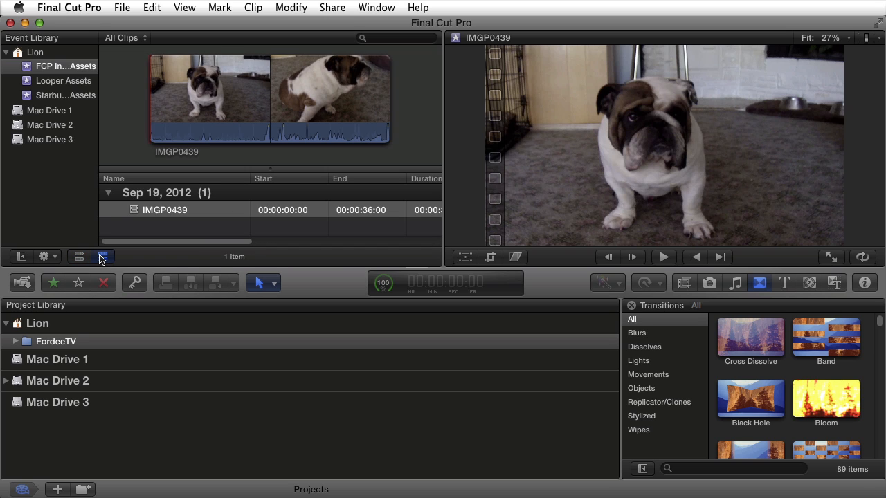
click(101, 255)
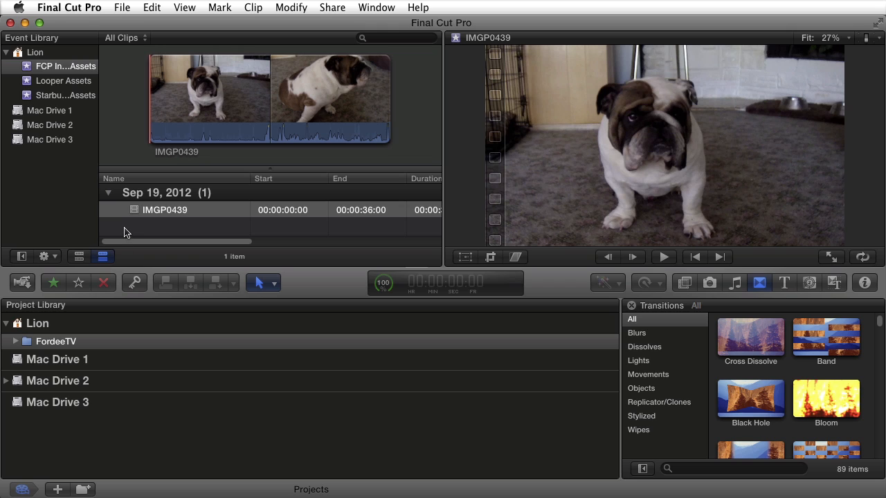
mouse_move(136, 229)
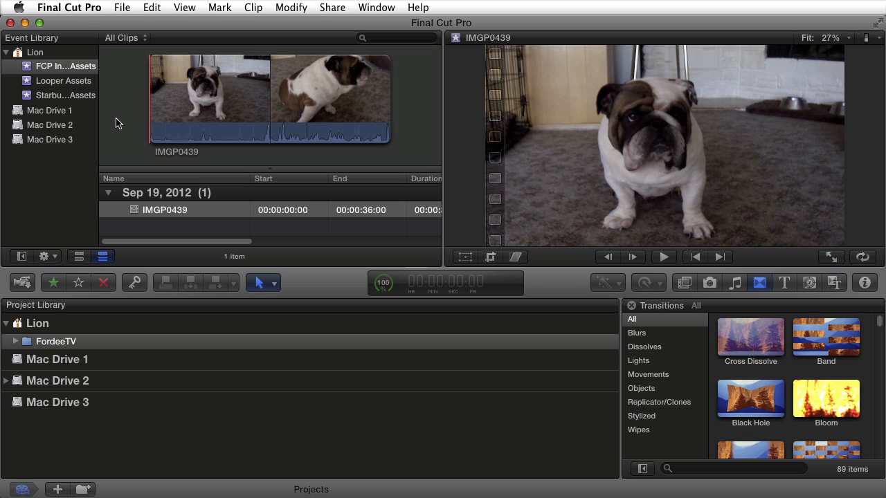
mouse_move(35, 327)
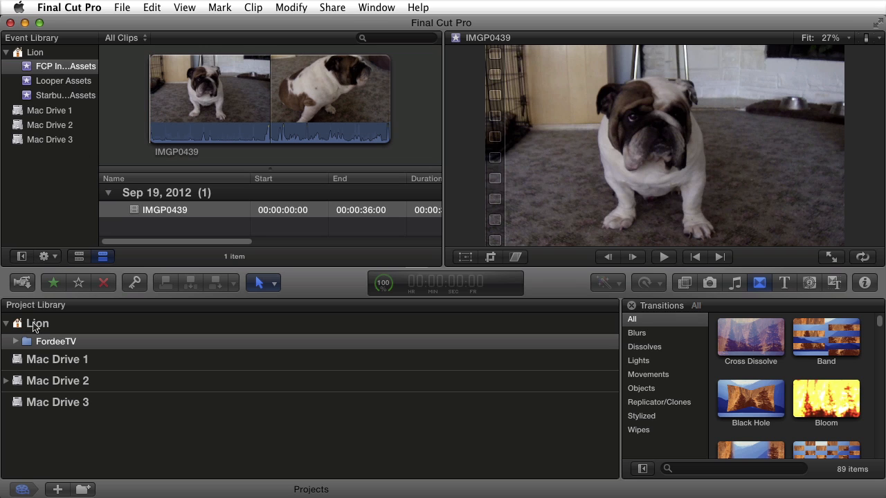
Step: Create project 'FCP Intro Tutorial' in FCP Intro Assets with default video and audio settings
click(37, 324)
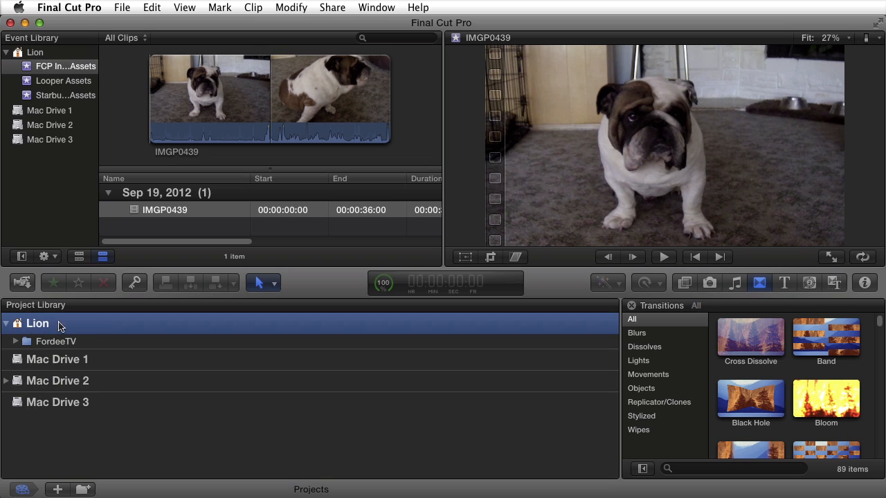
mouse_move(36, 325)
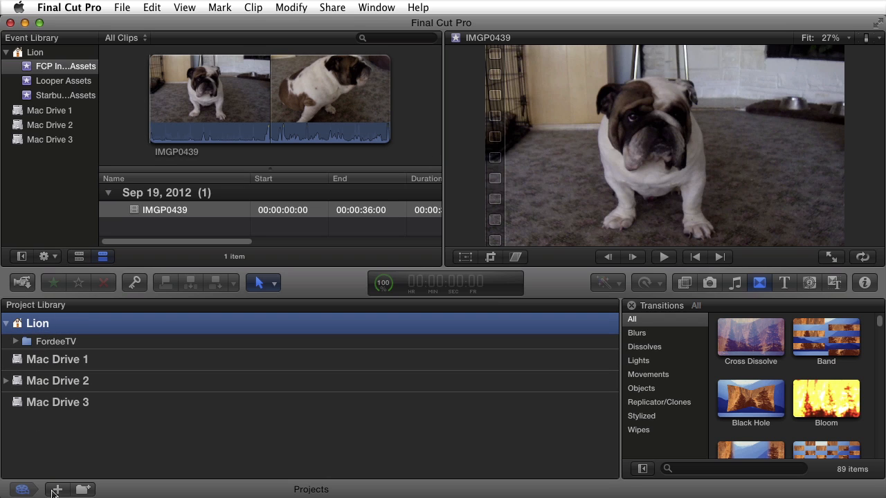
mouse_move(57, 490)
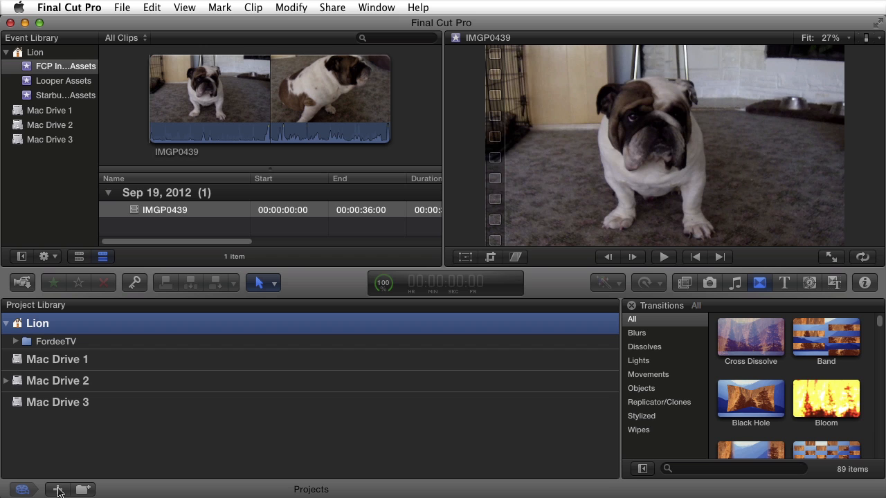
click(58, 489)
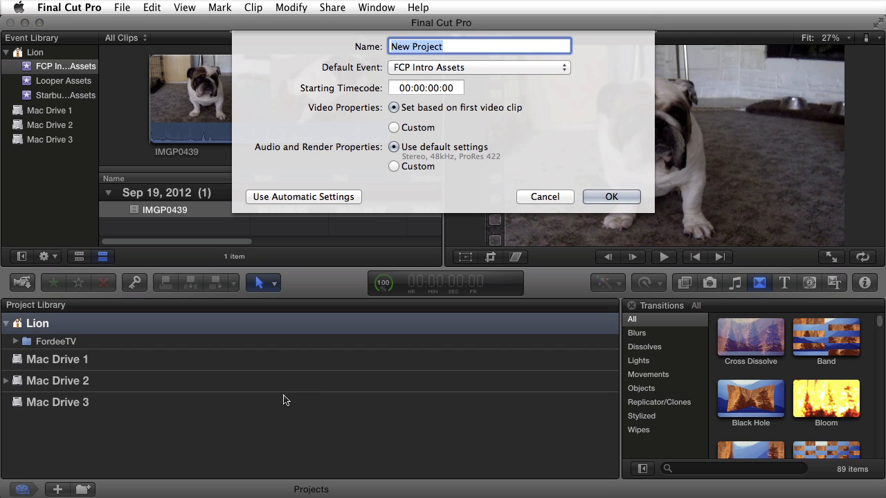
text(FCP)
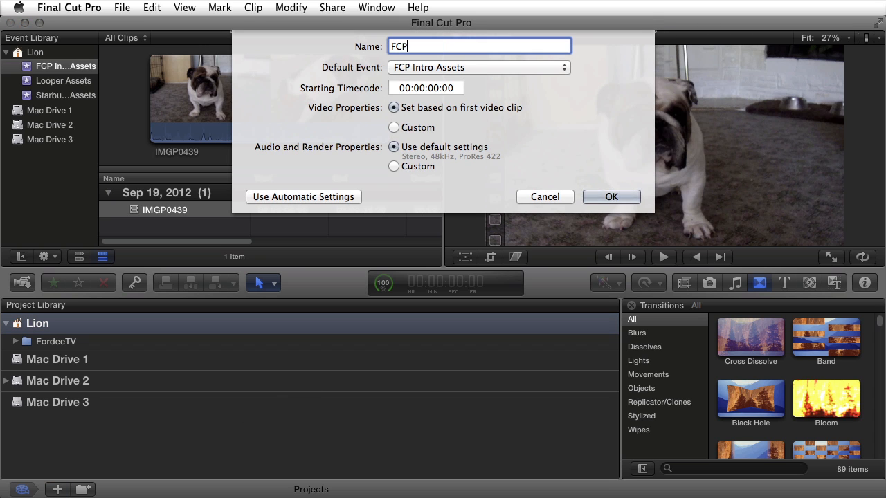
text(Intro)
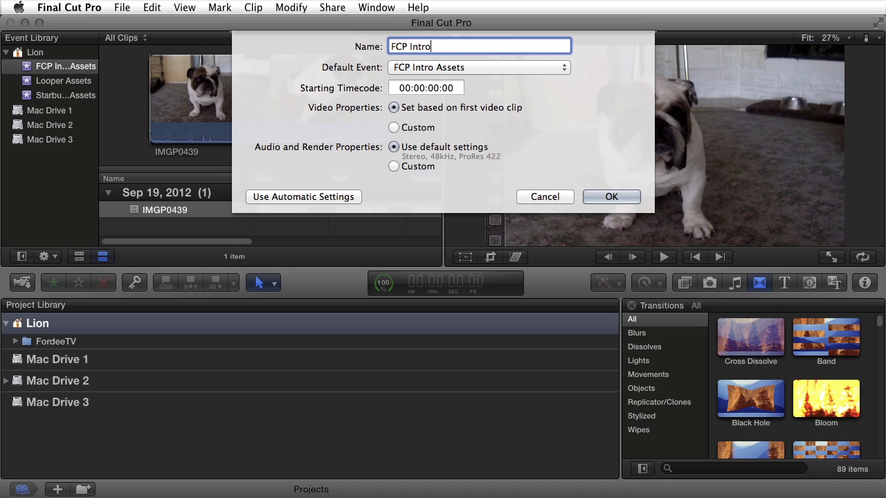
text(Tutorial)
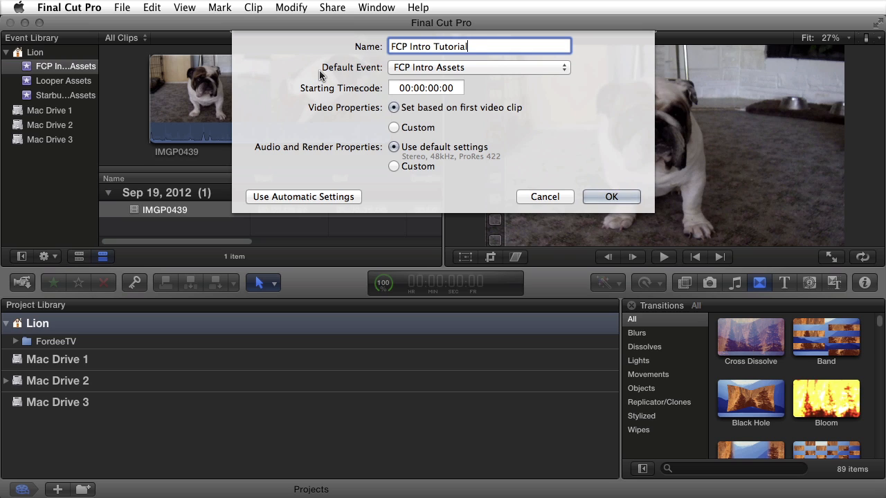
mouse_move(427, 73)
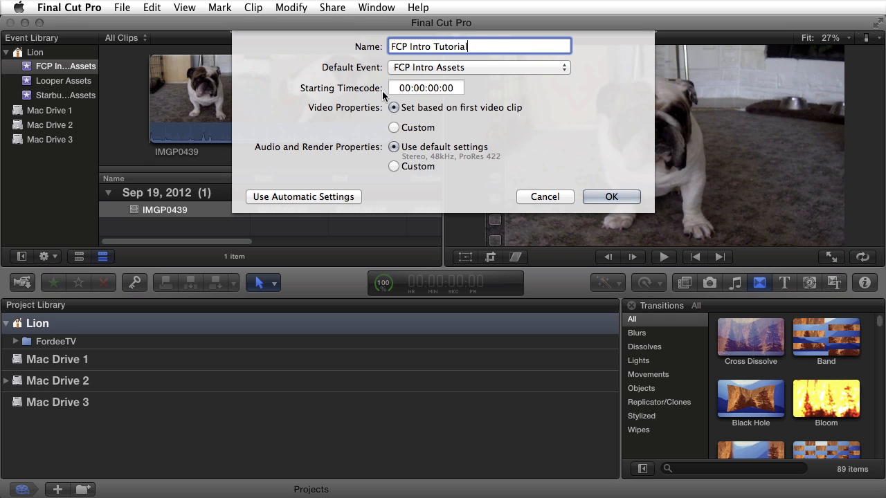
mouse_move(365, 122)
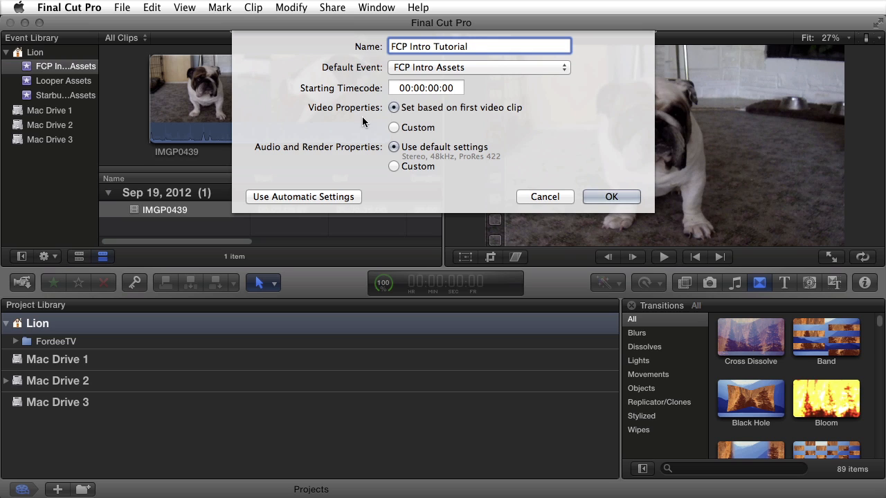
mouse_move(335, 112)
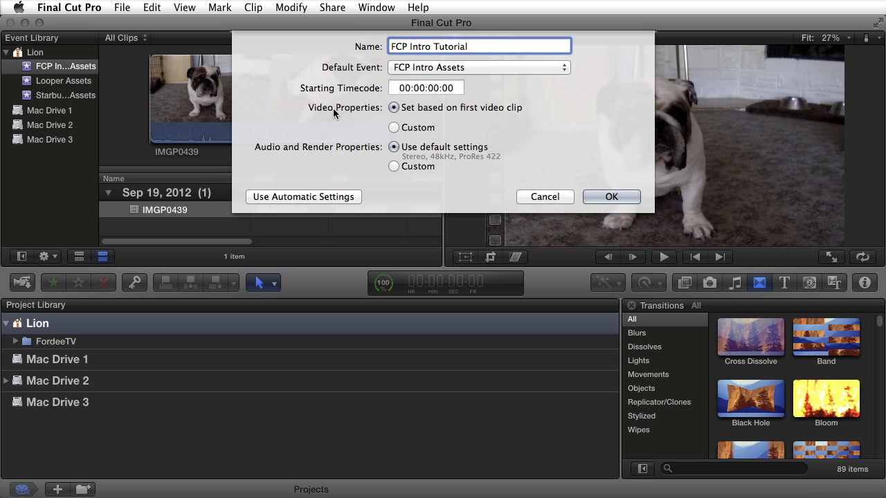
mouse_move(449, 110)
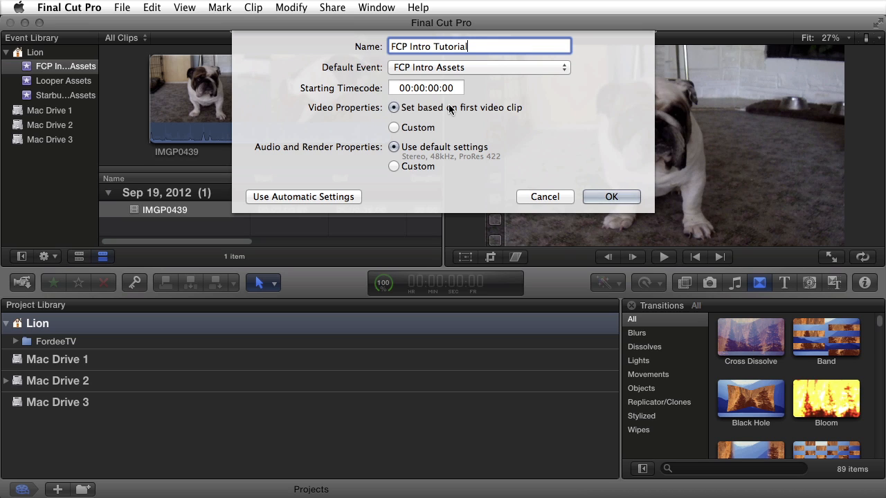
mouse_move(413, 155)
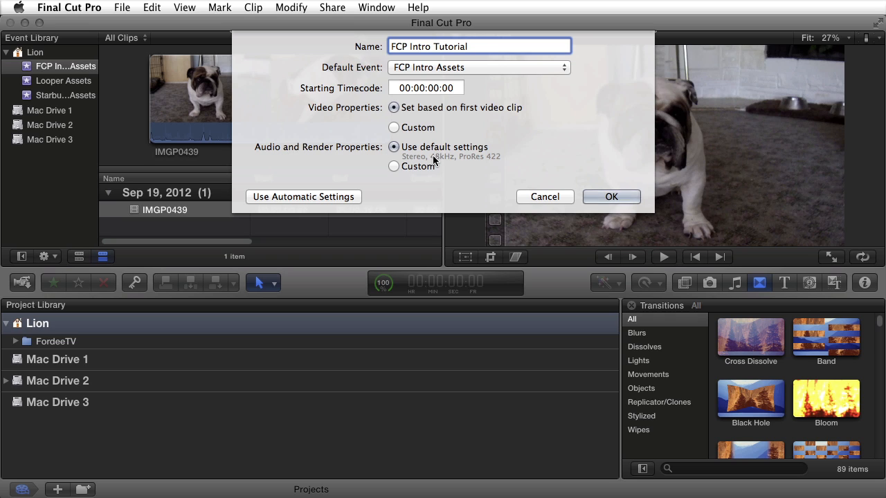
mouse_move(482, 160)
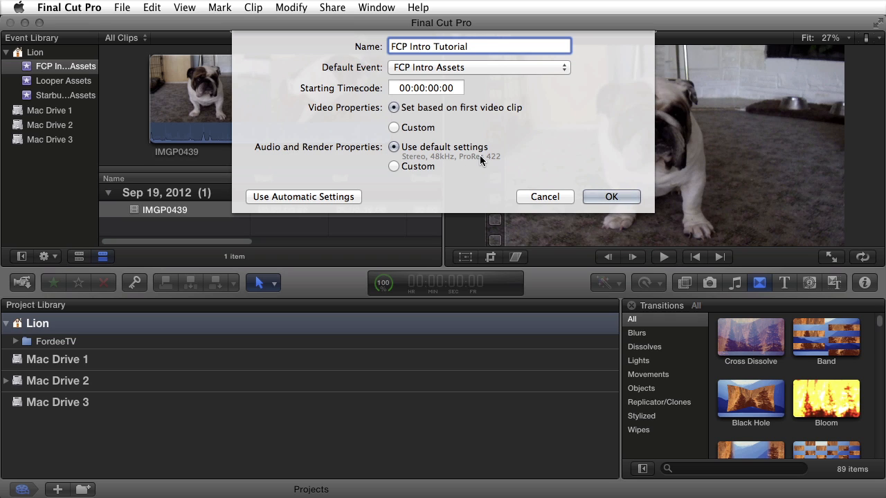
mouse_move(561, 166)
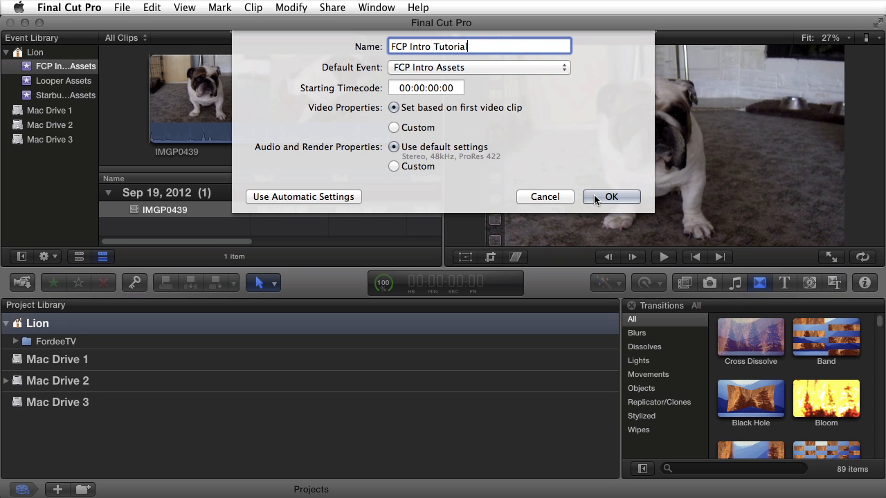
click(610, 197)
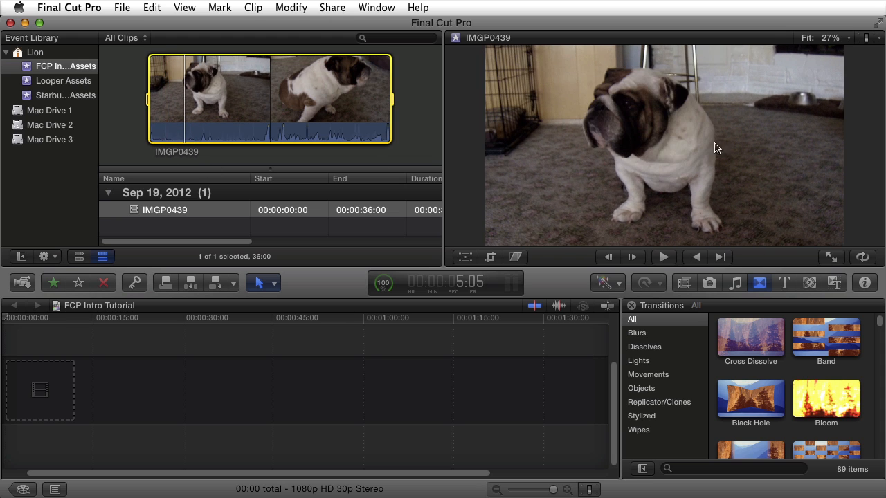
mouse_move(351, 155)
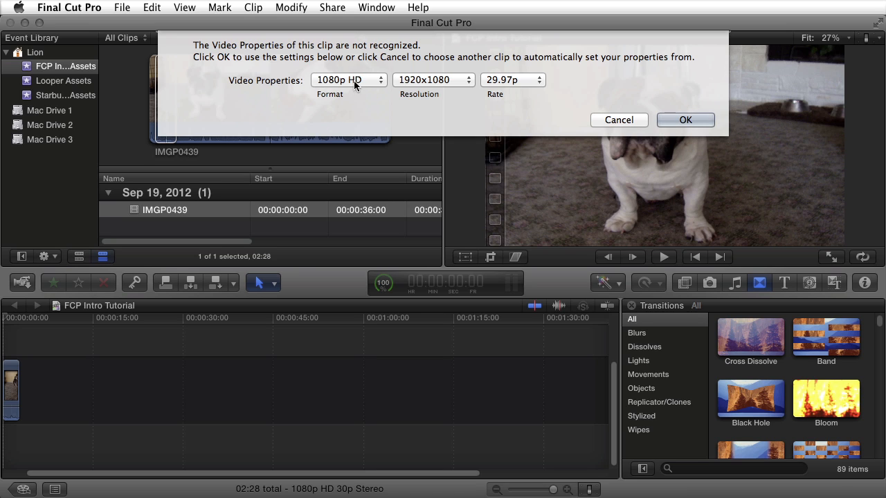
mouse_move(513, 83)
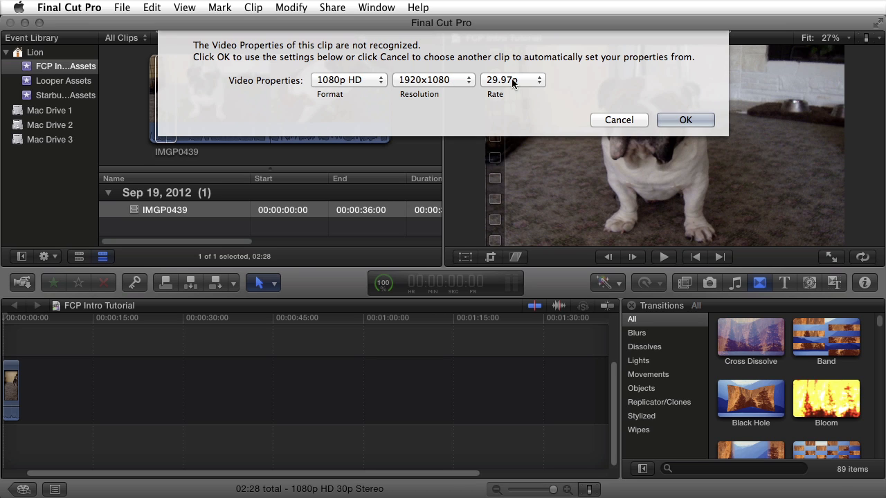
Step: Change the project's frame rate from 29.97p to 30p and accept the video properties
click(513, 79)
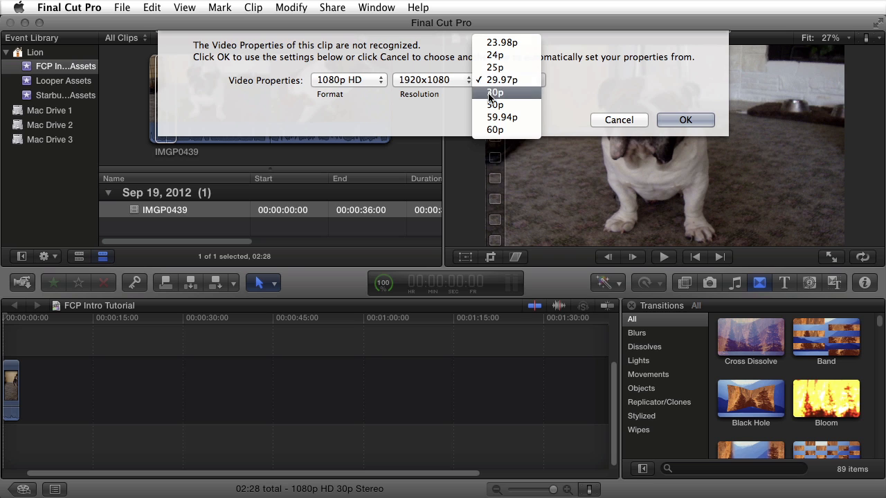
click(495, 92)
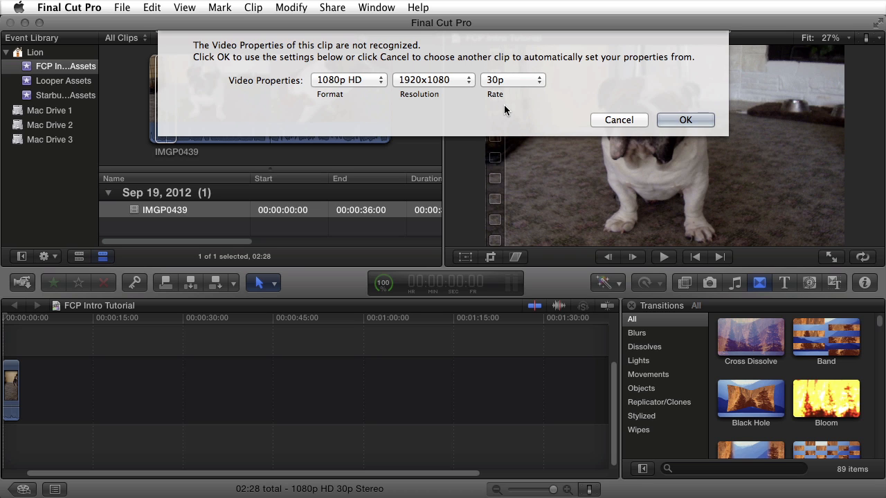
click(684, 119)
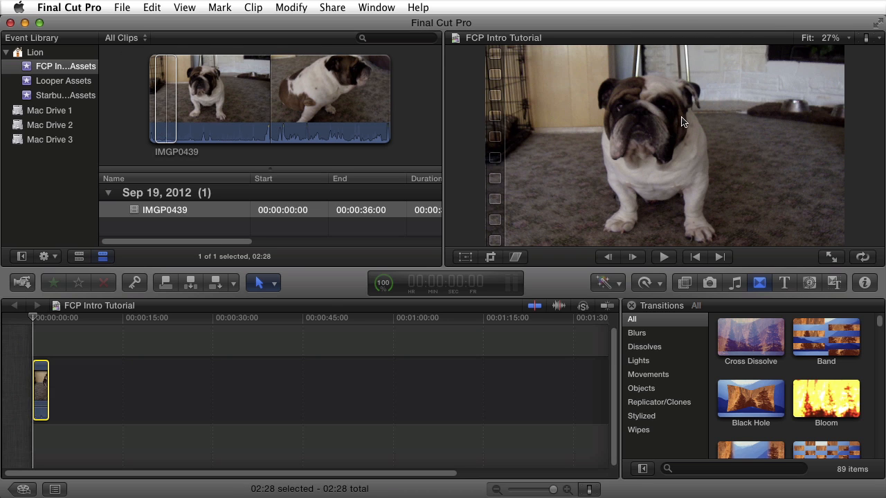
Step: Select the bulldog clip in the FCP Intro Tutorial timeline
click(45, 387)
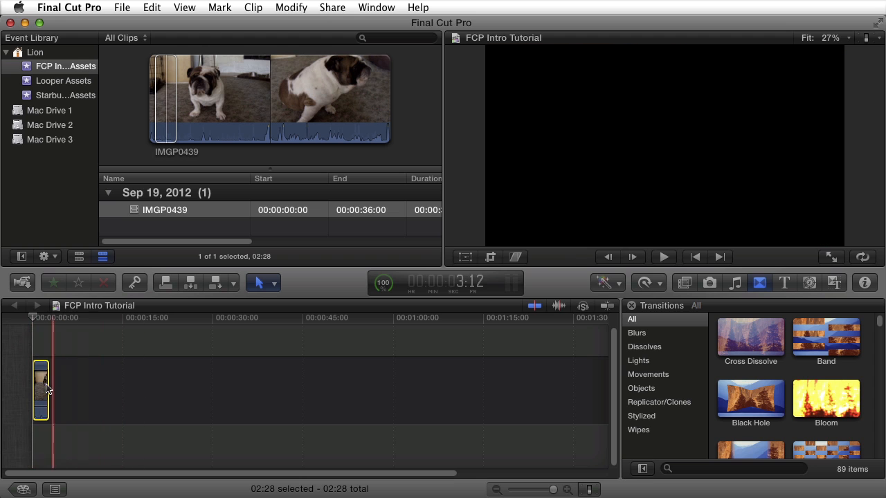
click(508, 318)
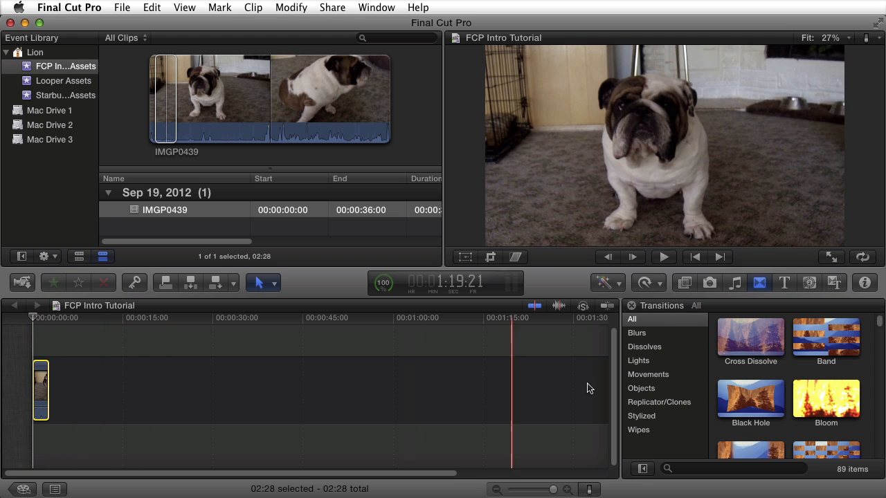
click(128, 395)
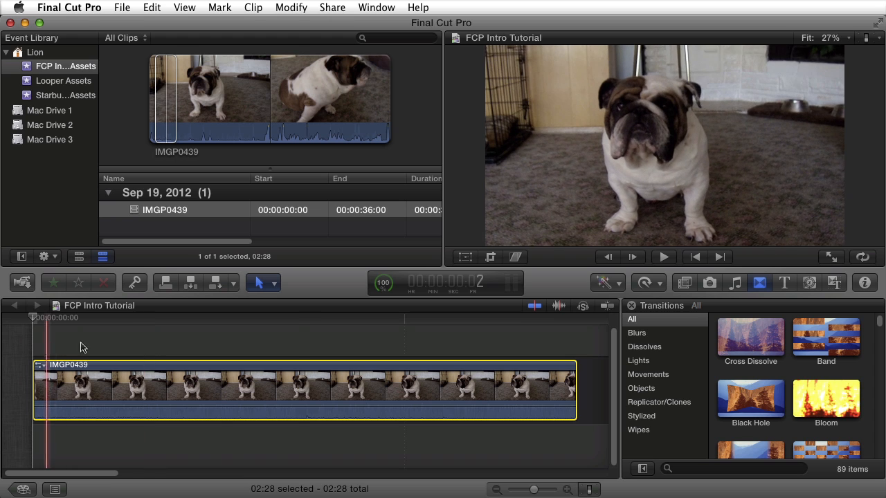
click(473, 338)
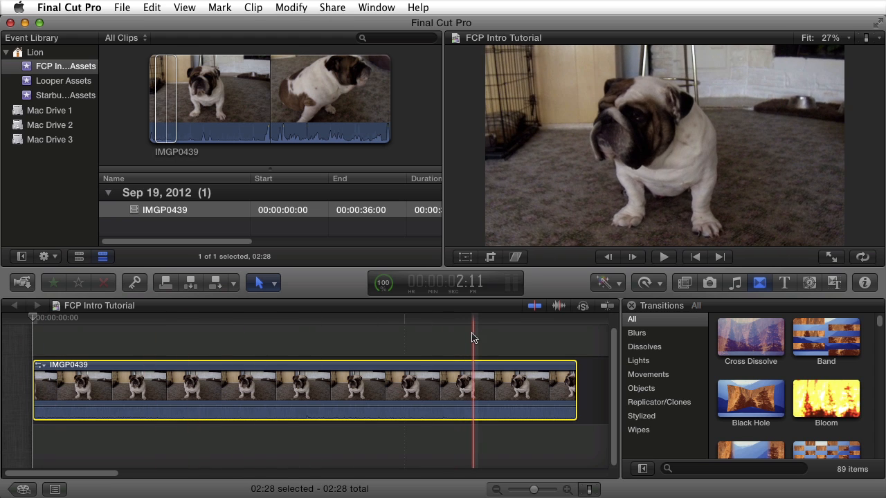
click(298, 339)
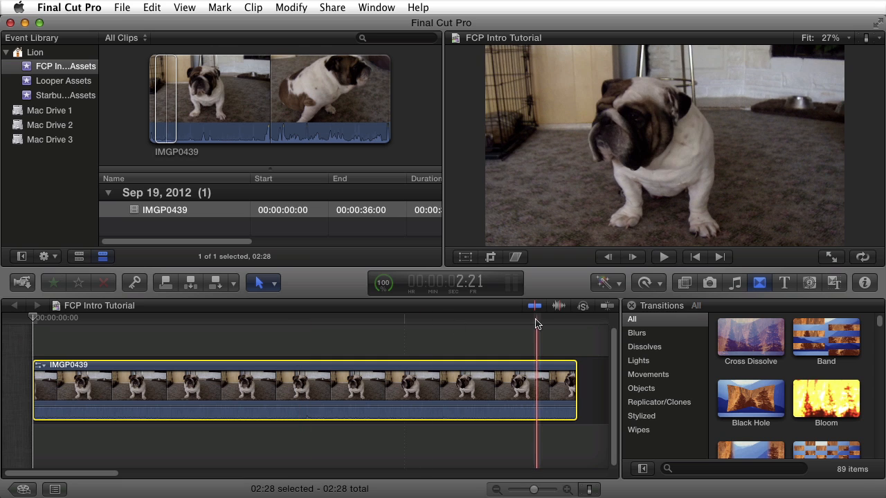
mouse_move(558, 305)
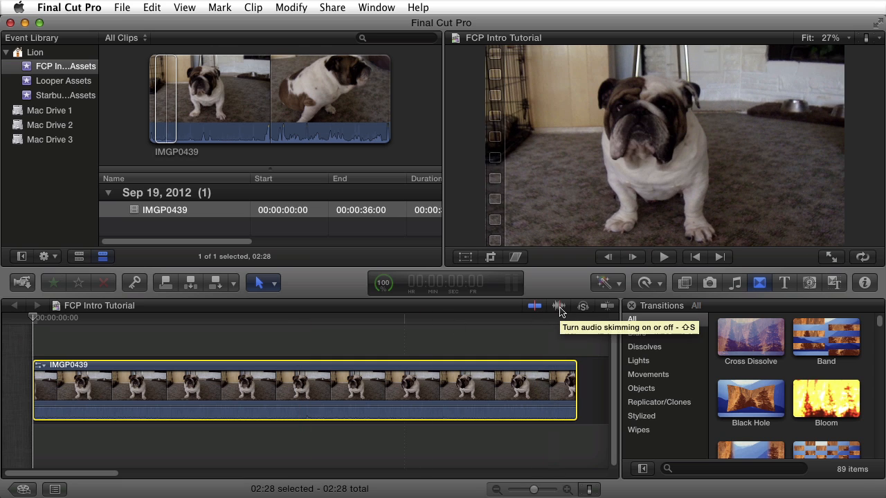
mouse_move(535, 306)
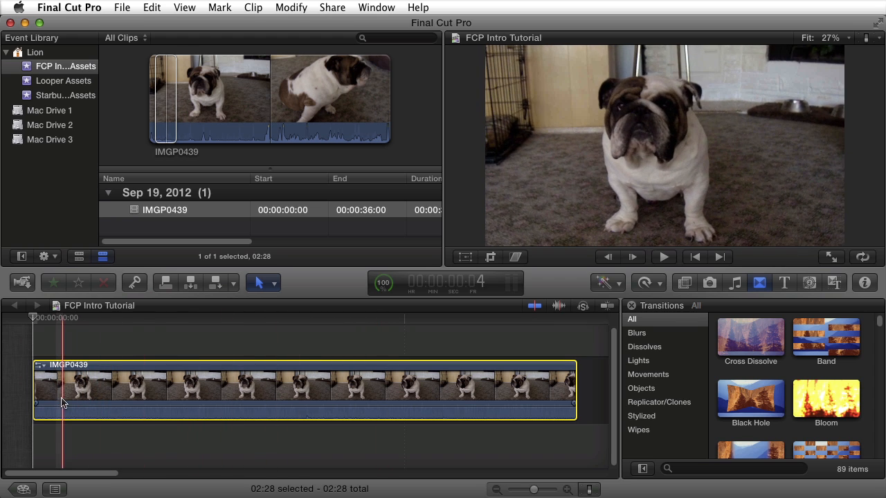
click(171, 398)
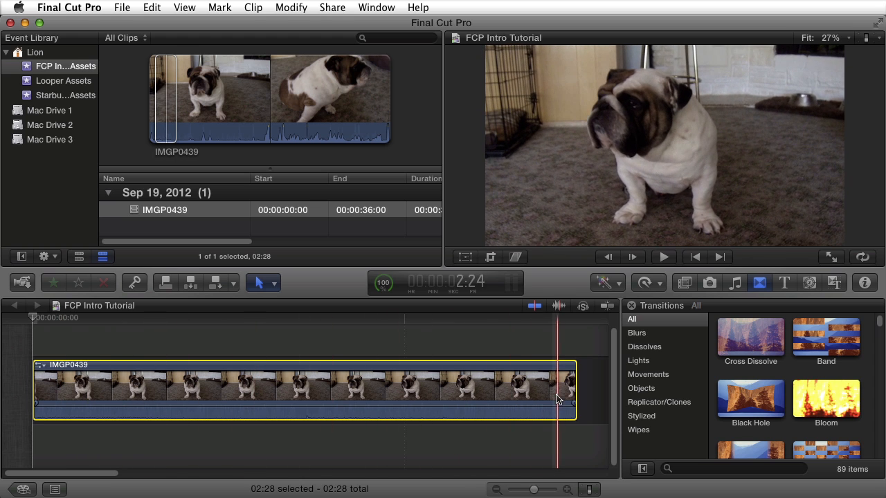
click(472, 403)
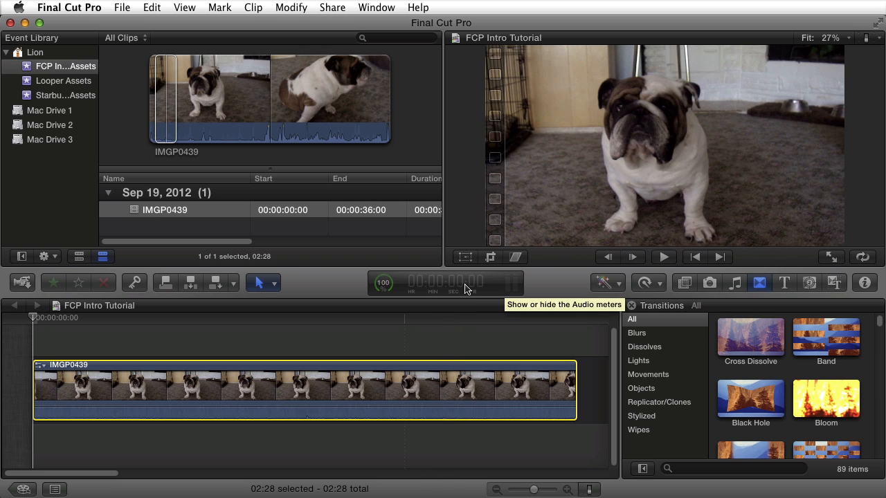
mouse_move(443, 285)
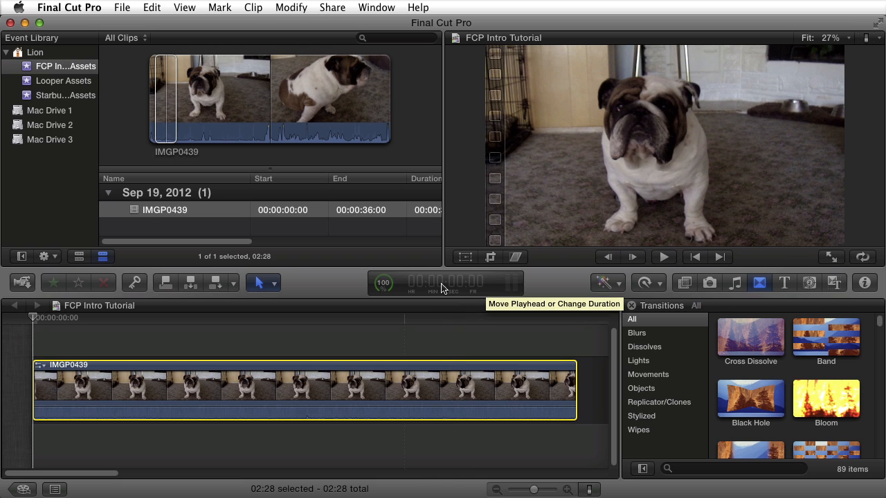
mouse_move(431, 299)
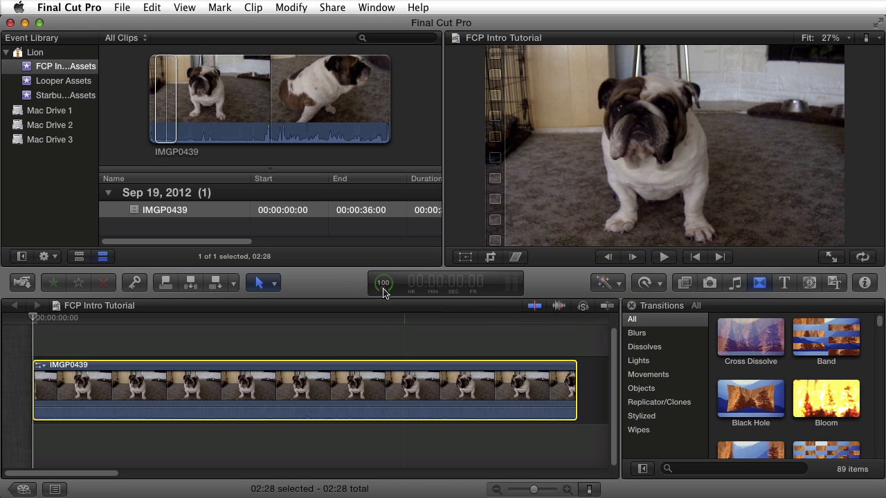
mouse_move(382, 283)
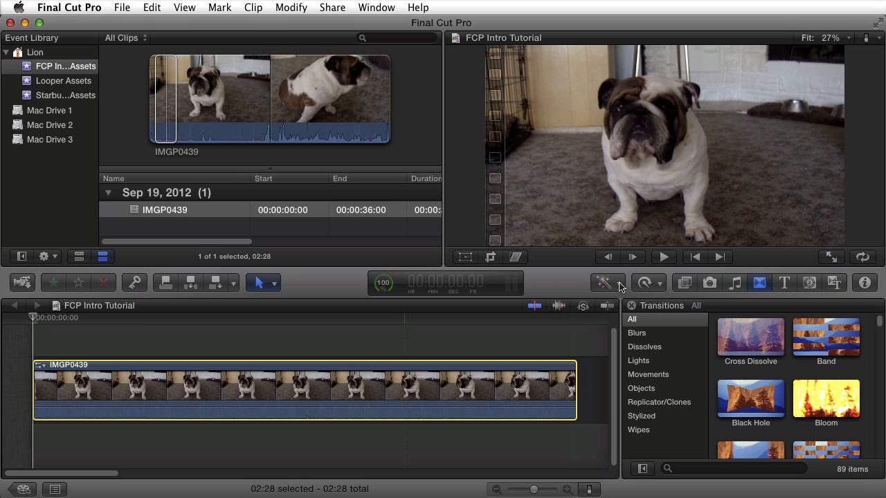
Step: Show the Color Board for the bulldog clip from the Enhancements menu
click(605, 282)
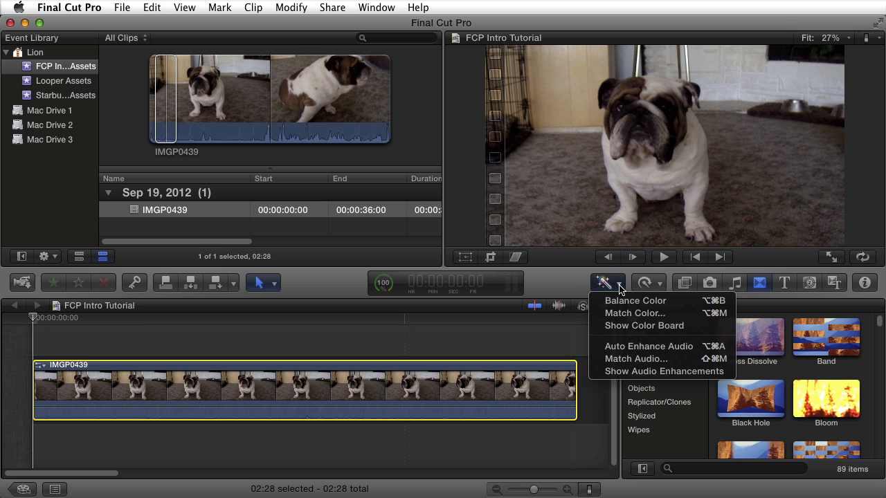
mouse_move(634, 300)
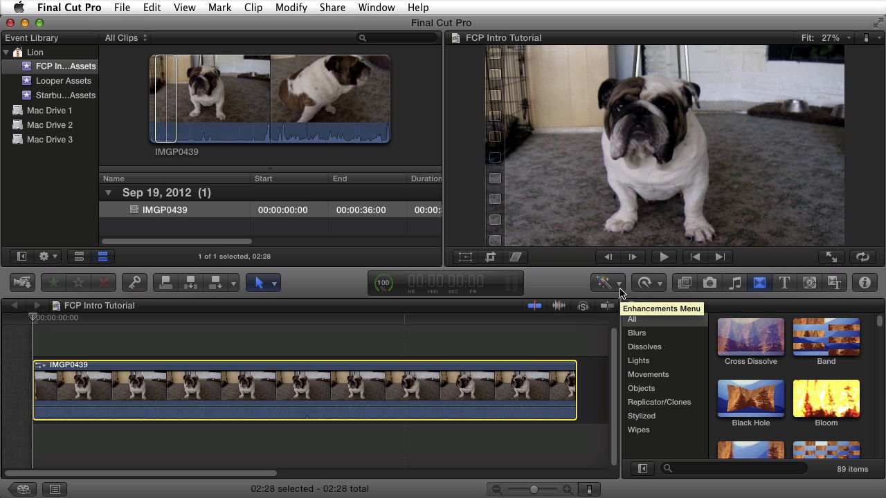
click(603, 282)
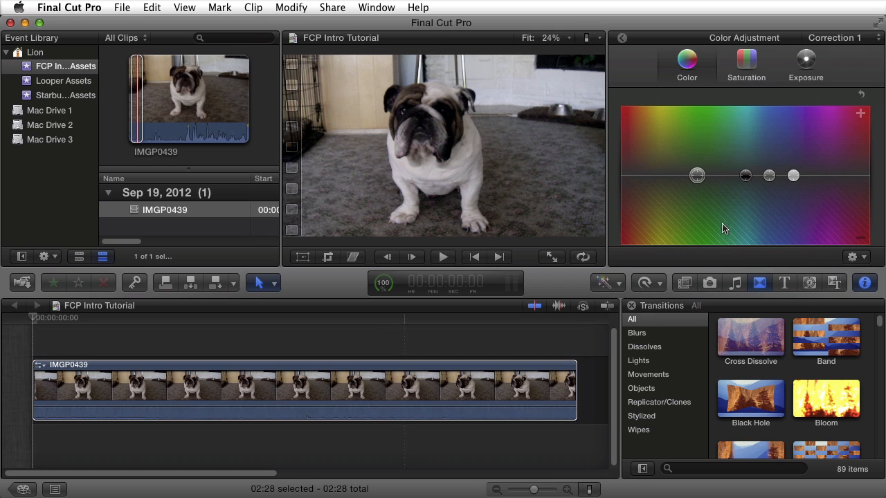
mouse_move(685, 149)
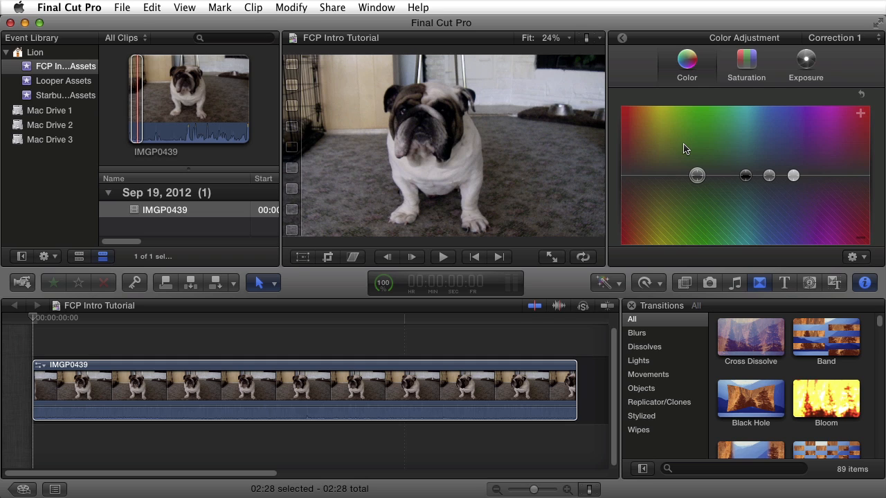
mouse_move(699, 182)
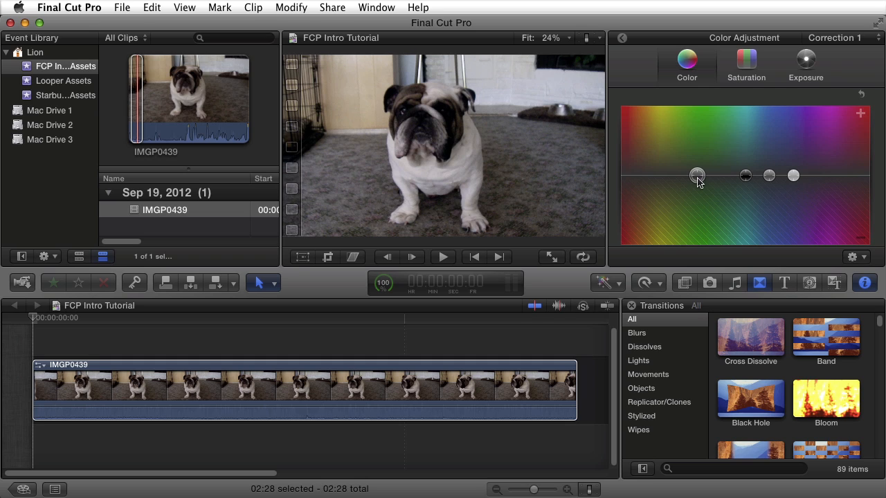
mouse_move(745, 180)
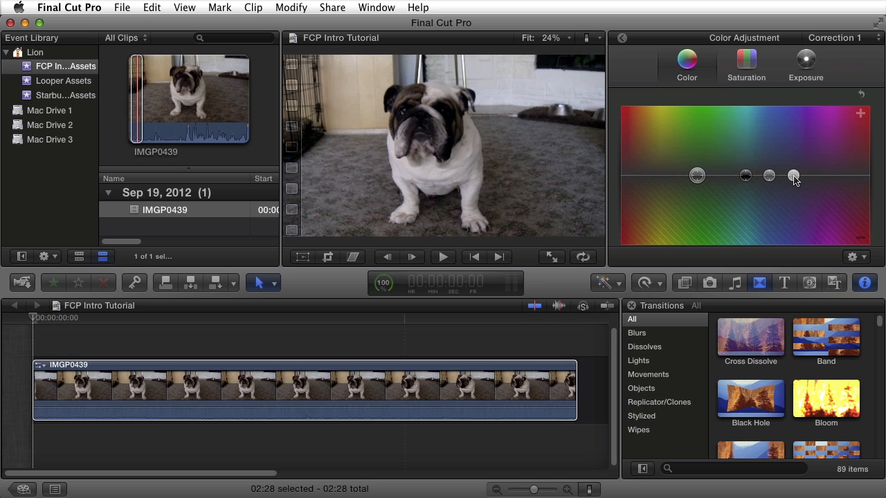
mouse_move(829, 148)
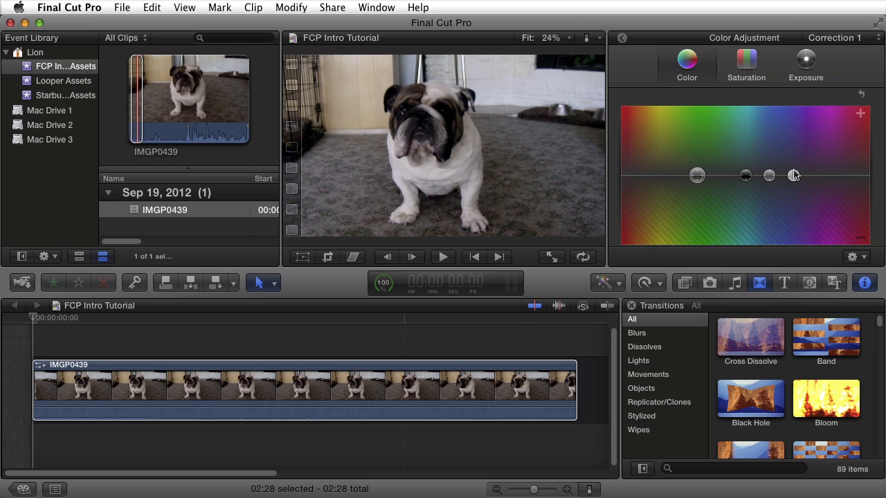
mouse_move(784, 132)
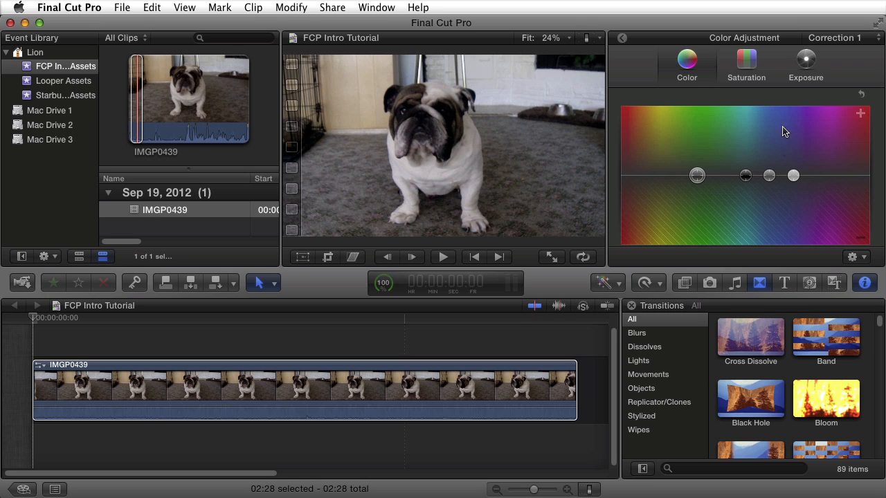
mouse_move(781, 207)
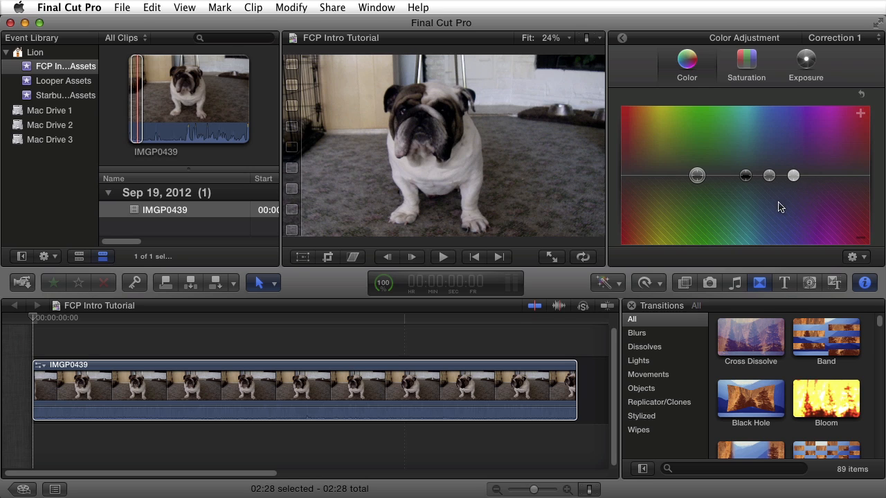
mouse_move(799, 229)
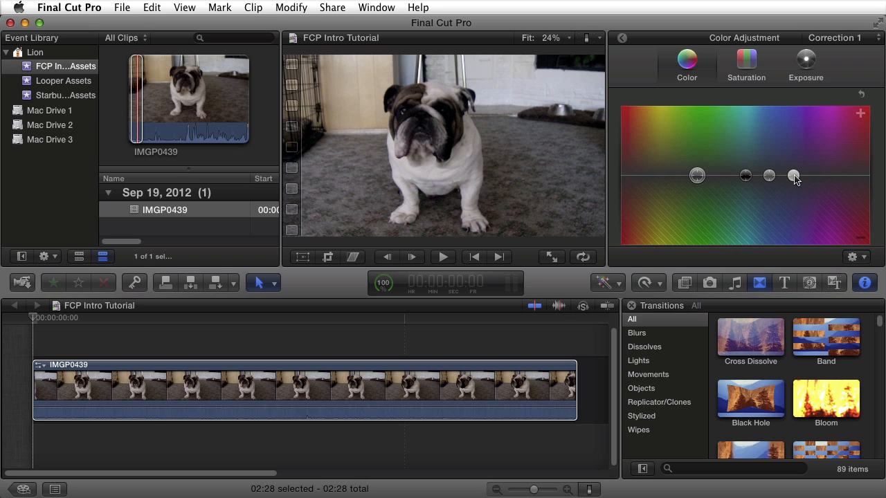
drag(792, 175, 856, 174)
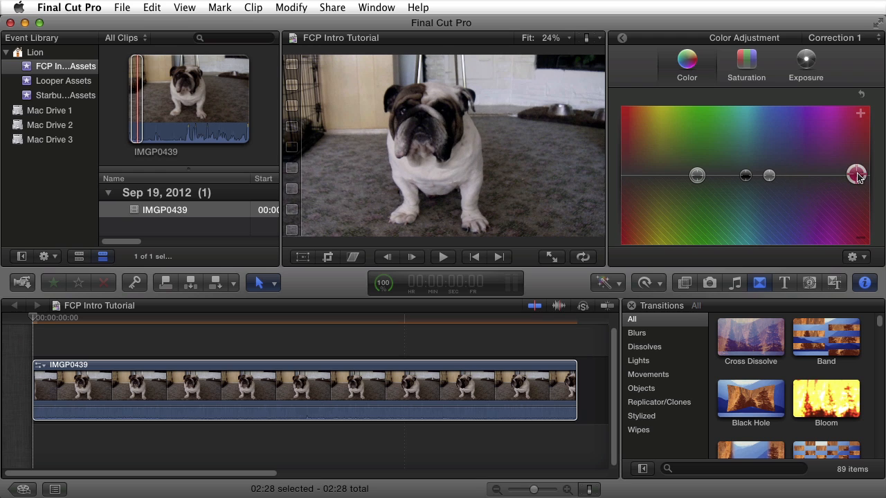
drag(856, 174, 860, 187)
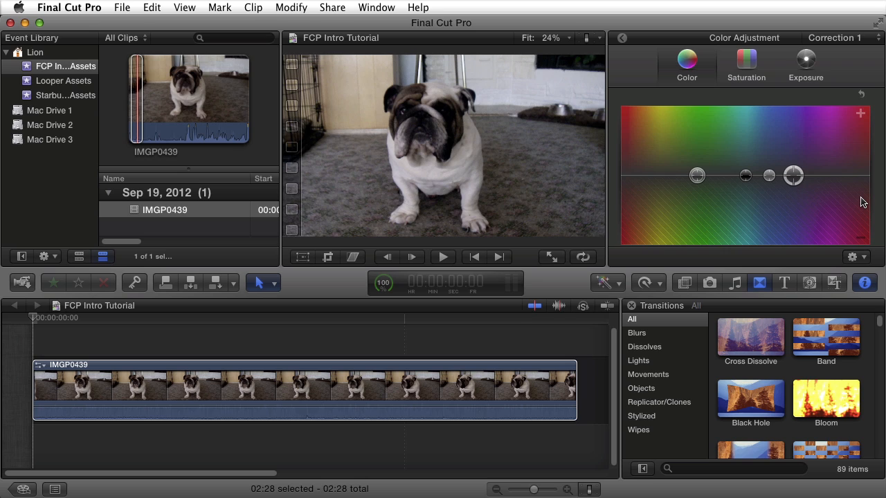
mouse_move(630, 63)
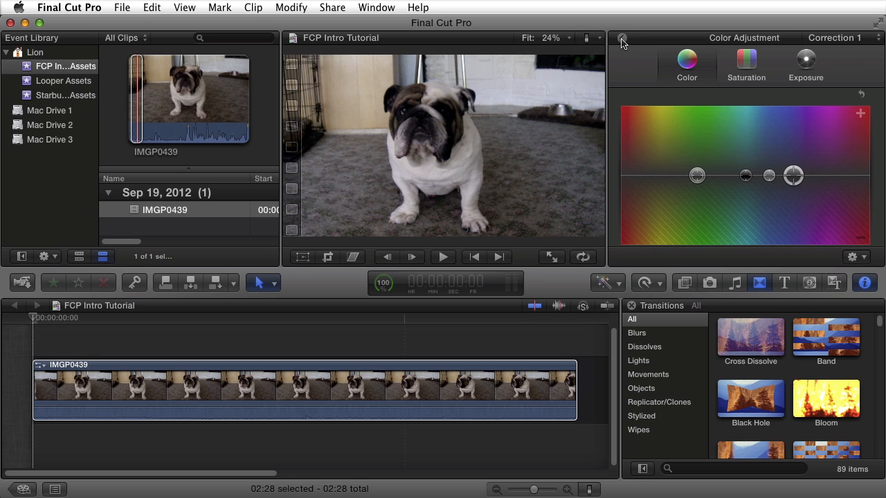
Step: Leave the Color Board and scroll the Video Inspector down to Compositing
click(621, 38)
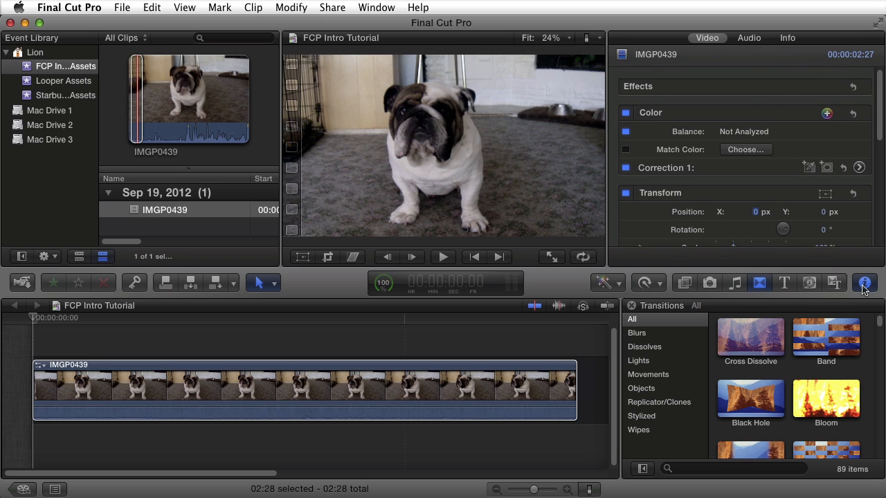
mouse_move(864, 283)
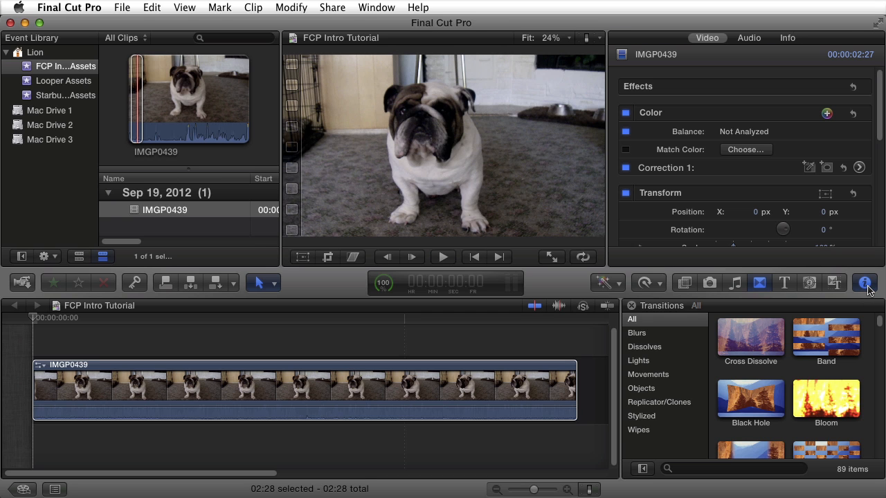
mouse_move(865, 291)
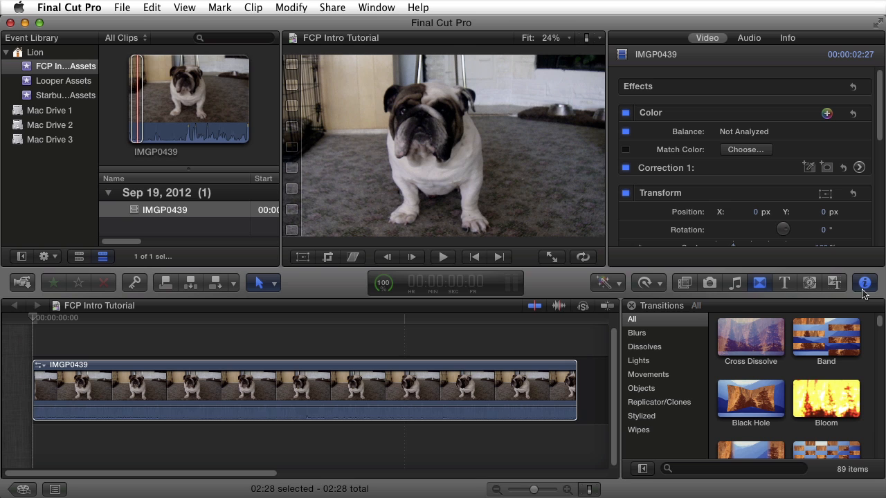
click(470, 388)
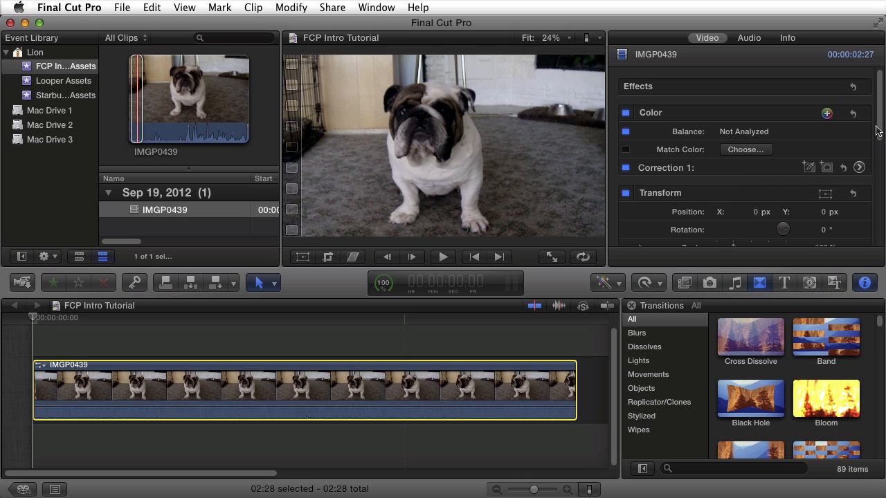
scroll(down, 3)
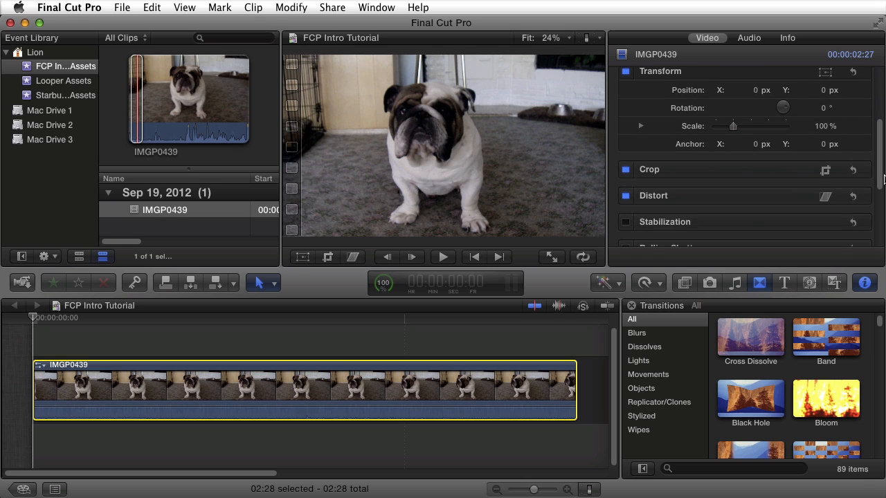
scroll(down, 3)
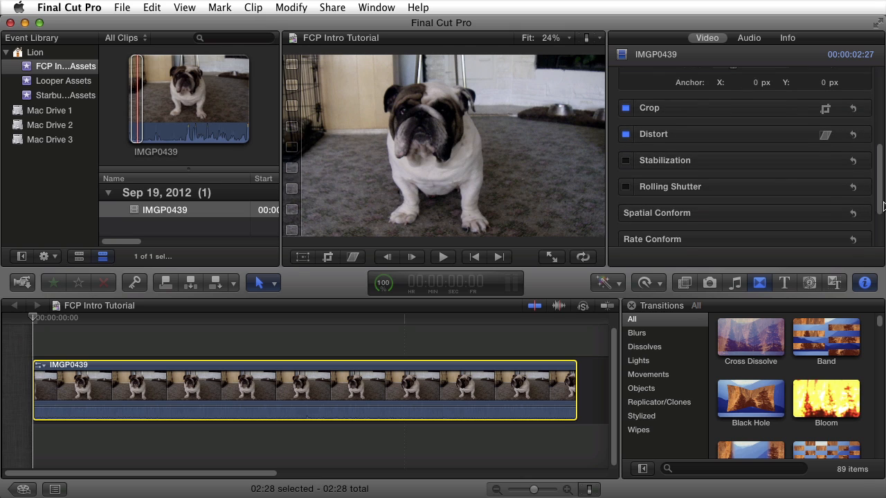
scroll(down, 3)
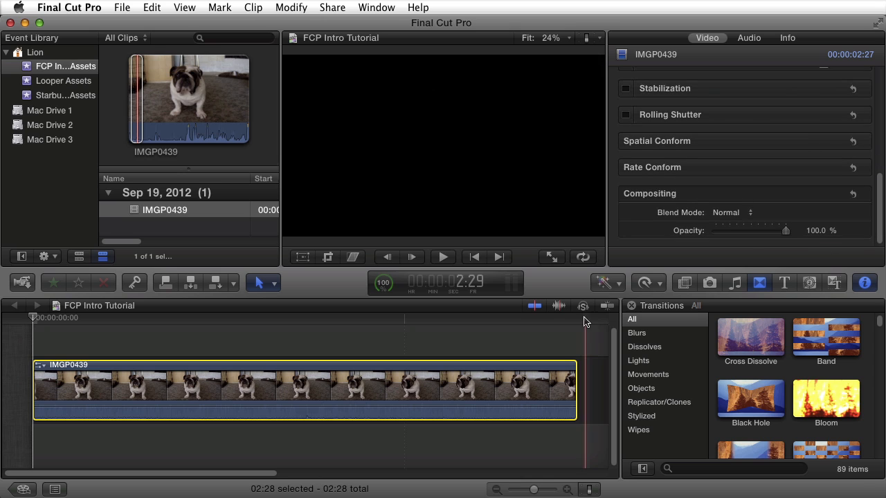
click(166, 388)
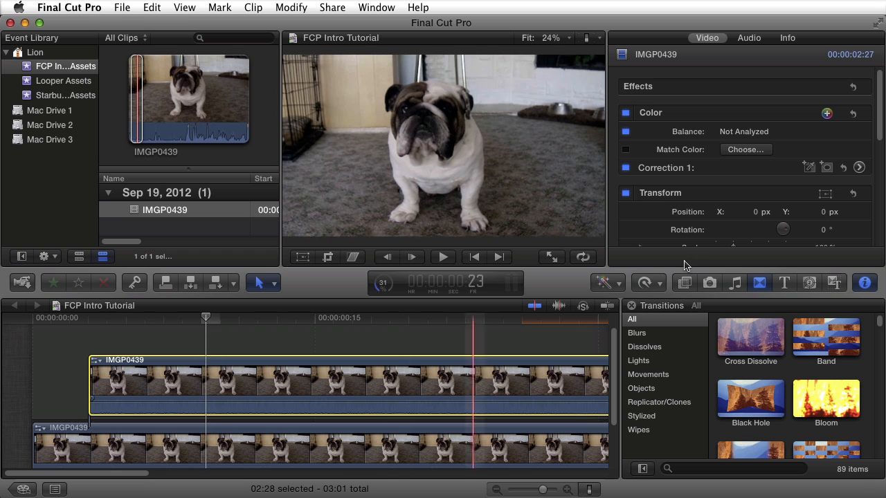
Step: Give the upper dog clip Hard Light blend mode and about 61% opacity
scroll(down, 3)
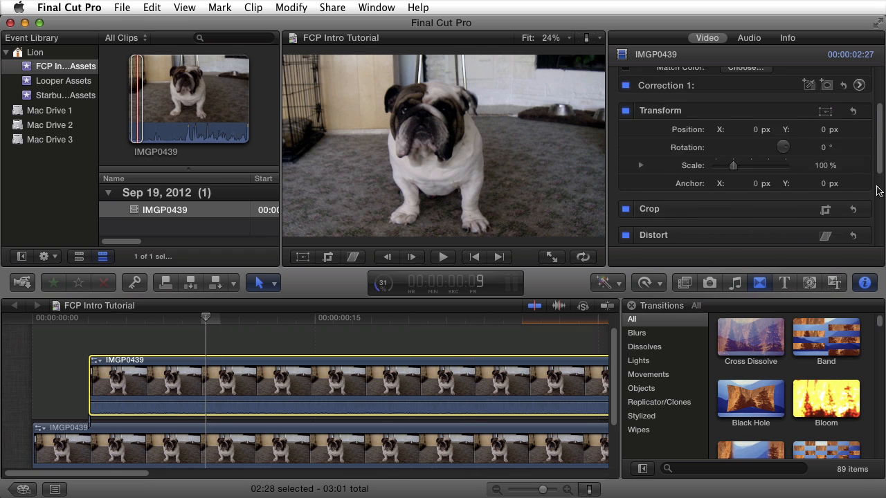
scroll(down, 3)
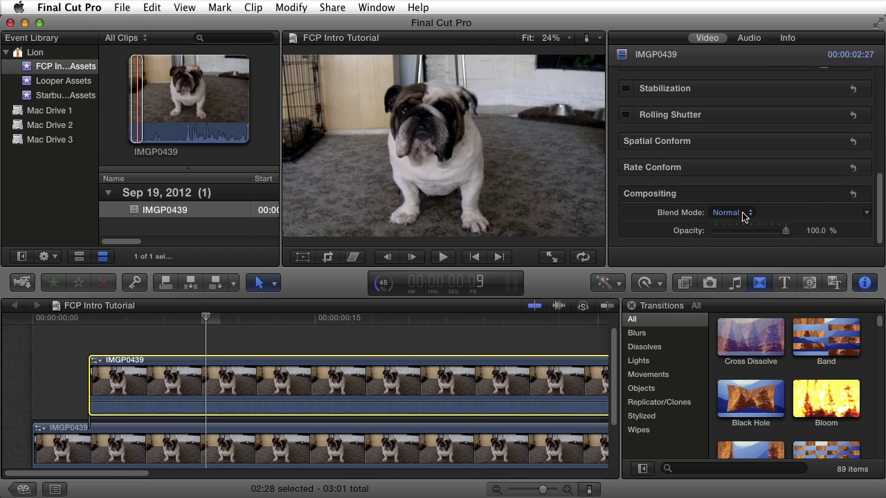
click(730, 213)
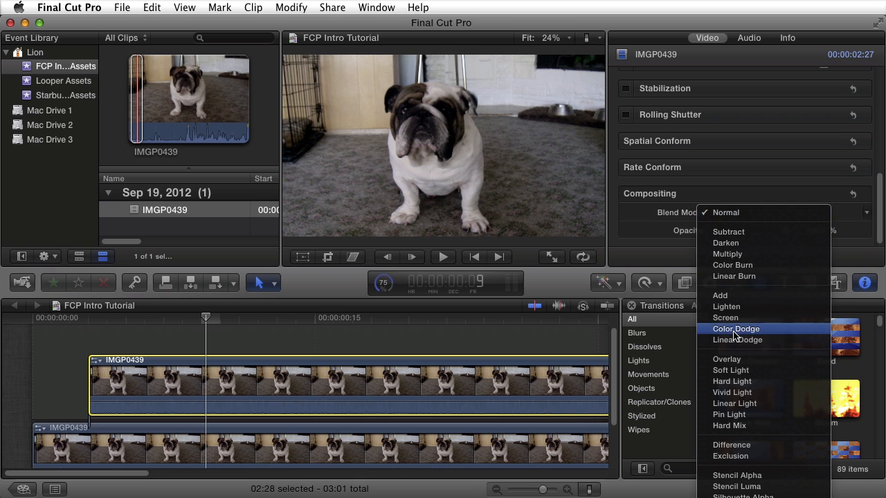
click(731, 381)
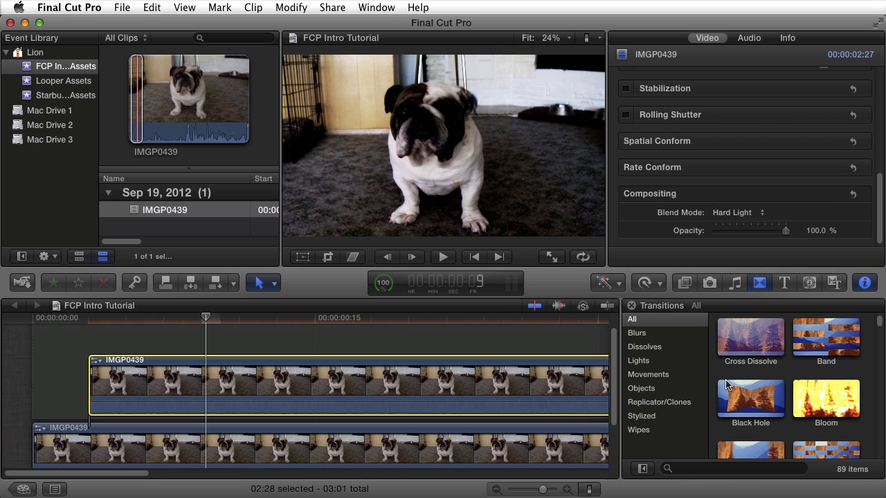
drag(792, 230, 785, 230)
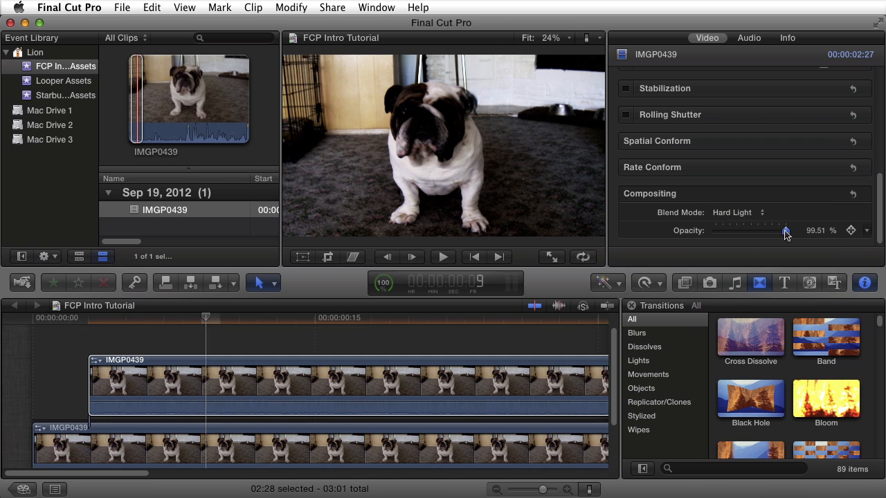
drag(785, 231, 758, 230)
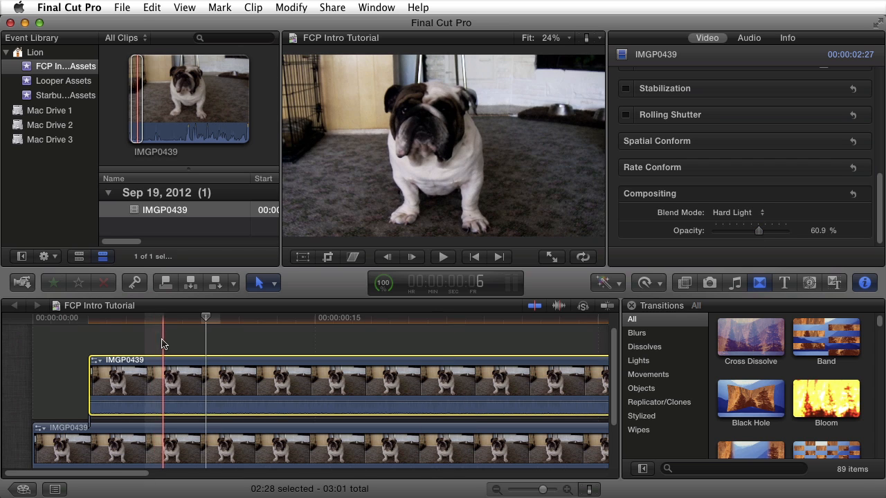
click(59, 353)
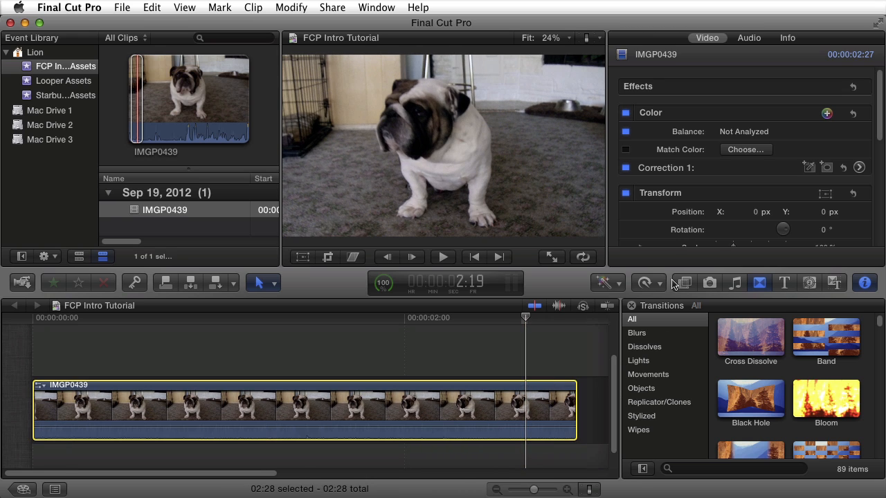
mouse_move(670, 260)
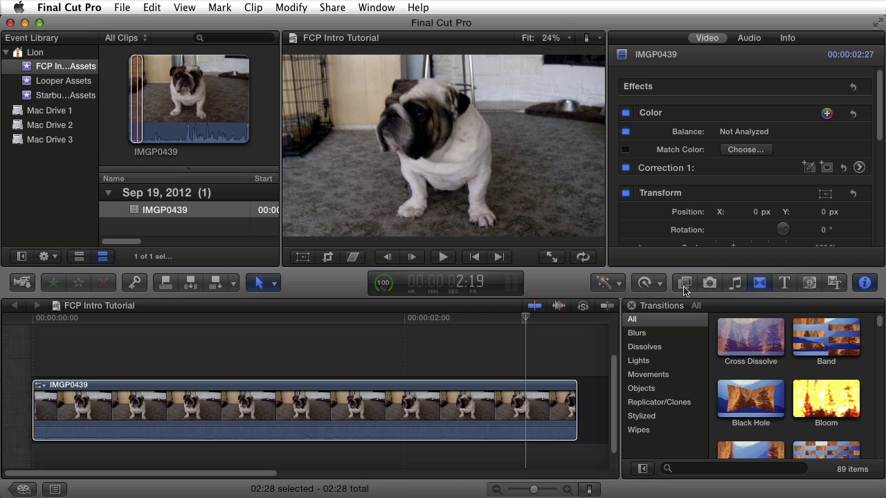
click(684, 282)
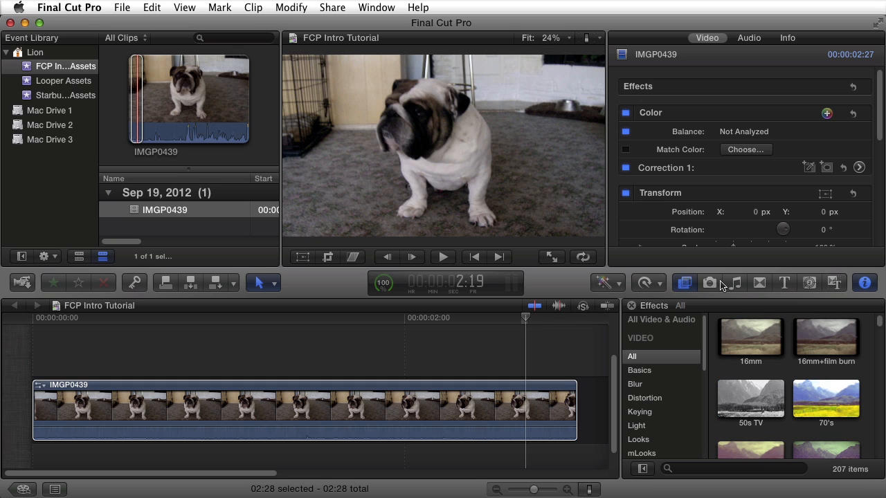
mouse_move(710, 282)
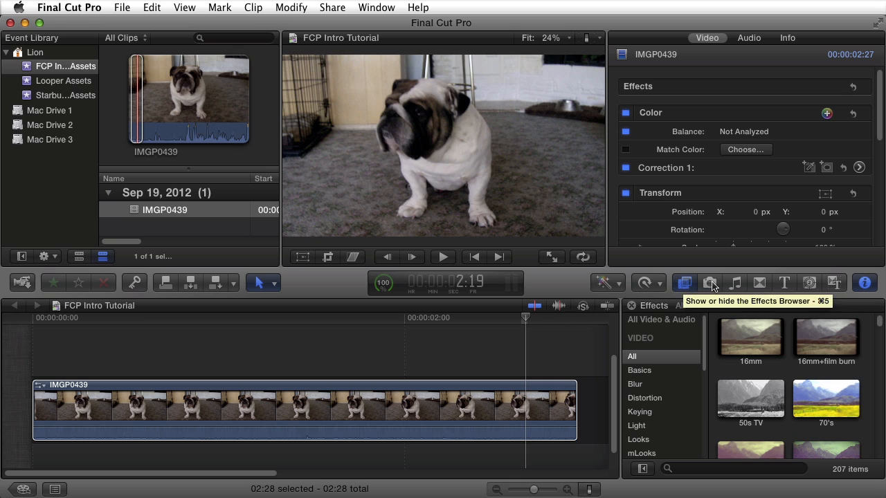
mouse_move(759, 282)
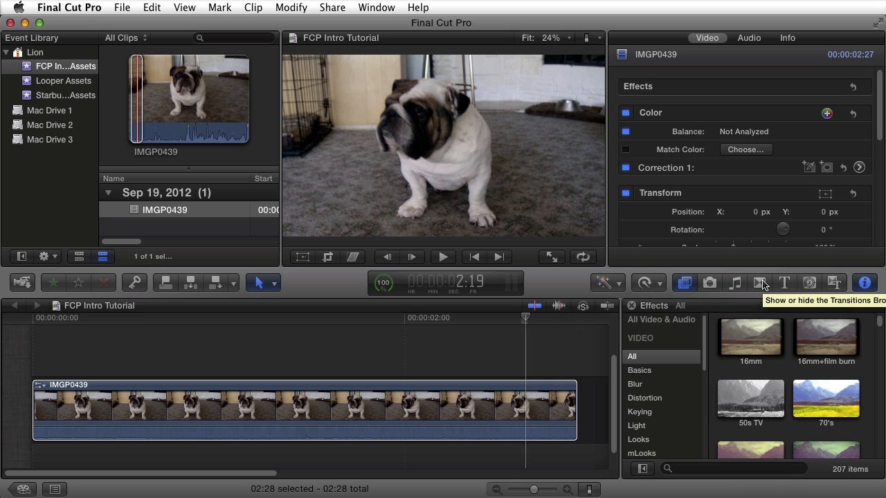
mouse_move(684, 282)
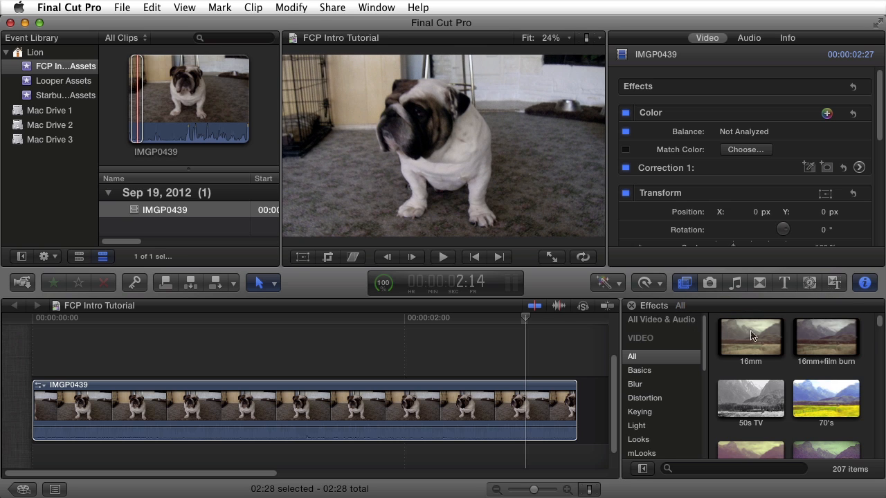
mouse_move(720, 371)
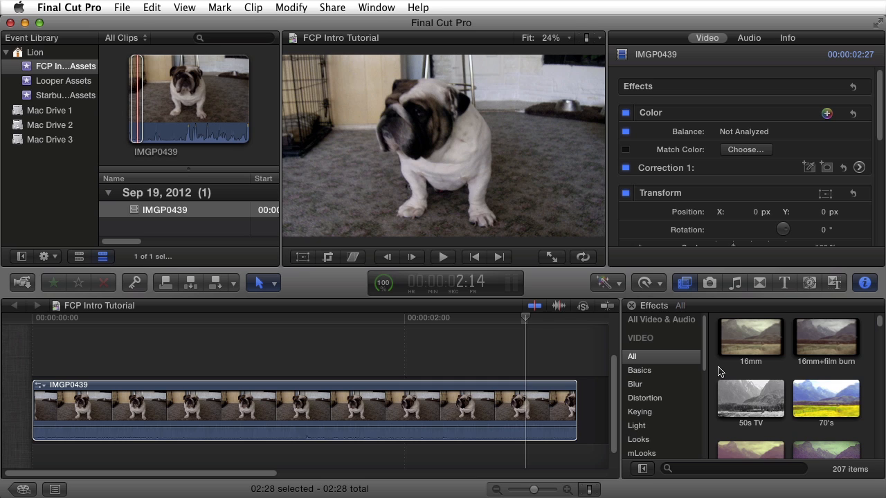
mouse_move(867, 373)
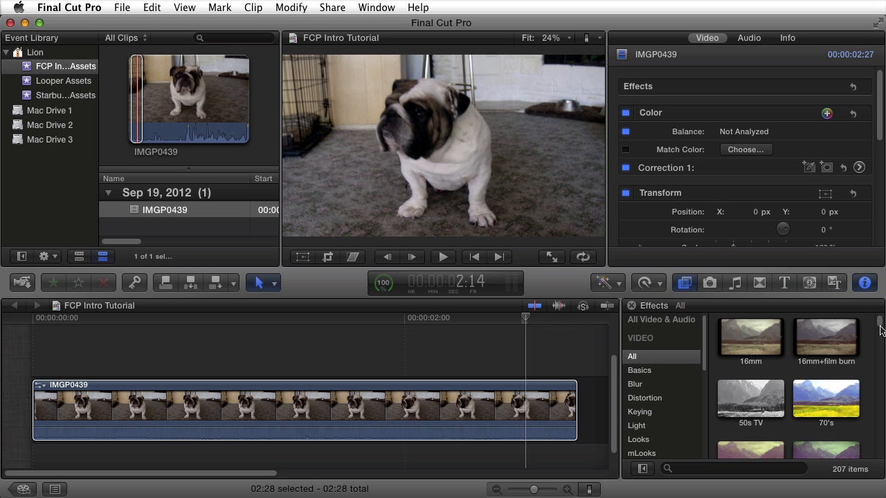
scroll(down, 3)
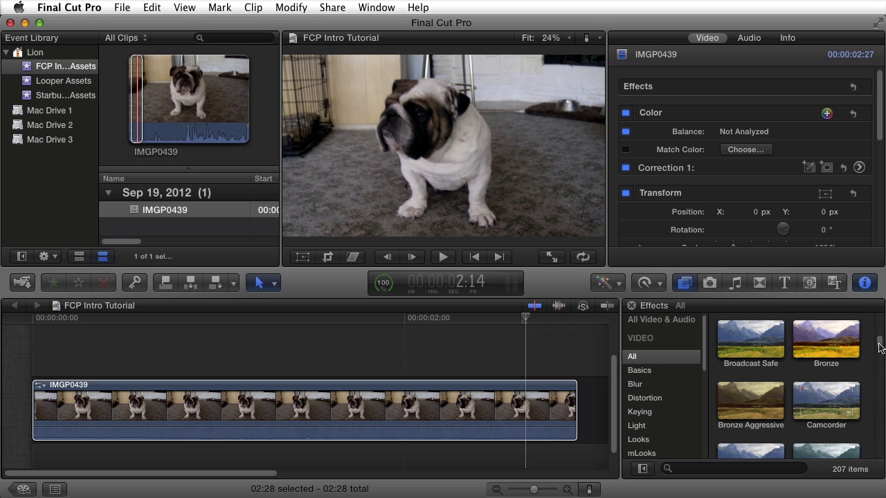
mouse_move(869, 380)
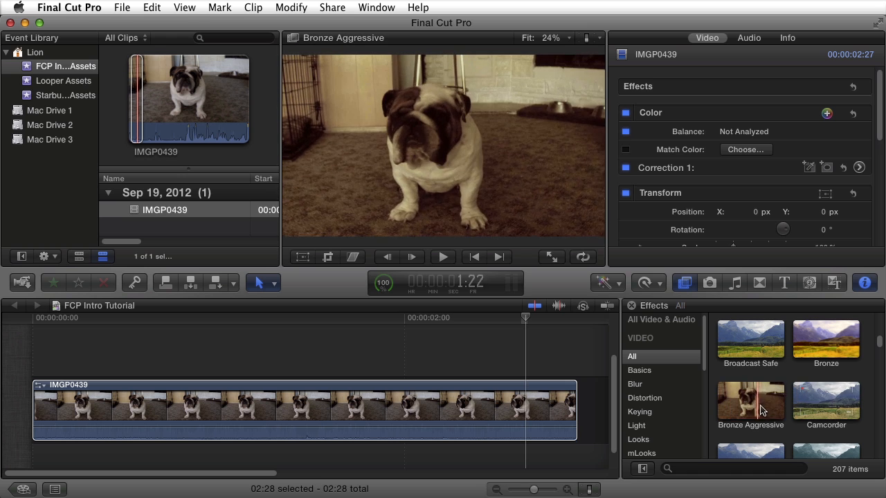
click(750, 339)
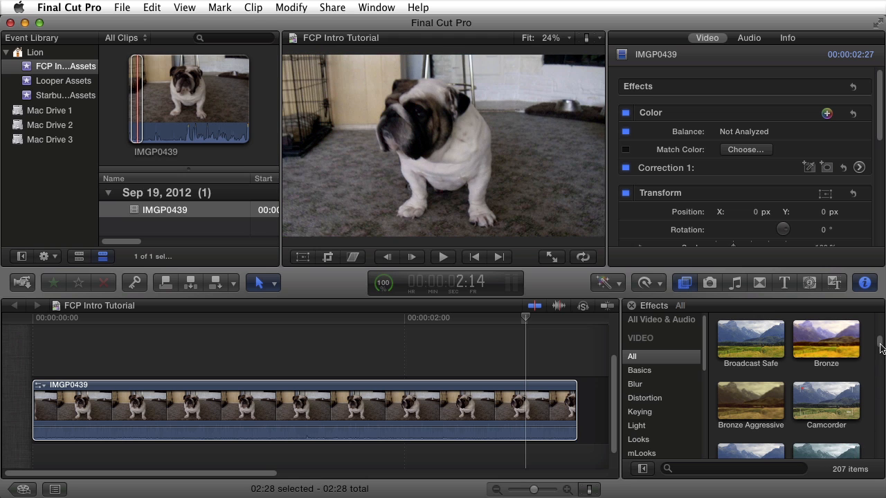
scroll(down, 3)
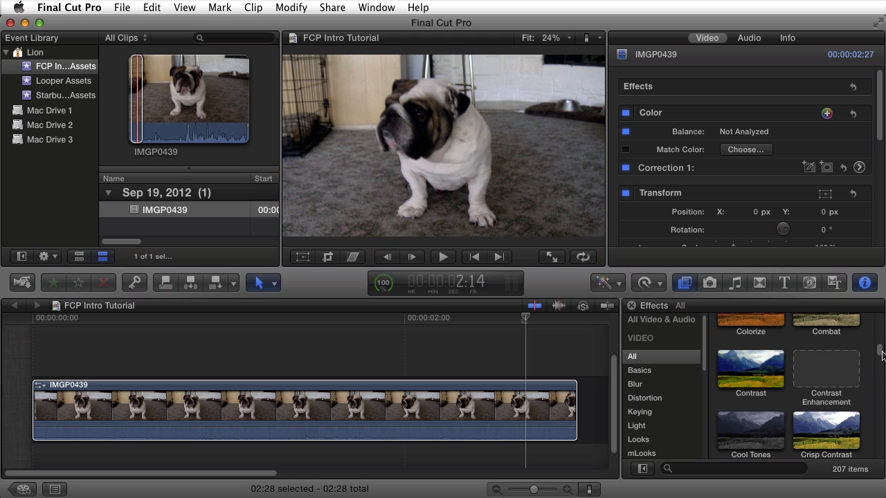
scroll(down, 3)
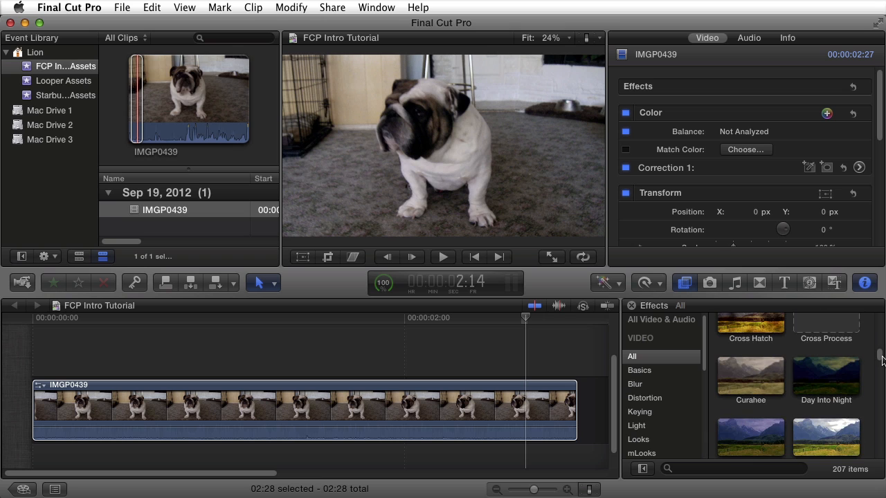
scroll(down, 3)
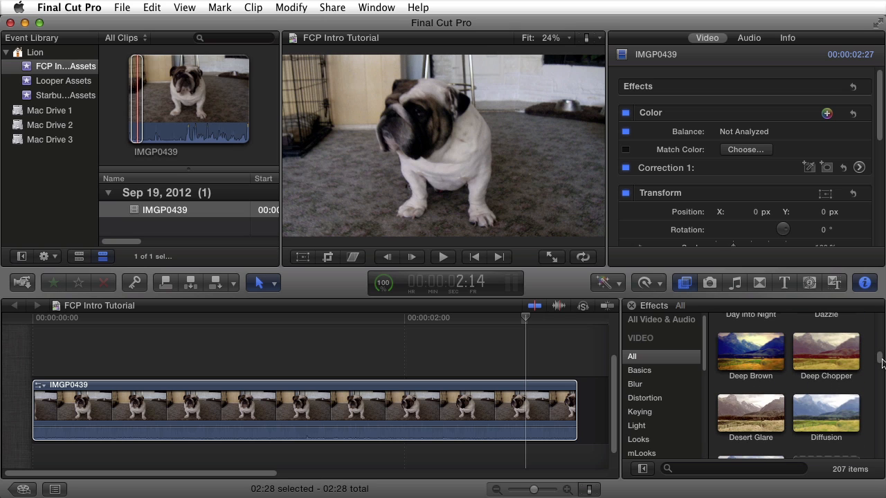
scroll(down, 3)
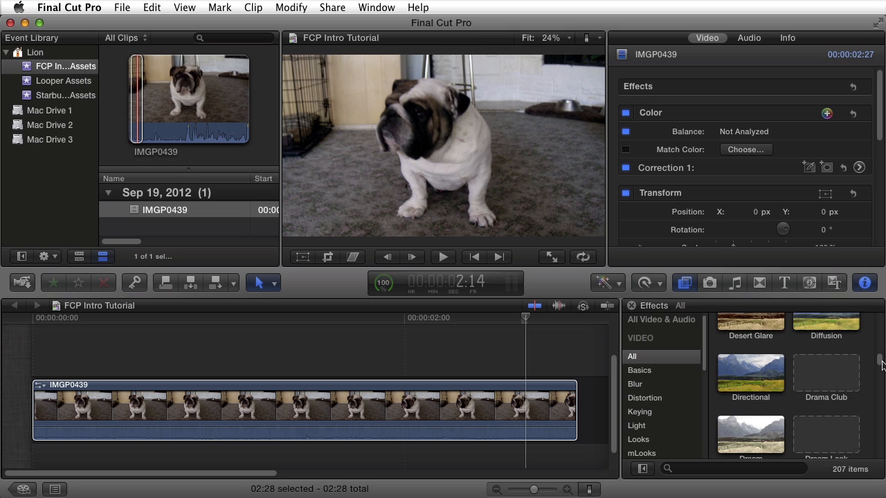
scroll(down, 3)
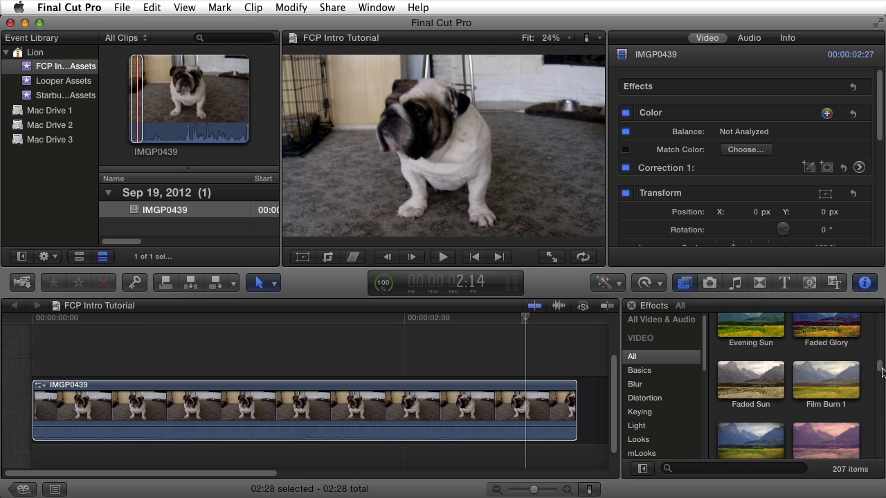
mouse_move(882, 374)
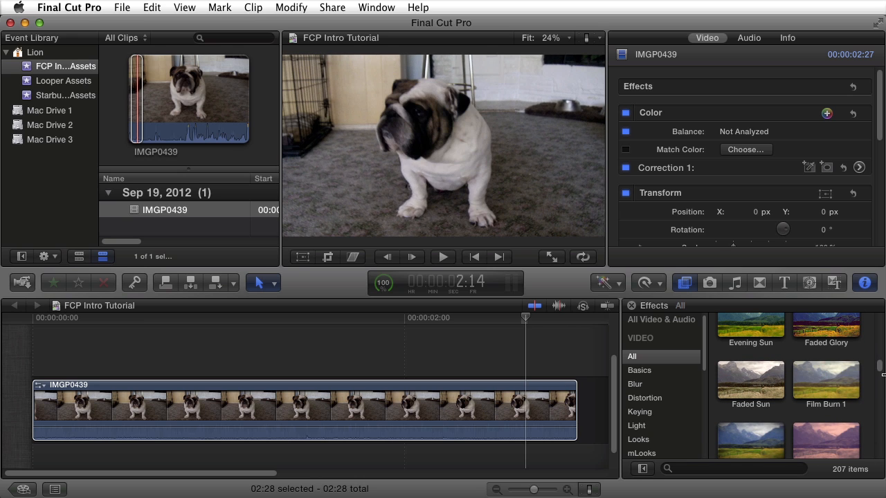
scroll(down, 3)
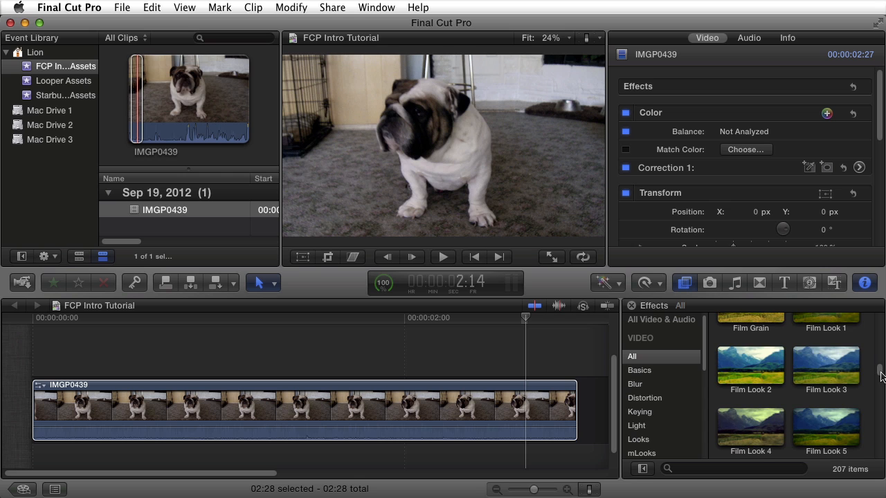
Step: Apply Film Look 1 to the bulldog clip, select it, and check rendering progress
drag(750, 370, 578, 401)
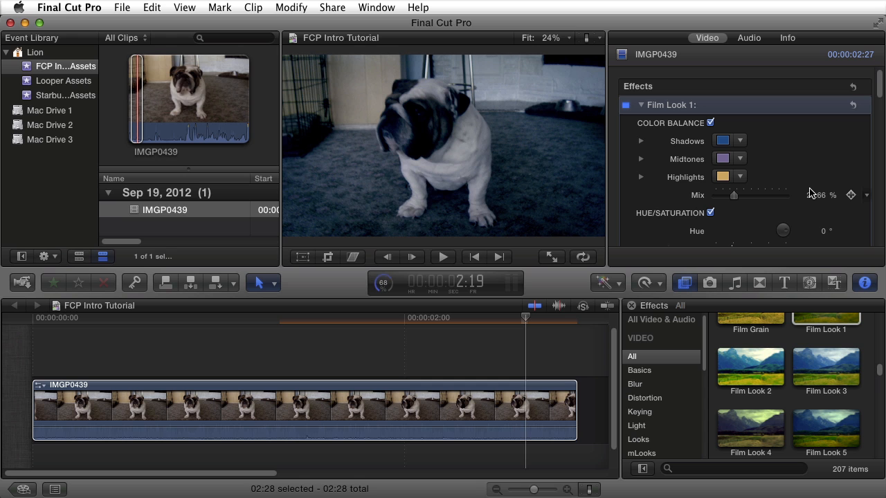
click(510, 326)
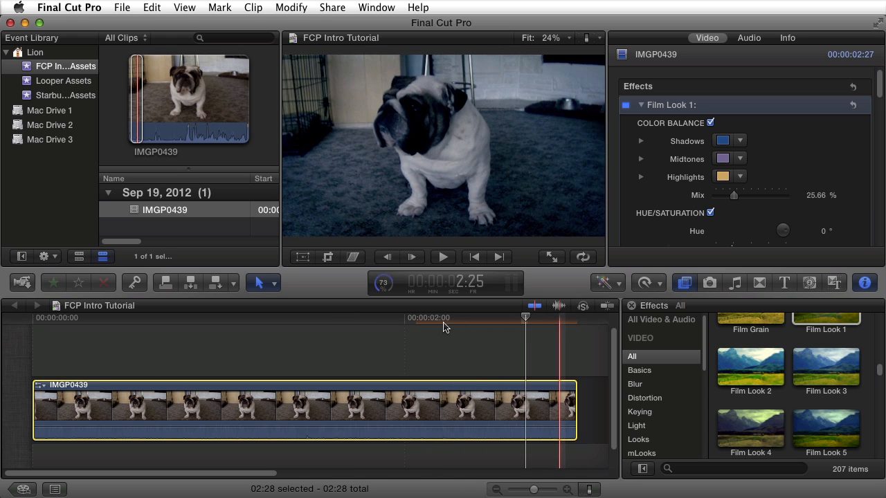
click(437, 329)
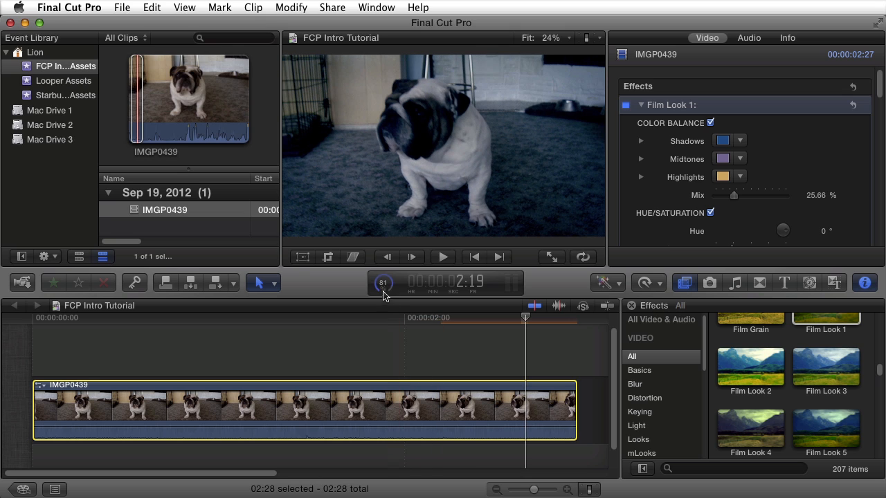
mouse_move(382, 283)
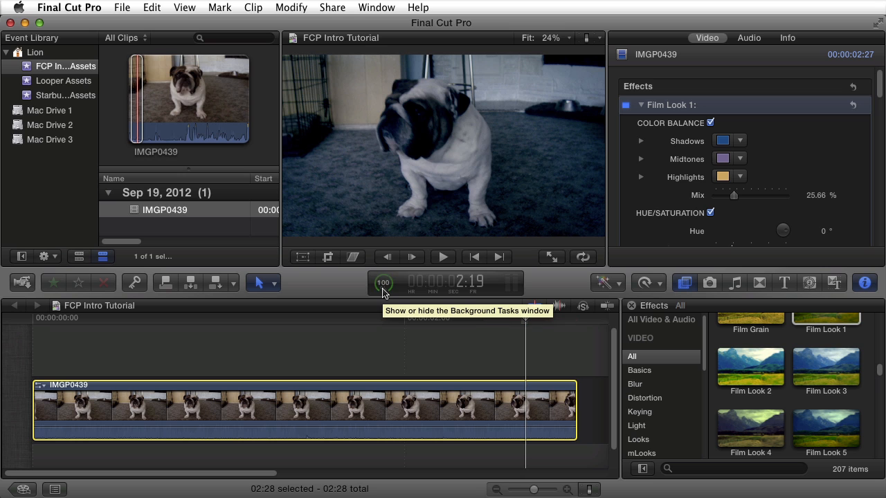
click(142, 318)
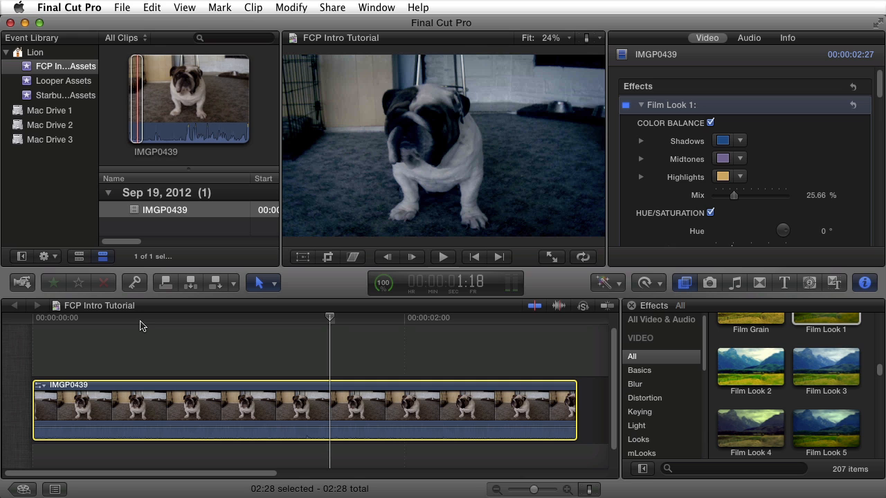
click(152, 325)
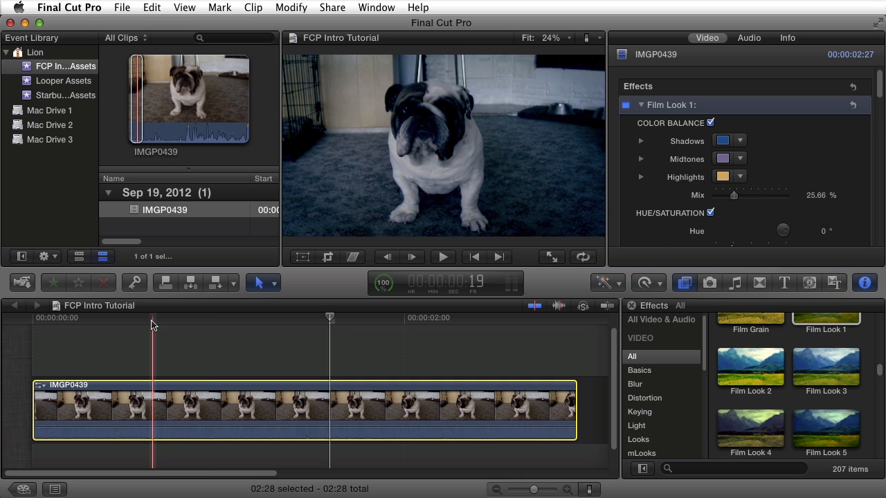
click(245, 377)
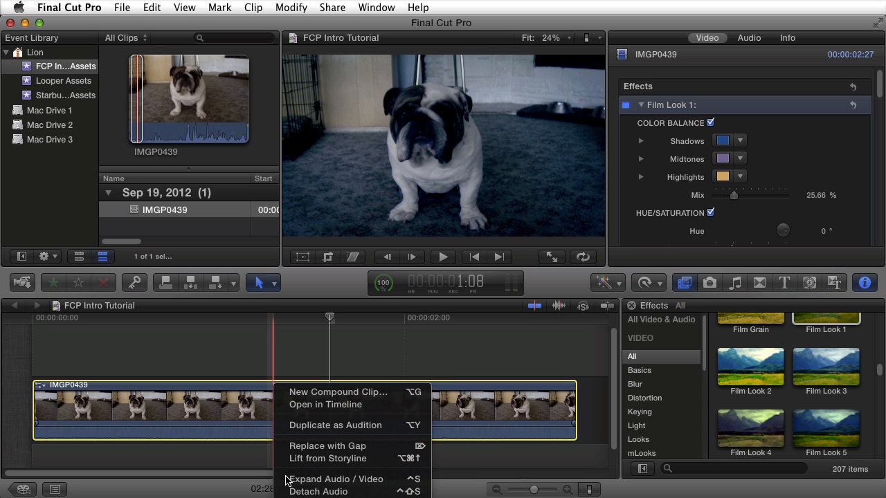
click(318, 491)
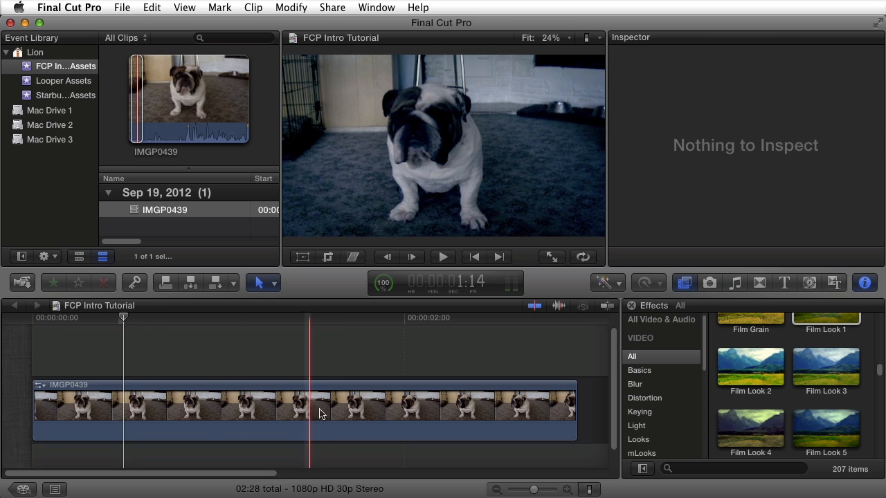
click(304, 405)
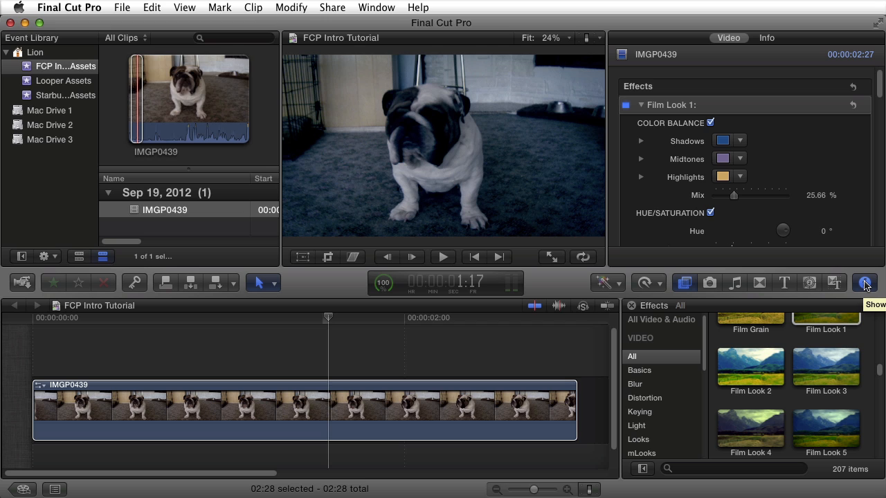
mouse_move(865, 127)
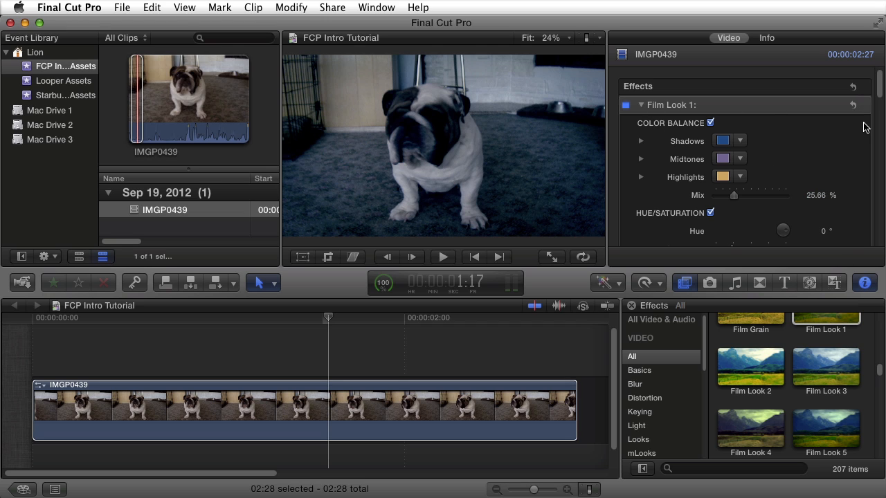
Step: Set Film Look 1 value 1.23, brightness 0.82, contrast 0.95 and pivot 0.13
scroll(down, 3)
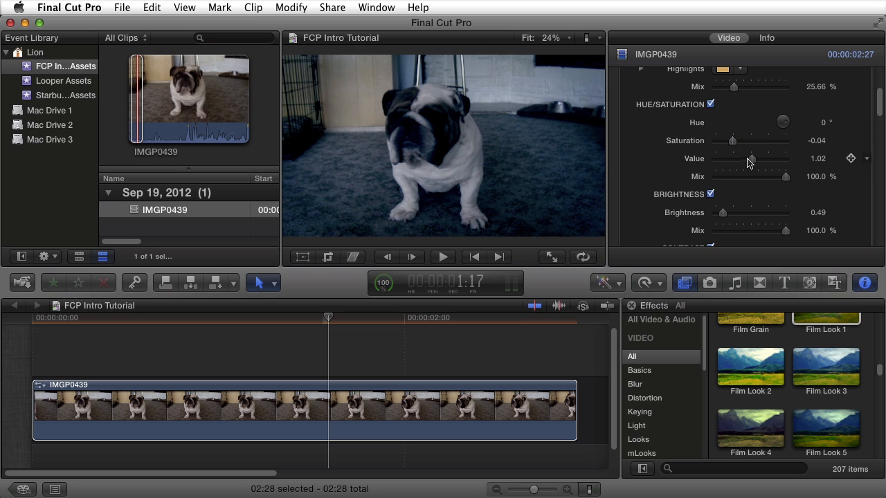
drag(750, 157, 755, 158)
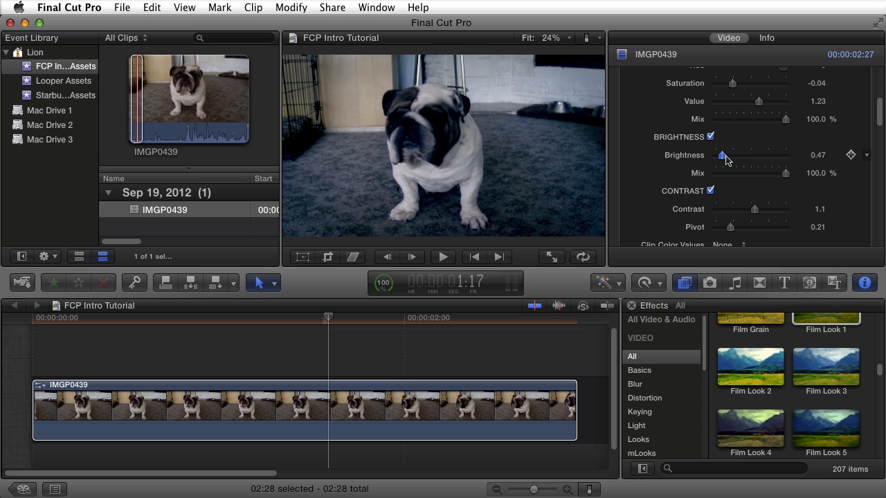
drag(724, 155, 729, 155)
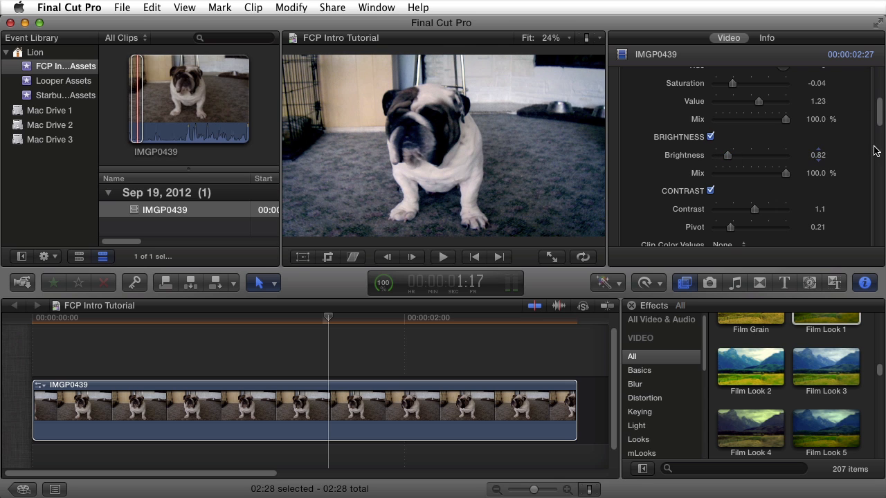
scroll(down, 3)
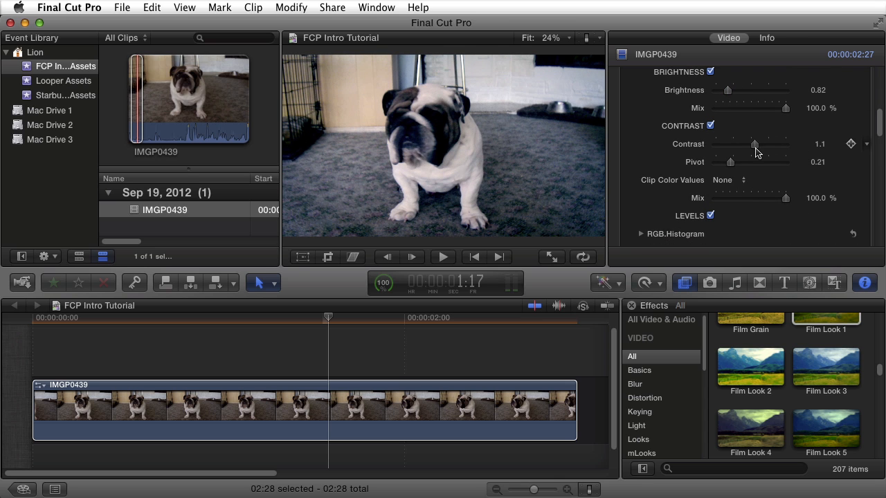
drag(755, 143, 750, 144)
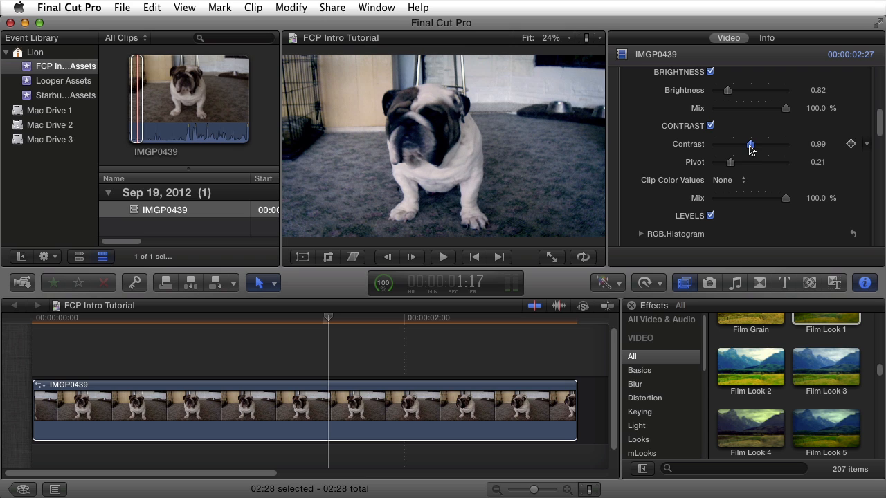
drag(751, 144, 748, 143)
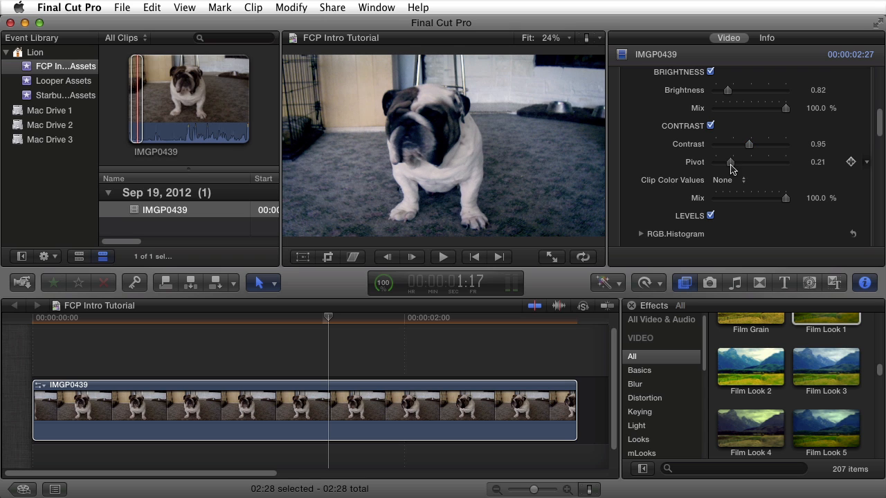
drag(730, 161, 723, 161)
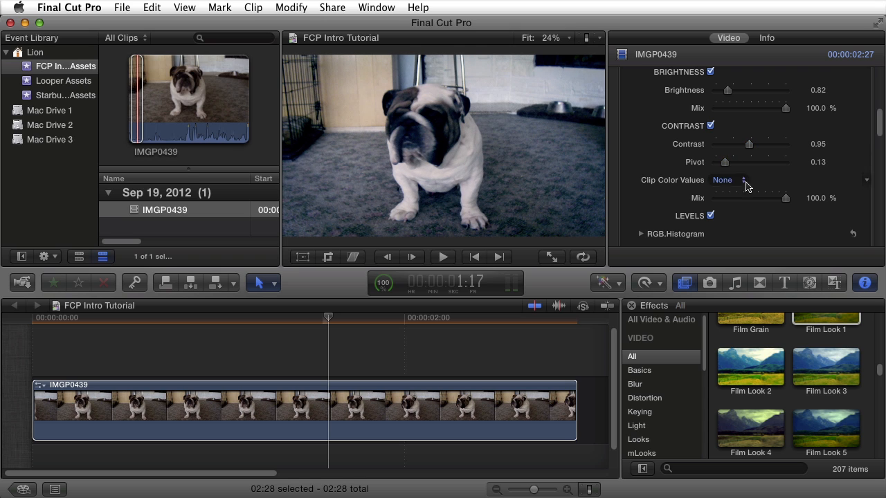
mouse_move(872, 123)
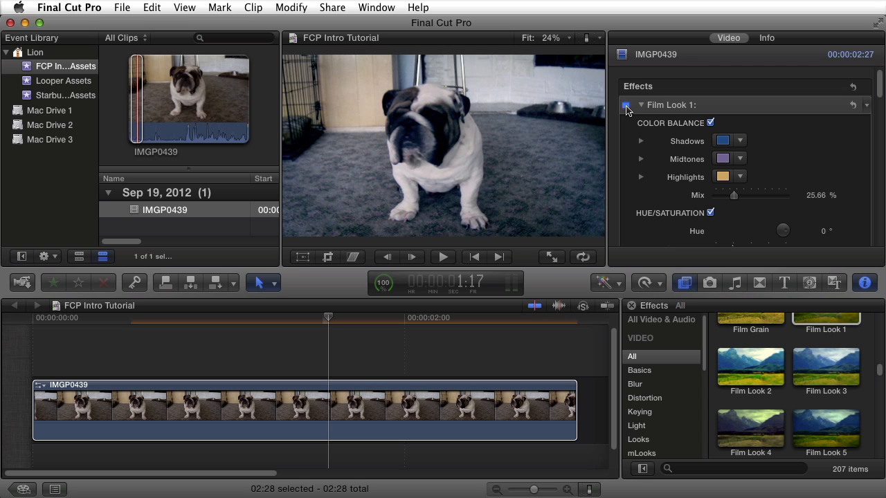
Step: Toggle the Film Look 1 effect on the second IMGP0439 clip to compare the look
click(625, 104)
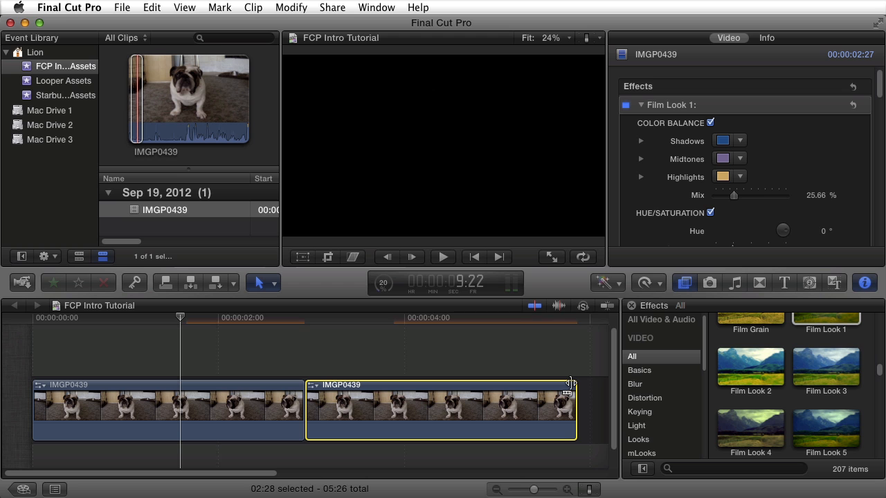
click(255, 398)
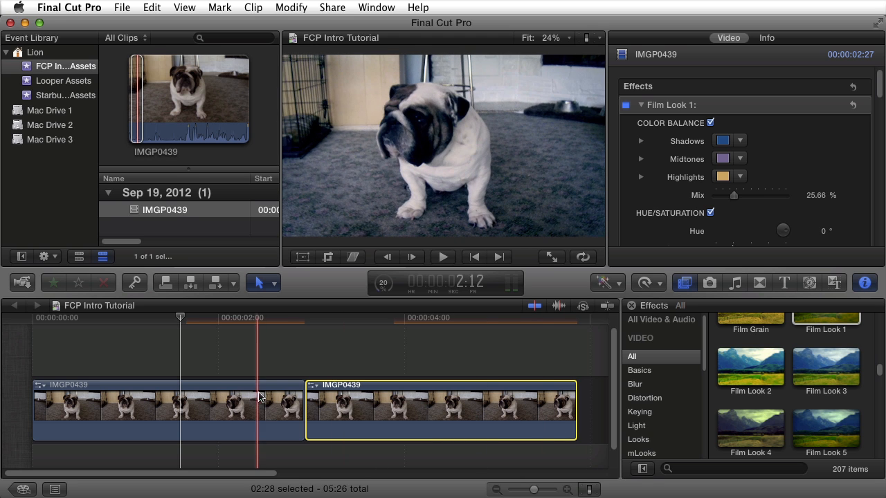
click(190, 409)
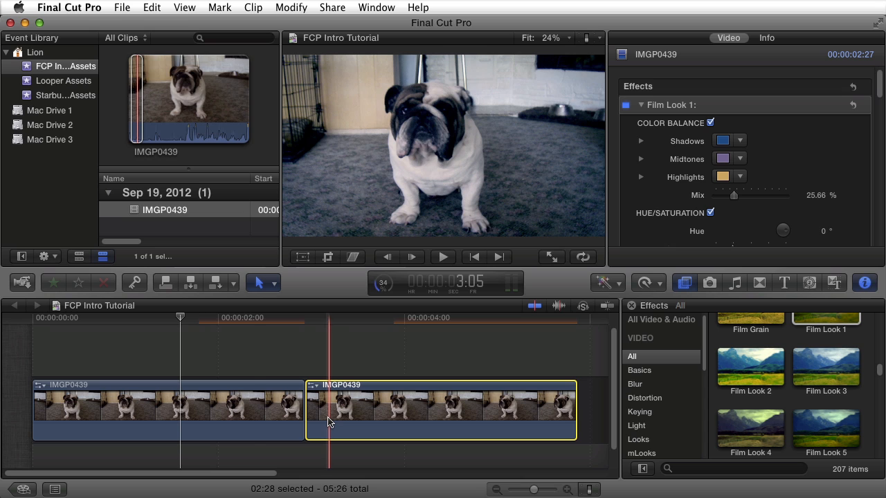
click(272, 282)
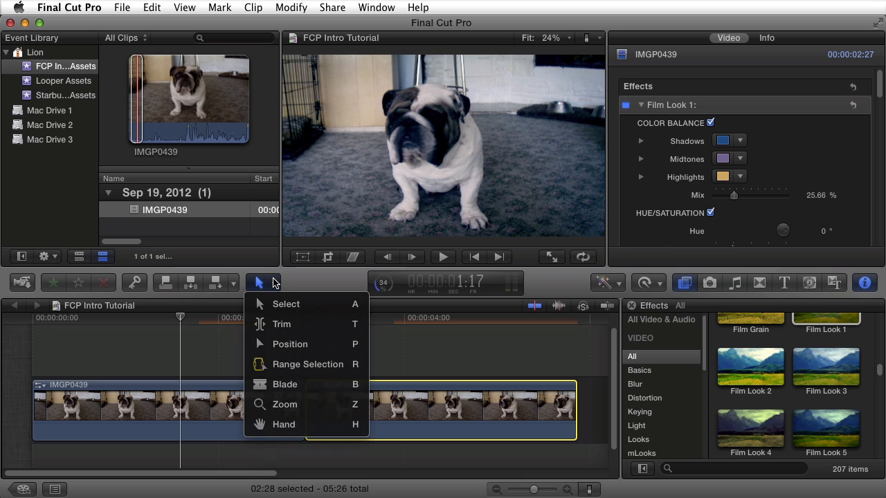
mouse_move(277, 365)
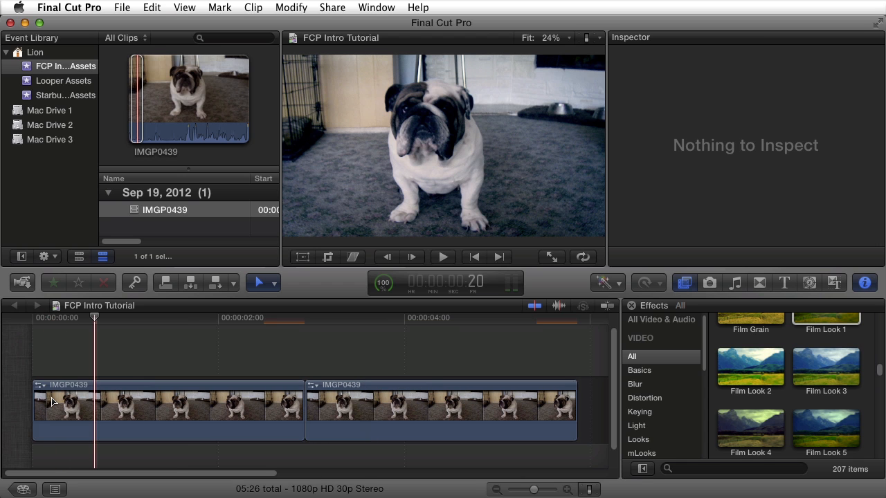
Step: Trim the second IMGP0439 clip to about 18 frames, bringing the project to 3:16
click(259, 283)
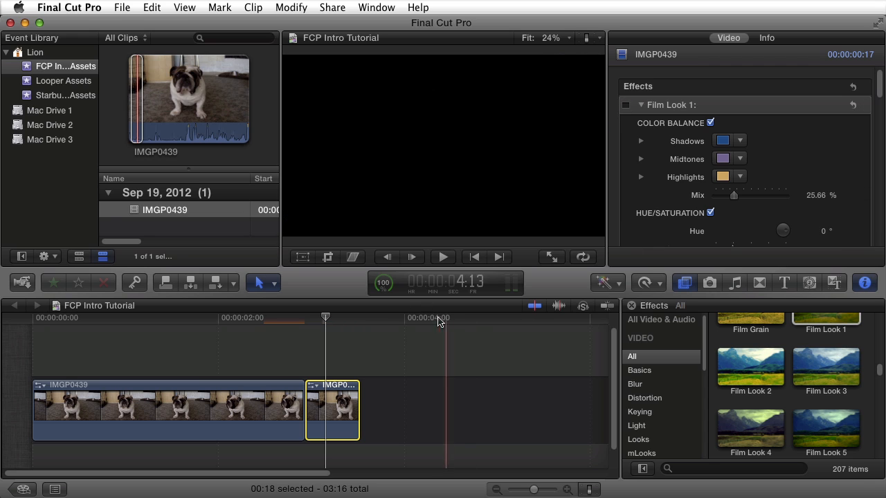
click(438, 321)
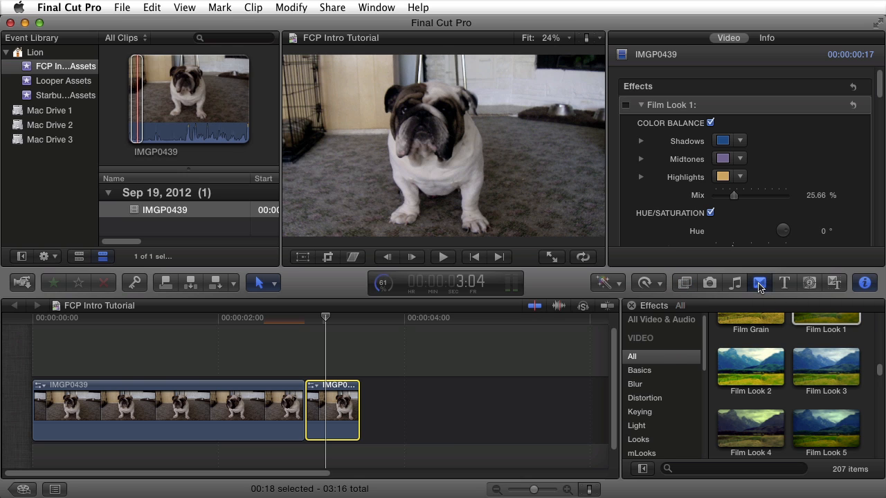
Step: Place a Band transition between the two bulldog clips and select it for inspection
click(759, 282)
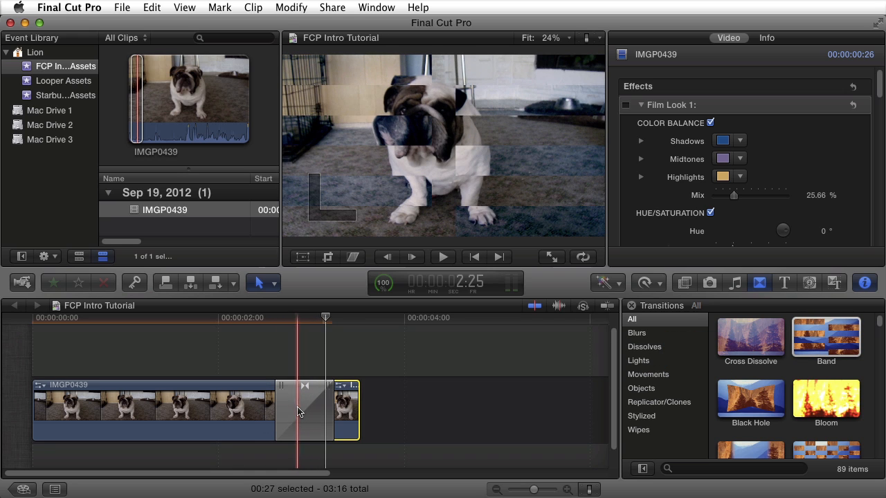
click(303, 412)
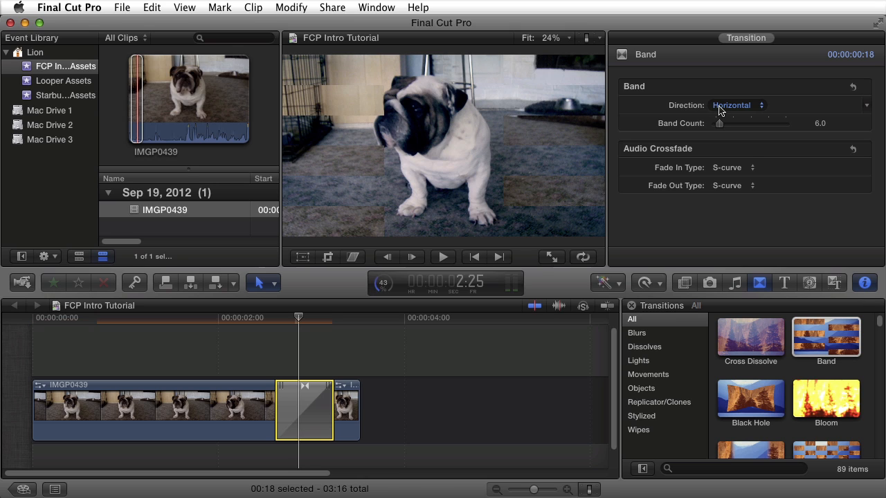
Step: Set the Band transition's direction to Vertical and its band count to 26
click(737, 105)
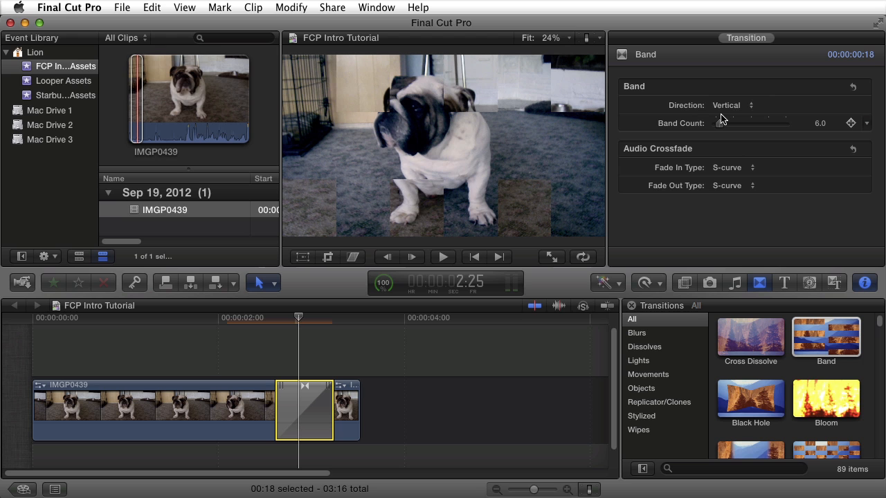
drag(712, 123, 735, 122)
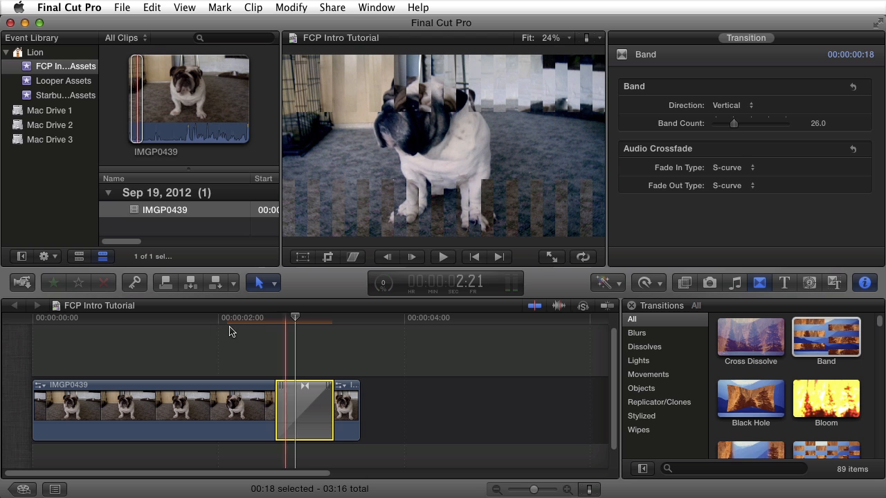
click(320, 329)
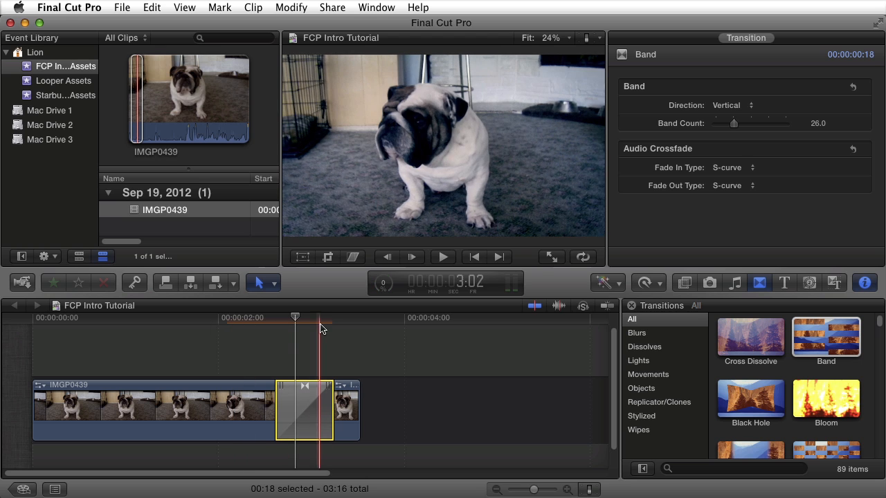
click(253, 317)
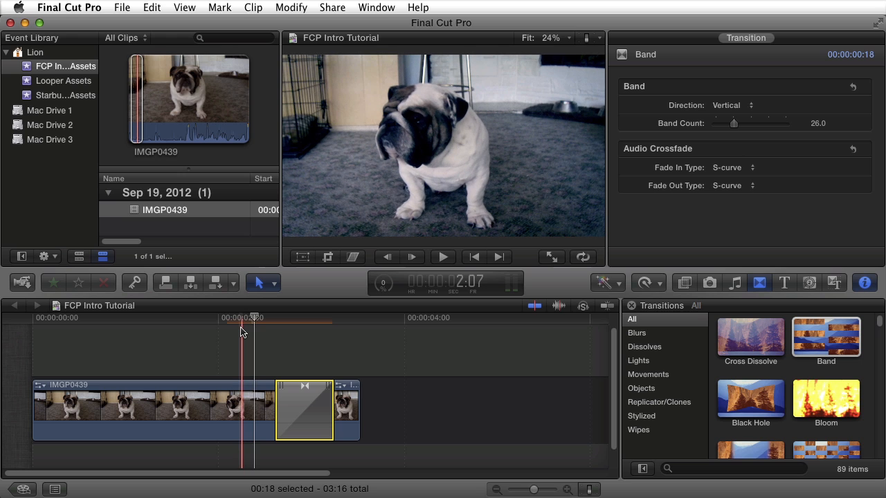
click(443, 256)
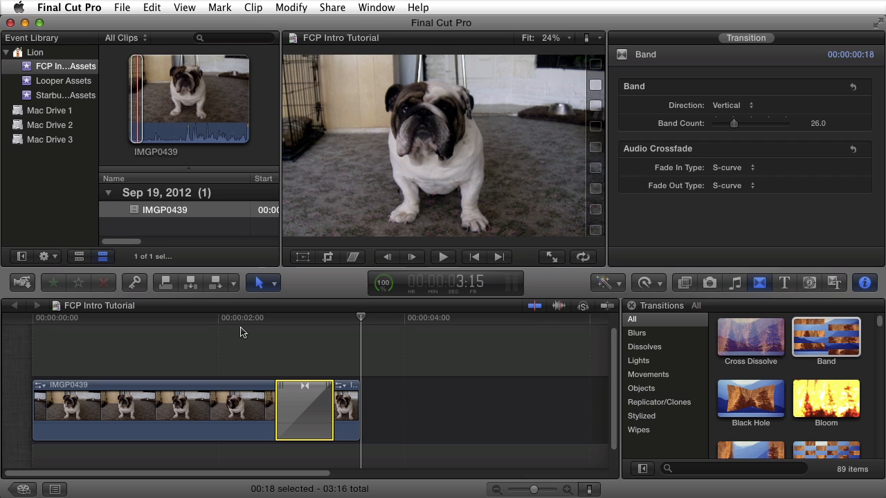
mouse_move(229, 244)
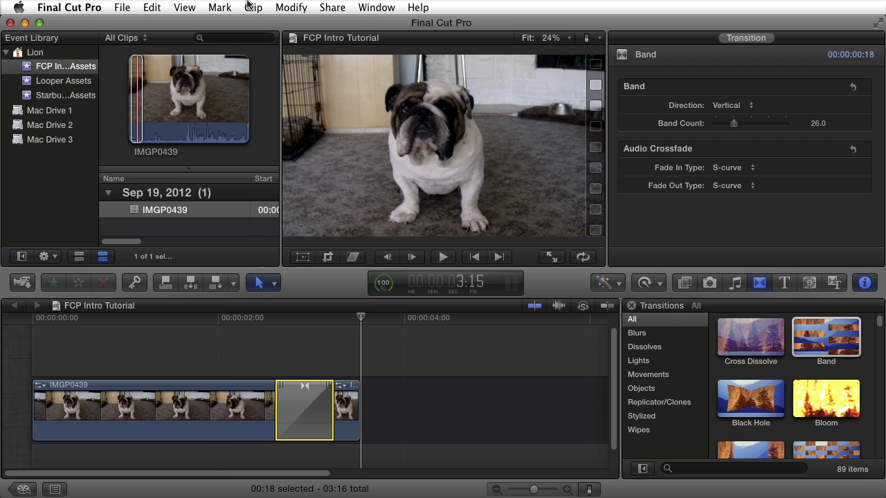
Step: Send the FCP Intro Tutorial project to Compressor from the Share menu
click(332, 8)
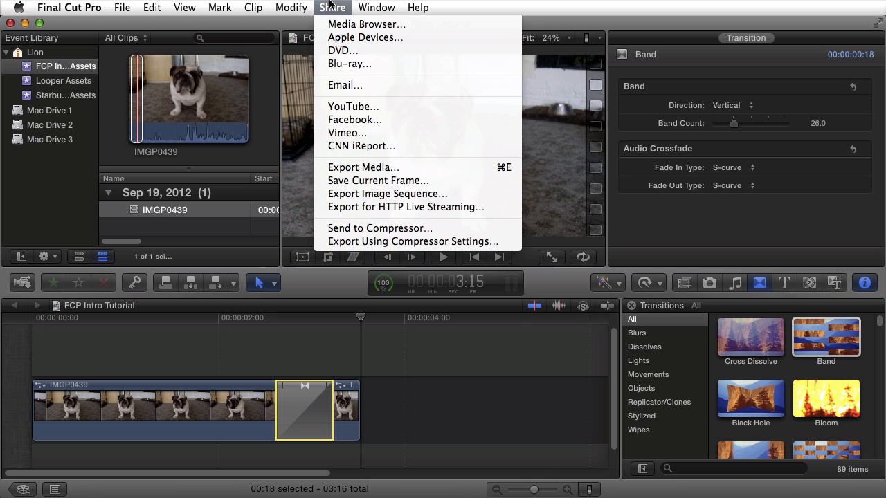
mouse_move(354, 120)
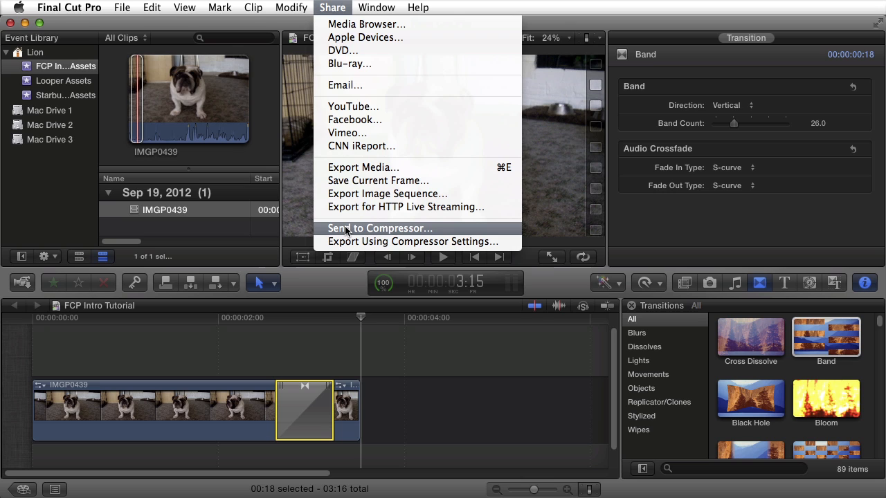
mouse_move(352, 106)
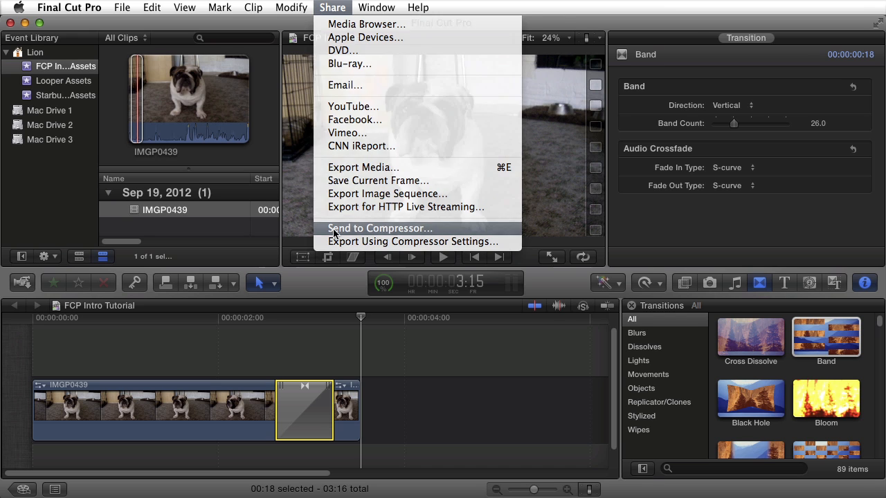
click(379, 228)
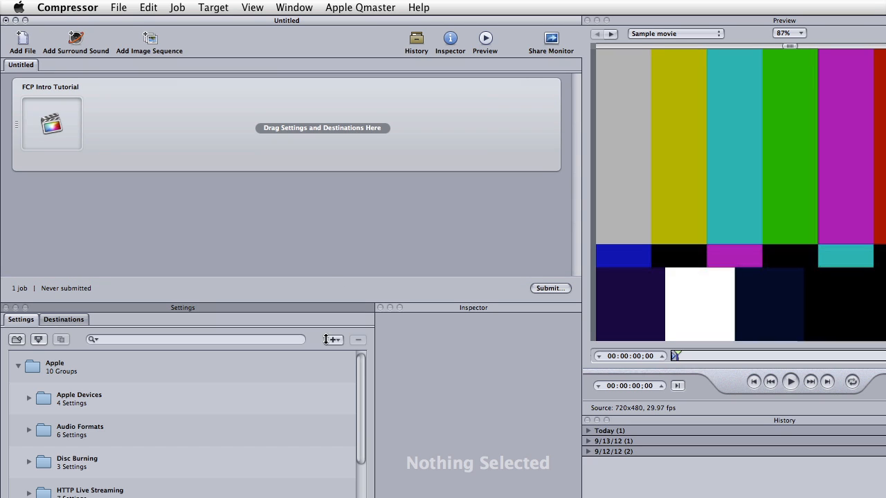
mouse_move(242, 287)
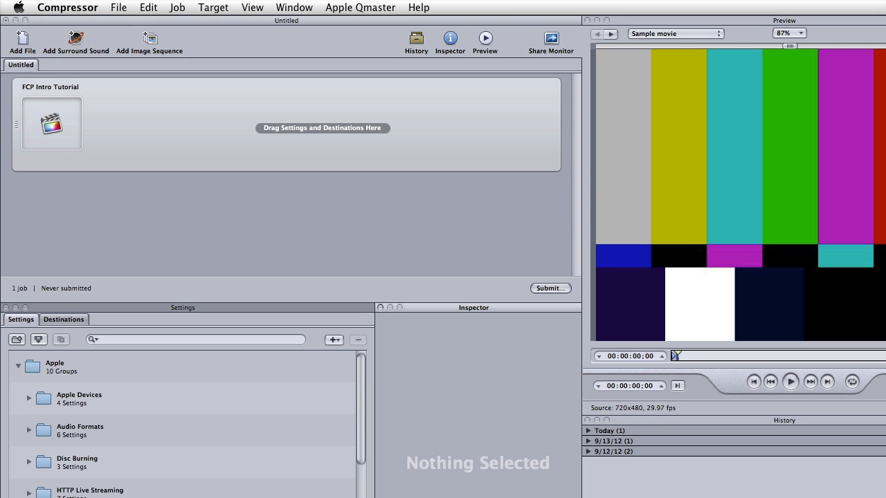
mouse_move(272, 404)
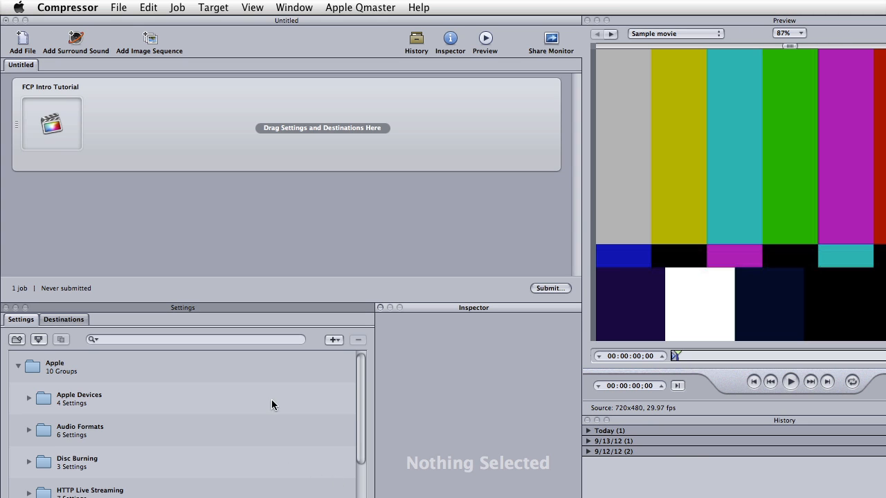
mouse_move(33, 94)
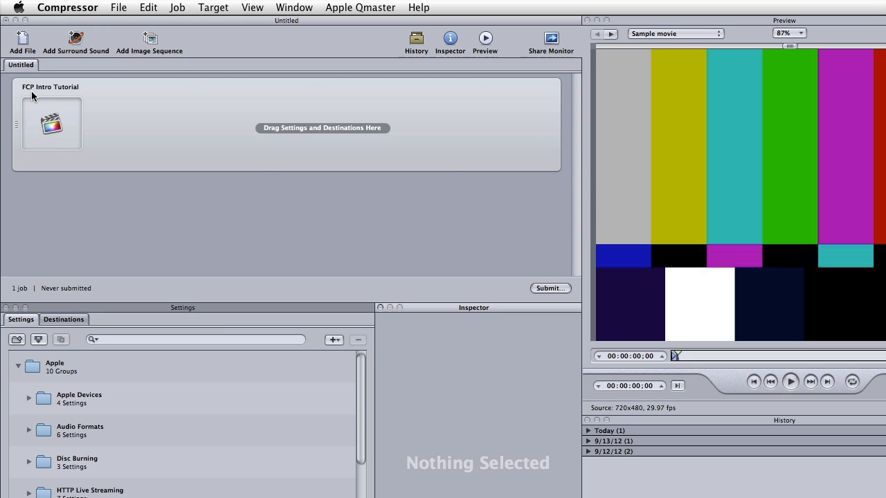
mouse_move(76, 94)
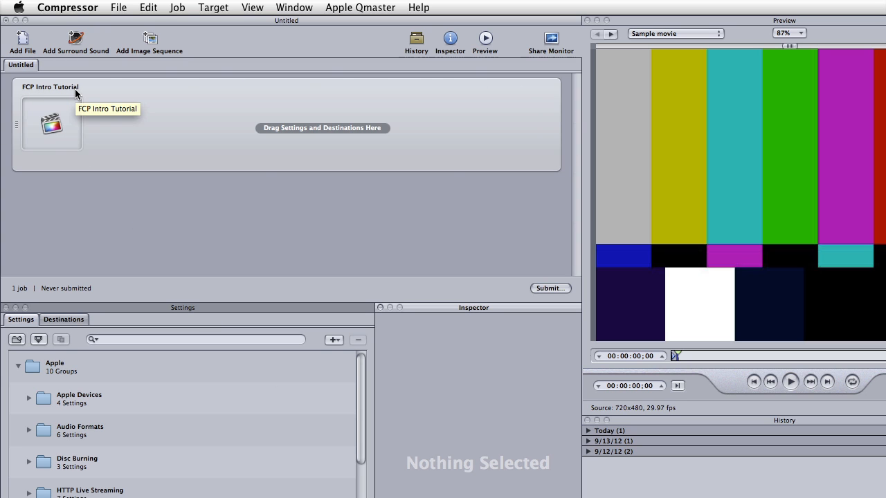
mouse_move(69, 207)
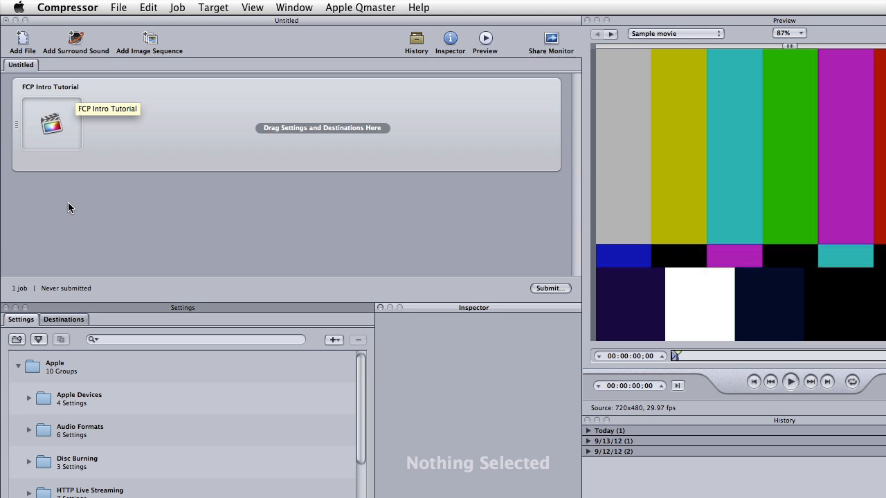
mouse_move(26, 413)
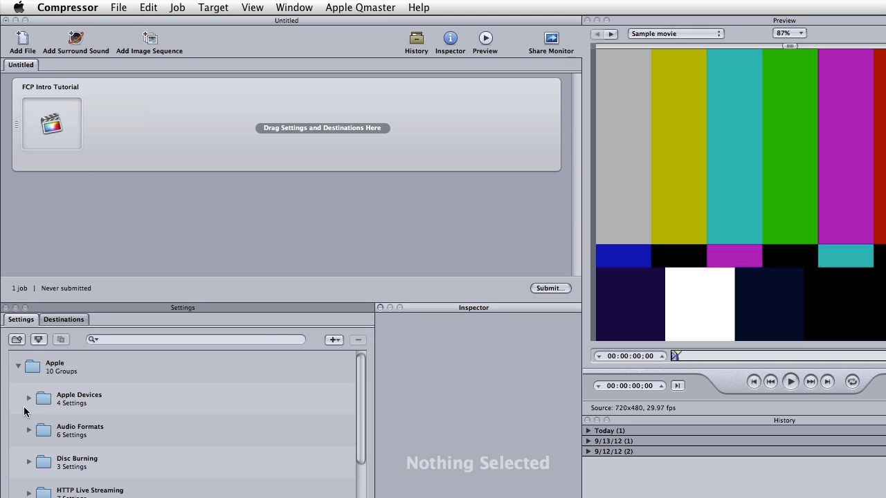
mouse_move(192, 380)
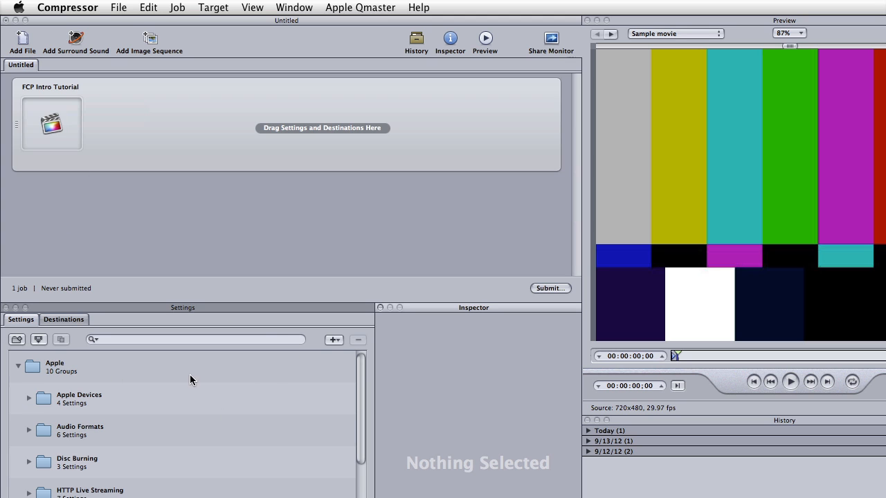
Step: Scroll the Settings tab to reveal Apple's Video Sharing Services presets
scroll(down, 3)
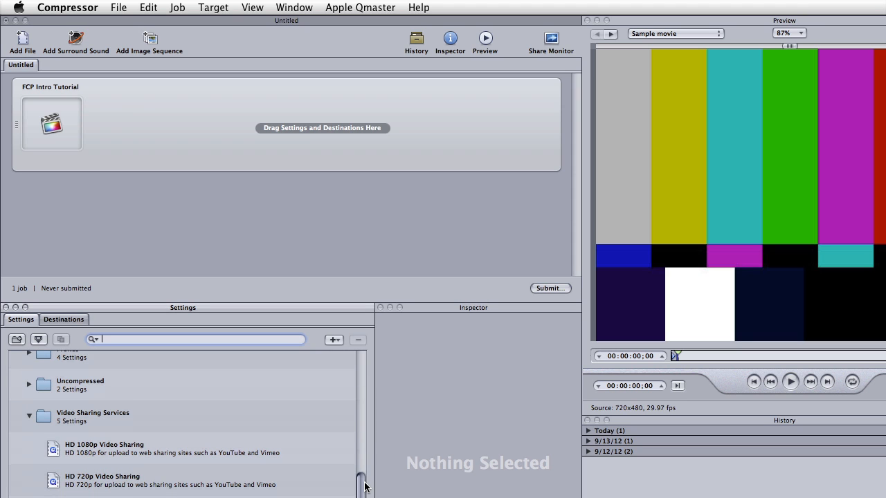
scroll(down, 3)
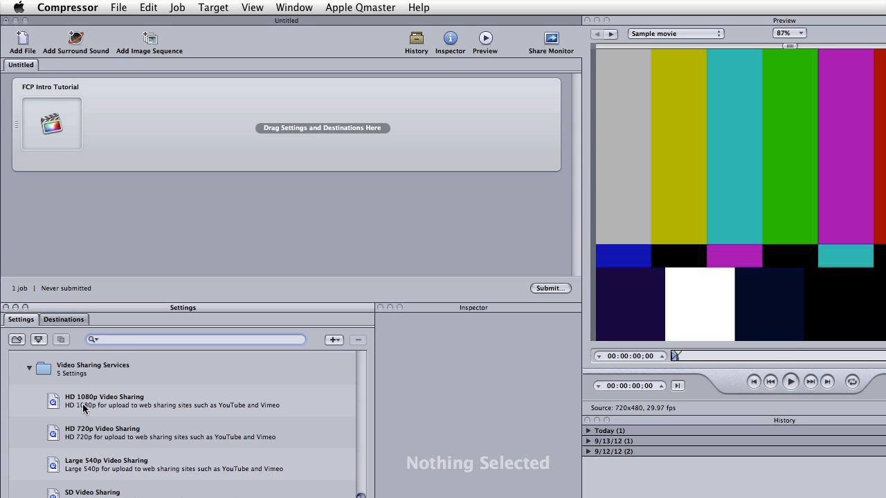
click(193, 339)
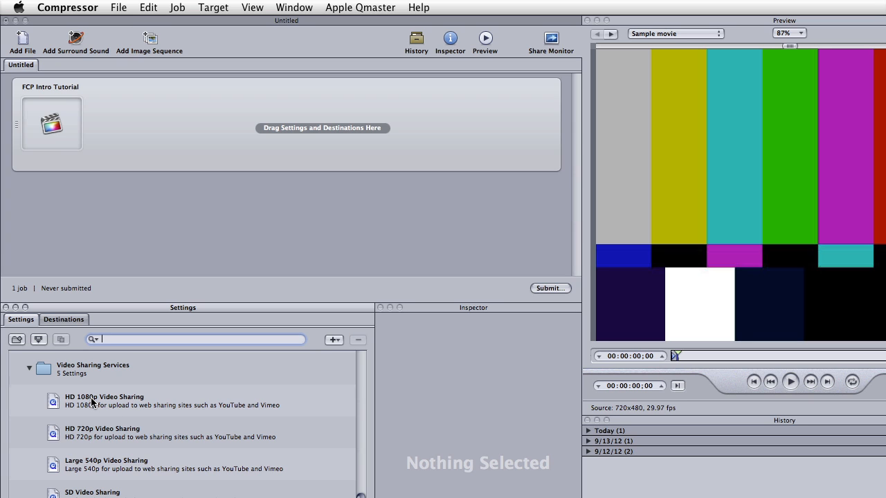
mouse_move(101, 437)
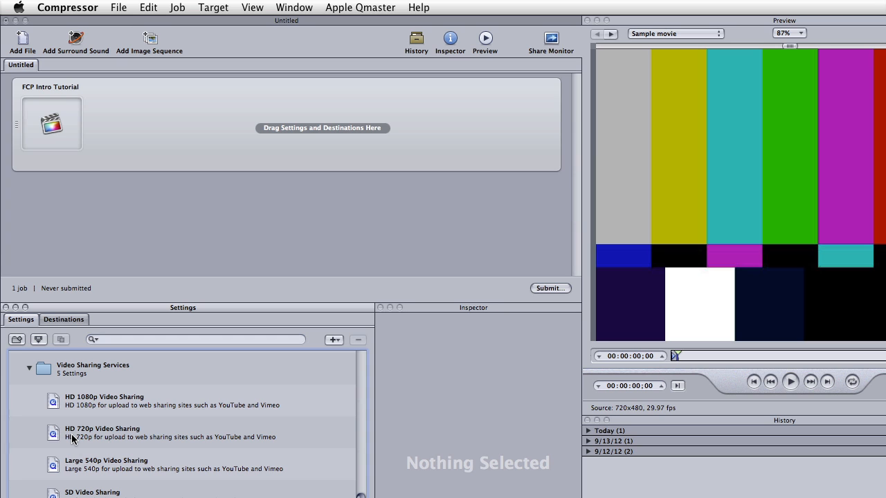
Step: Drag the HD 720p Video Sharing preset onto the FCP Intro Tutorial job
drag(102, 433, 213, 127)
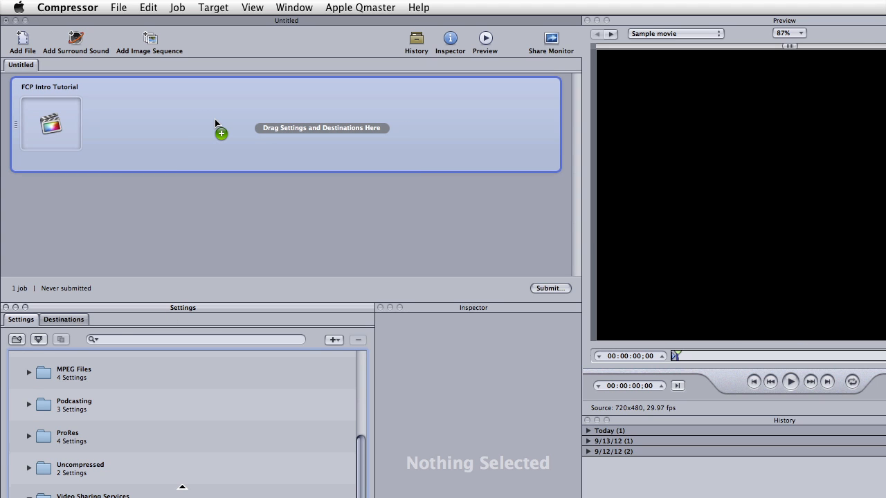
mouse_move(270, 132)
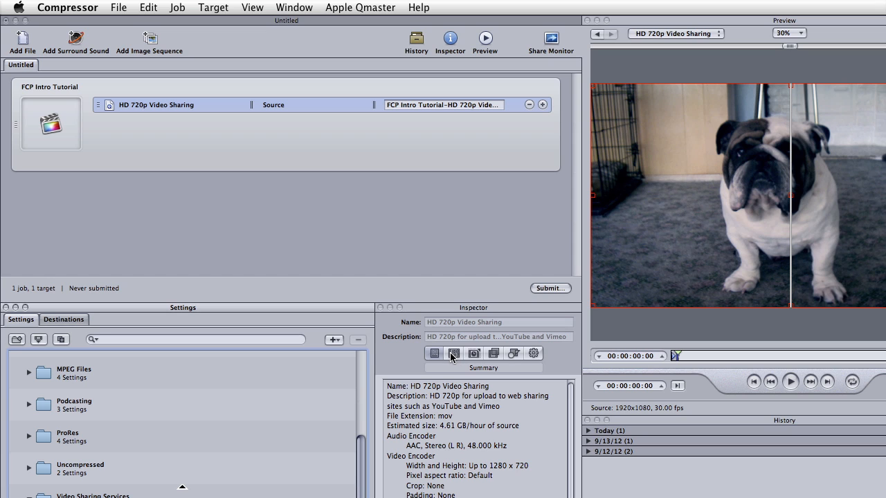
mouse_move(454, 354)
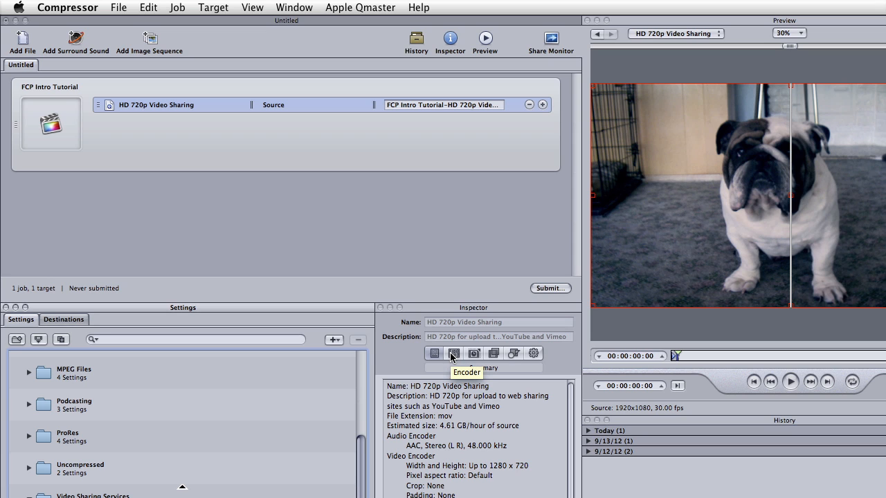
mouse_move(473, 354)
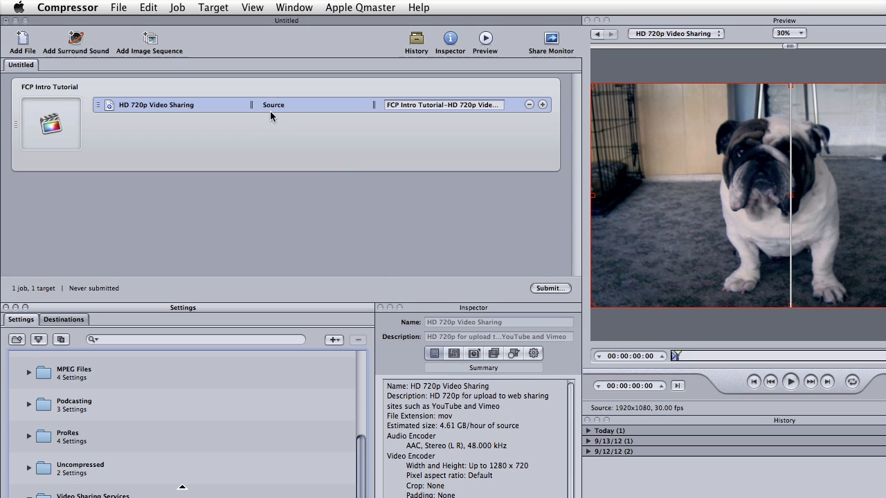
mouse_move(270, 107)
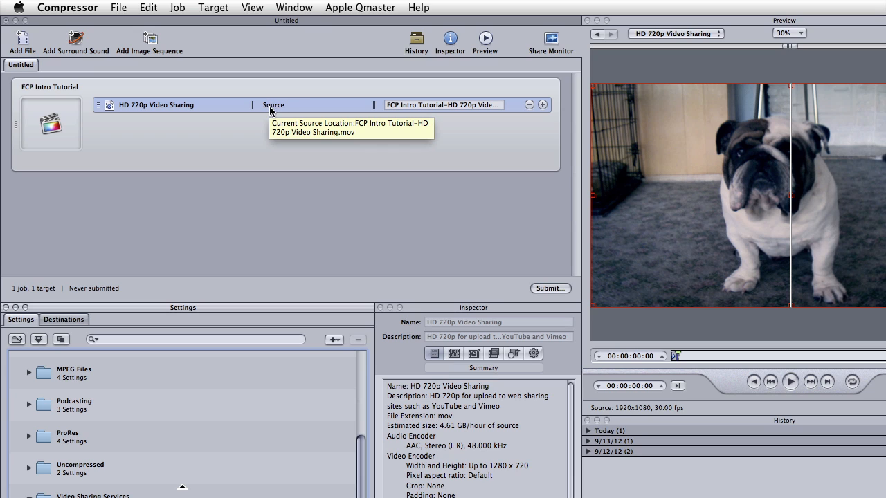
mouse_move(283, 111)
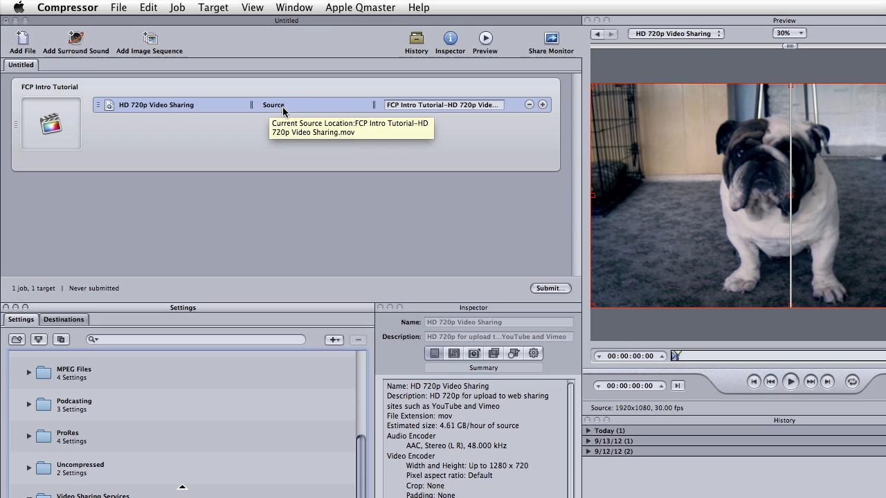
mouse_move(271, 108)
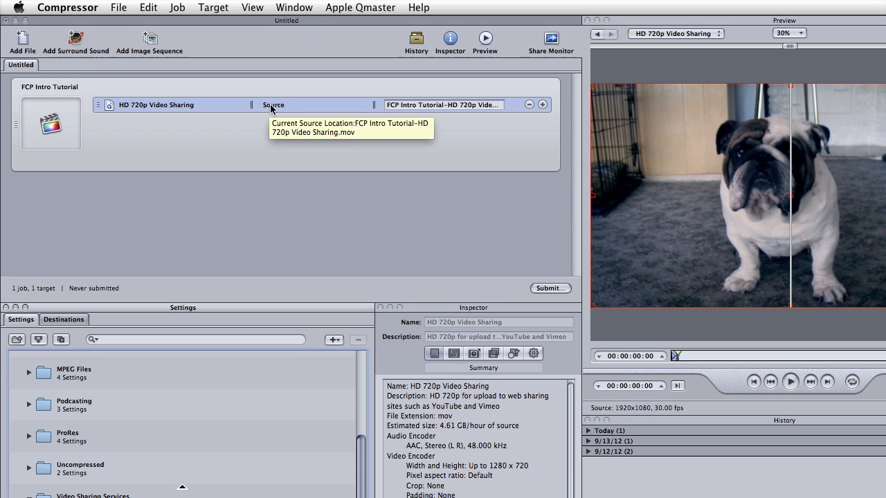
Step: Set the HD 720p target's destination to Desktop and dismiss the overwrite warning
right_click(272, 105)
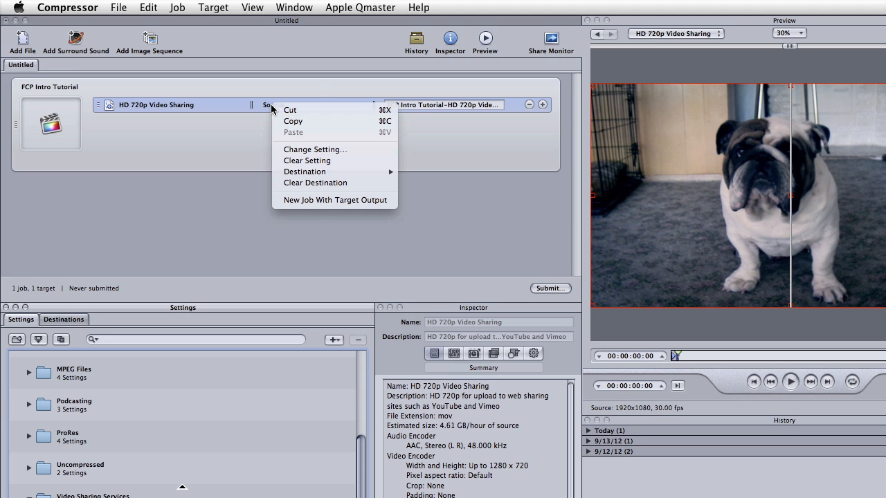
mouse_move(305, 171)
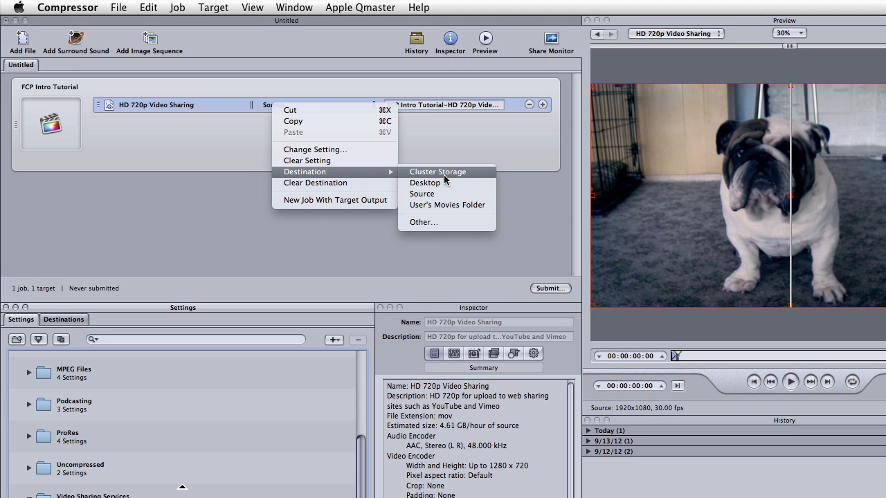
click(425, 182)
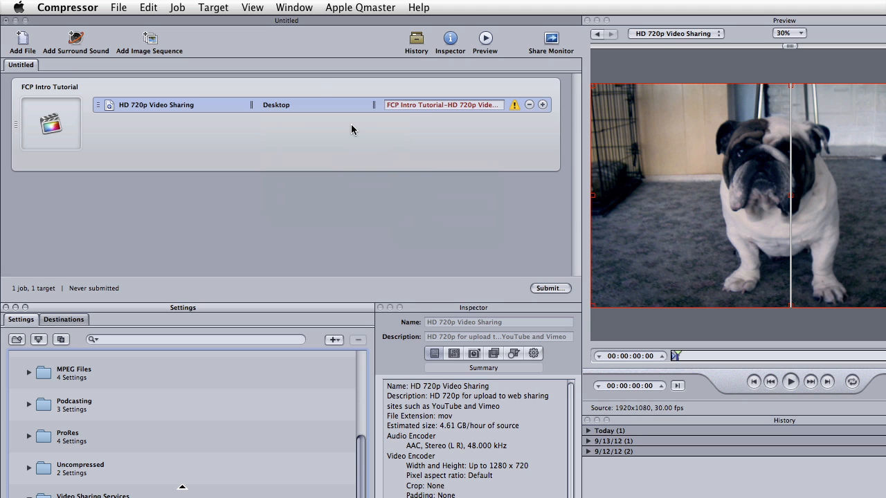
mouse_move(450, 107)
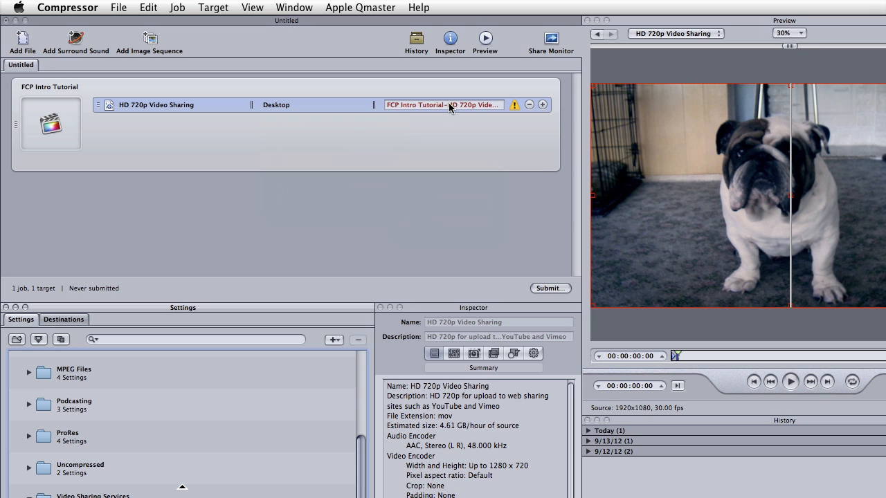
mouse_move(443, 105)
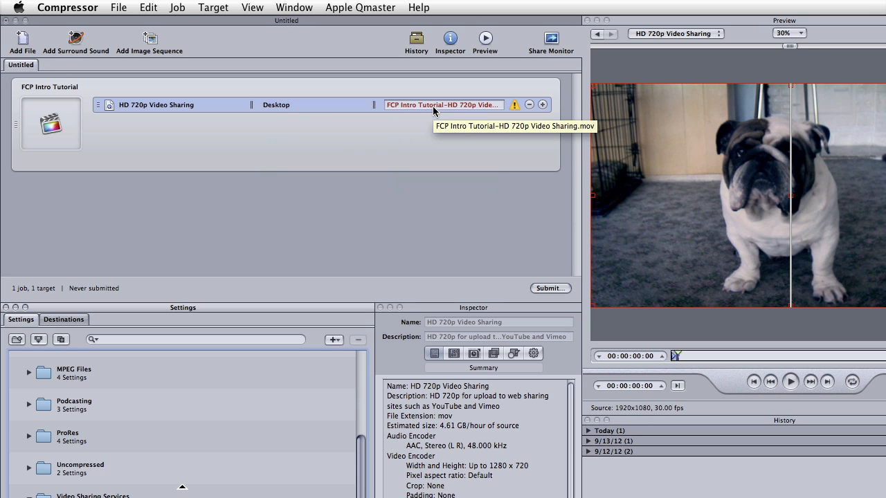
mouse_move(514, 104)
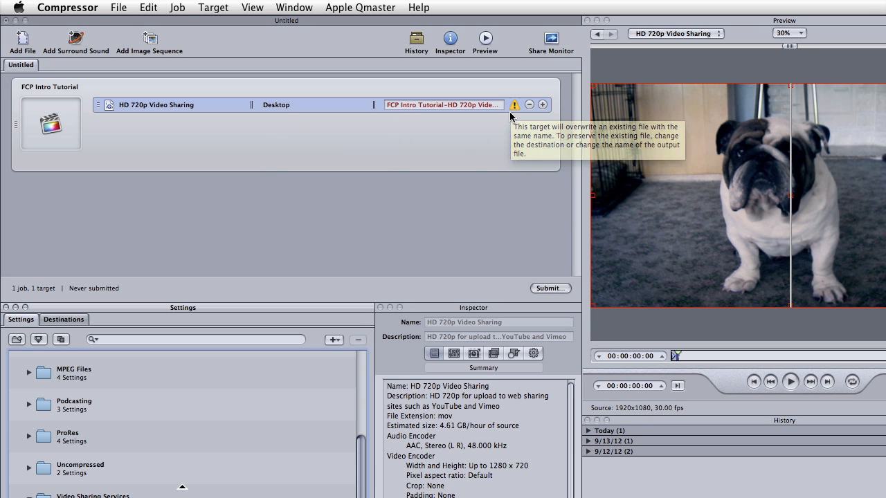
click(443, 104)
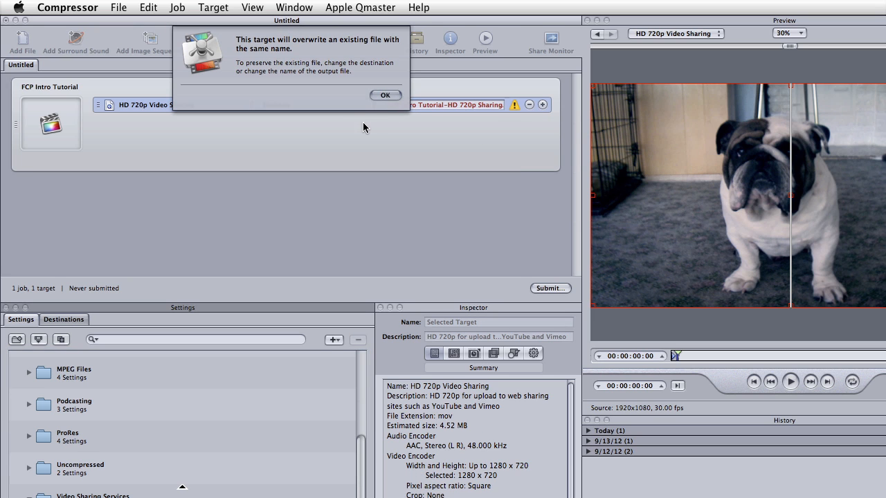
click(385, 94)
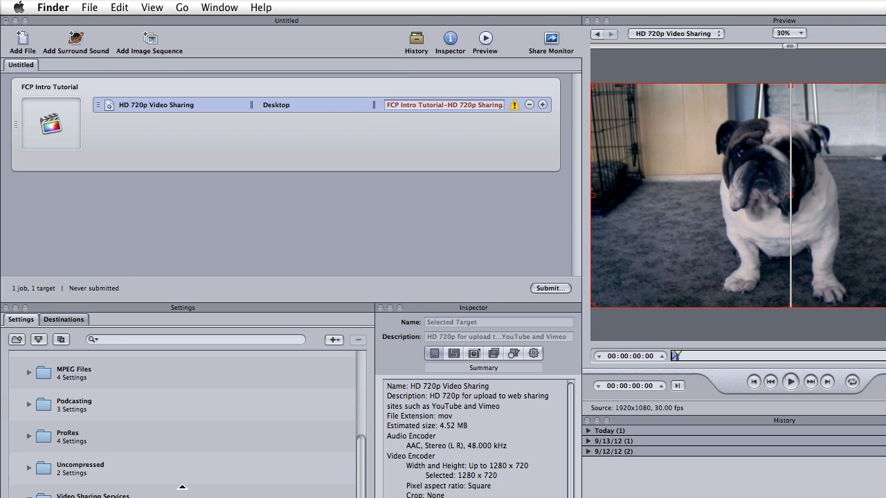
mouse_move(308, 155)
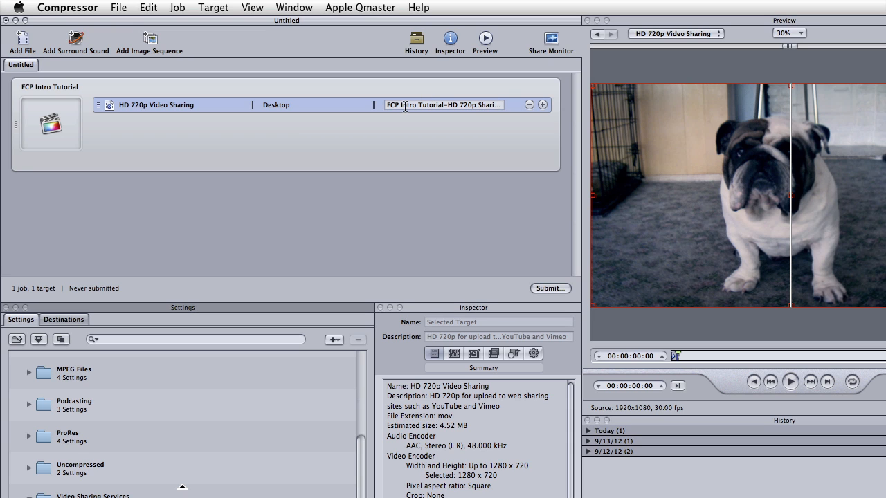
mouse_move(466, 112)
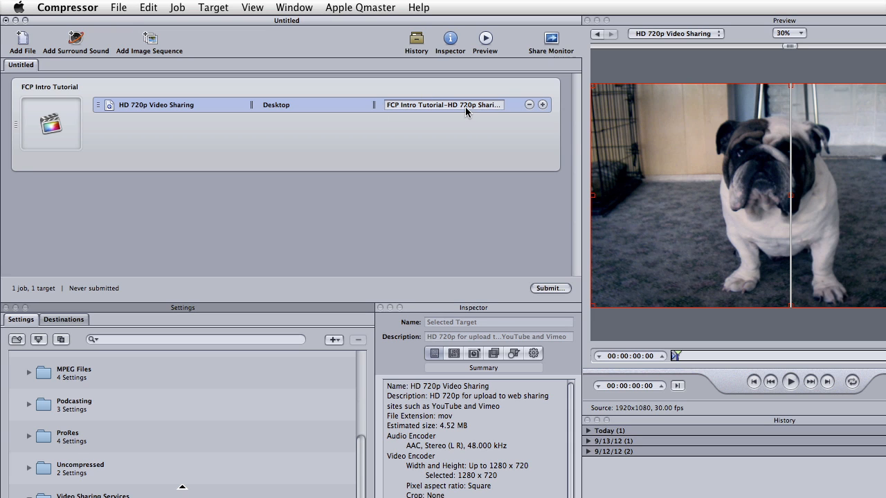
mouse_move(473, 104)
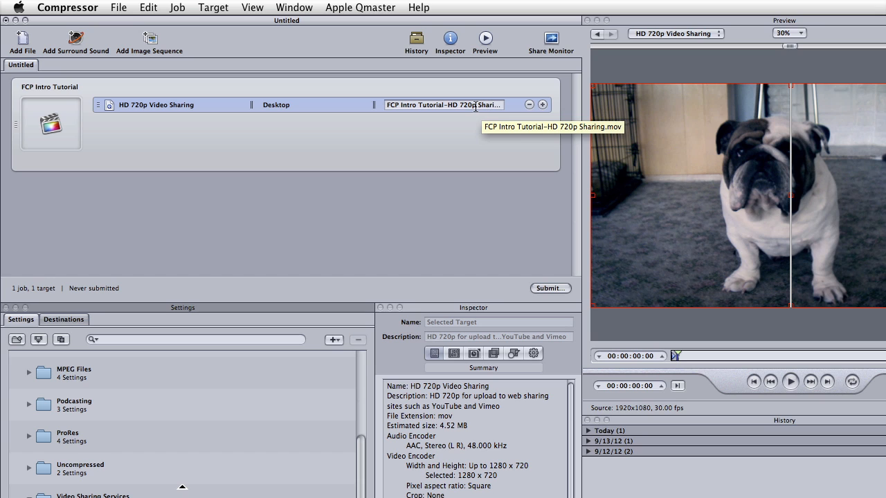
mouse_move(470, 165)
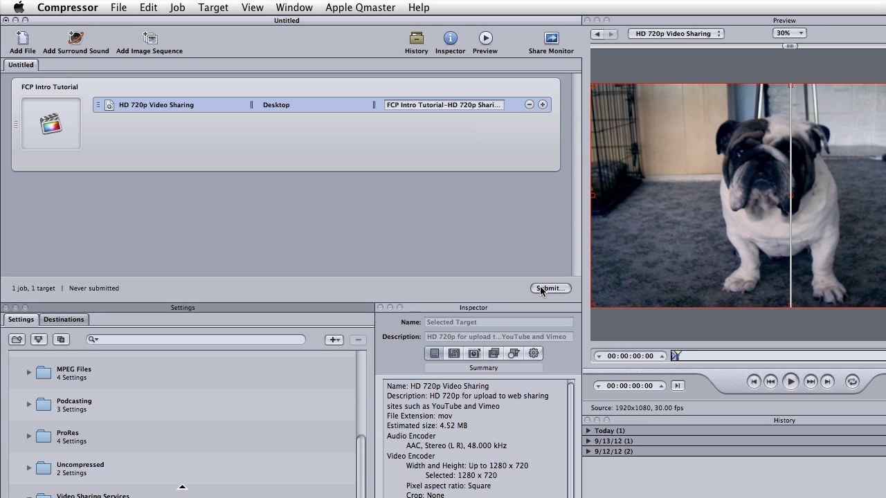
Step: Submit the batch as Untitled on This Computer at High priority
click(550, 288)
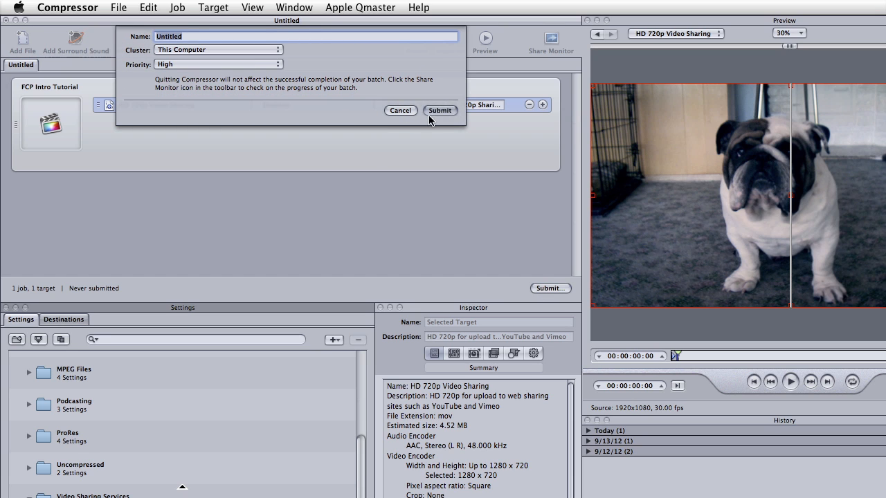
mouse_move(443, 116)
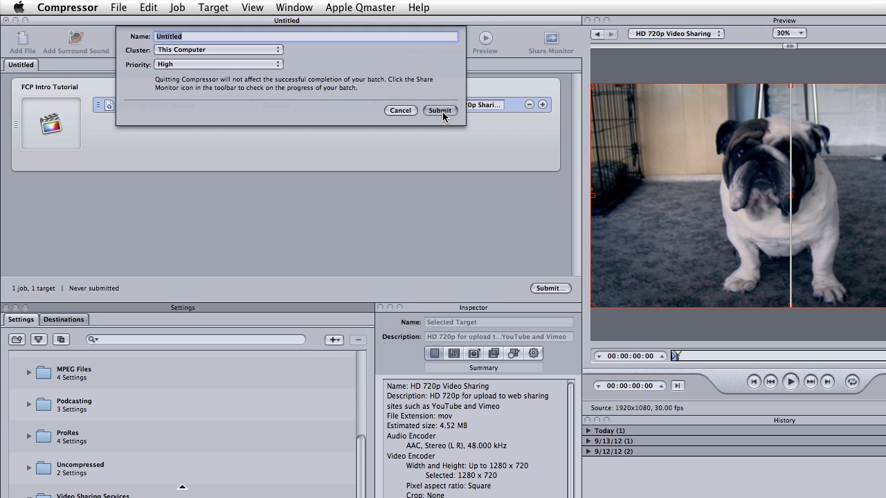
click(440, 110)
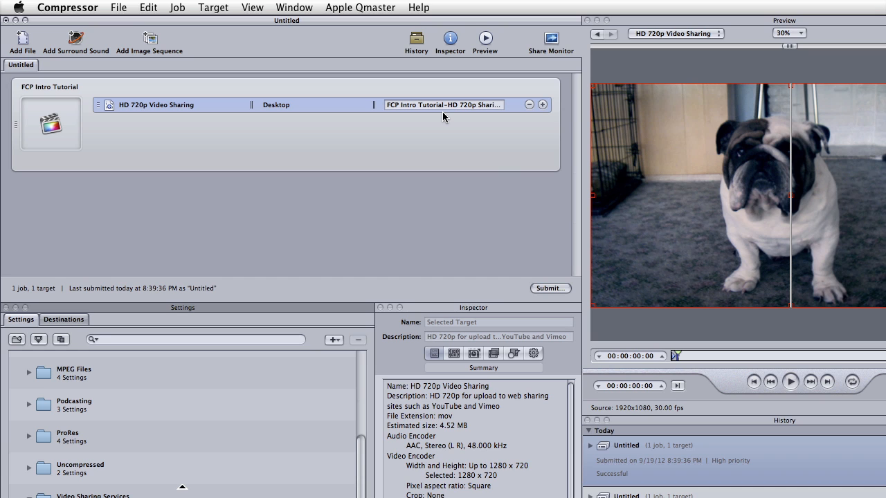
mouse_move(414, 228)
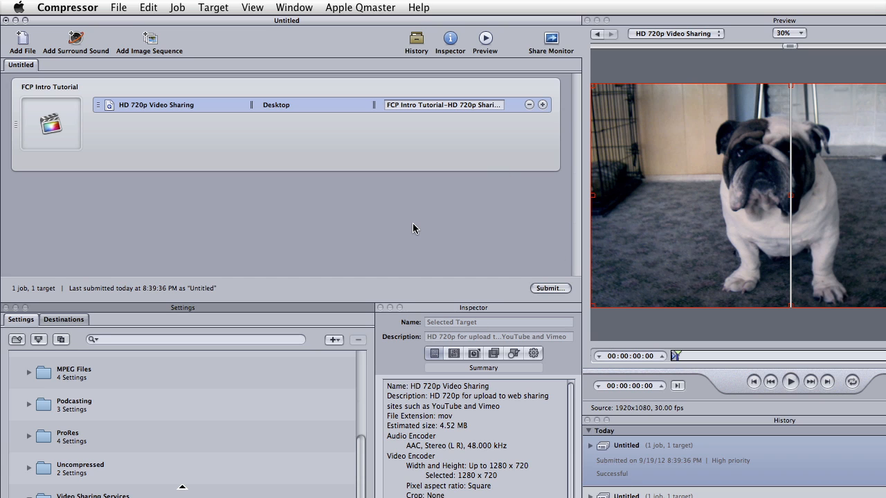
Step: Open FCP Intro Tutorial-HD 720p Sharing.mov in QuickTime Player and play it
click(67, 7)
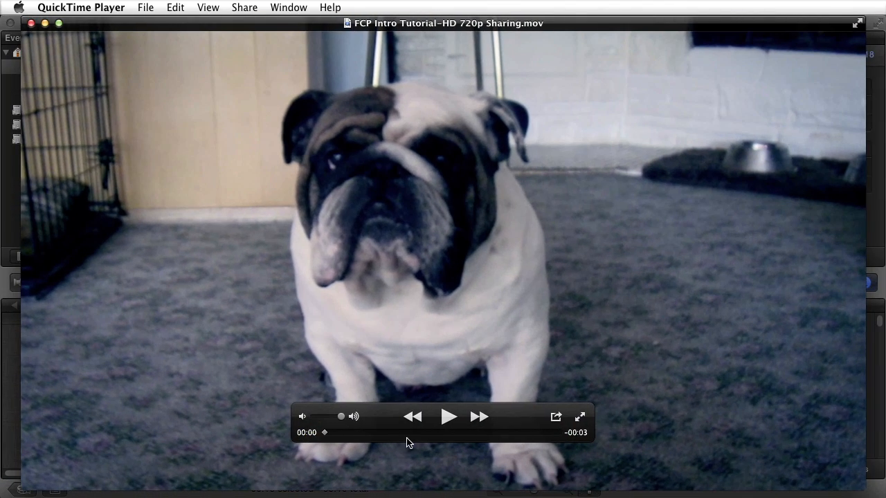
click(580, 416)
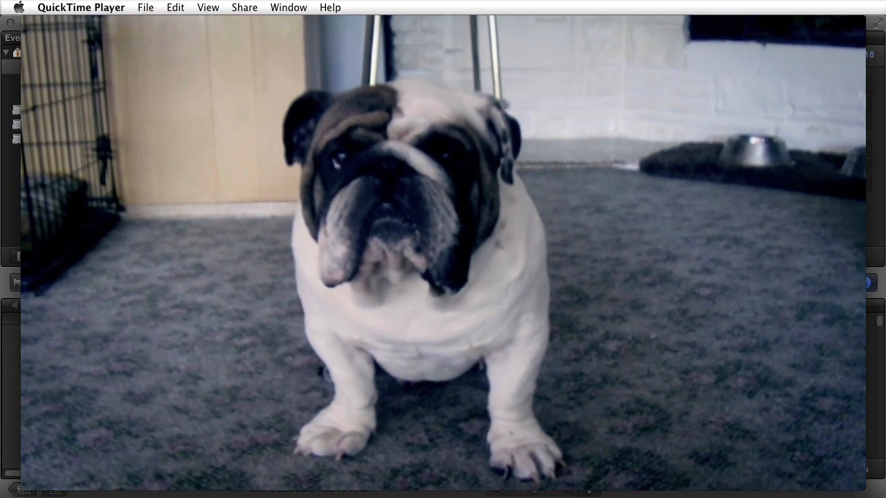